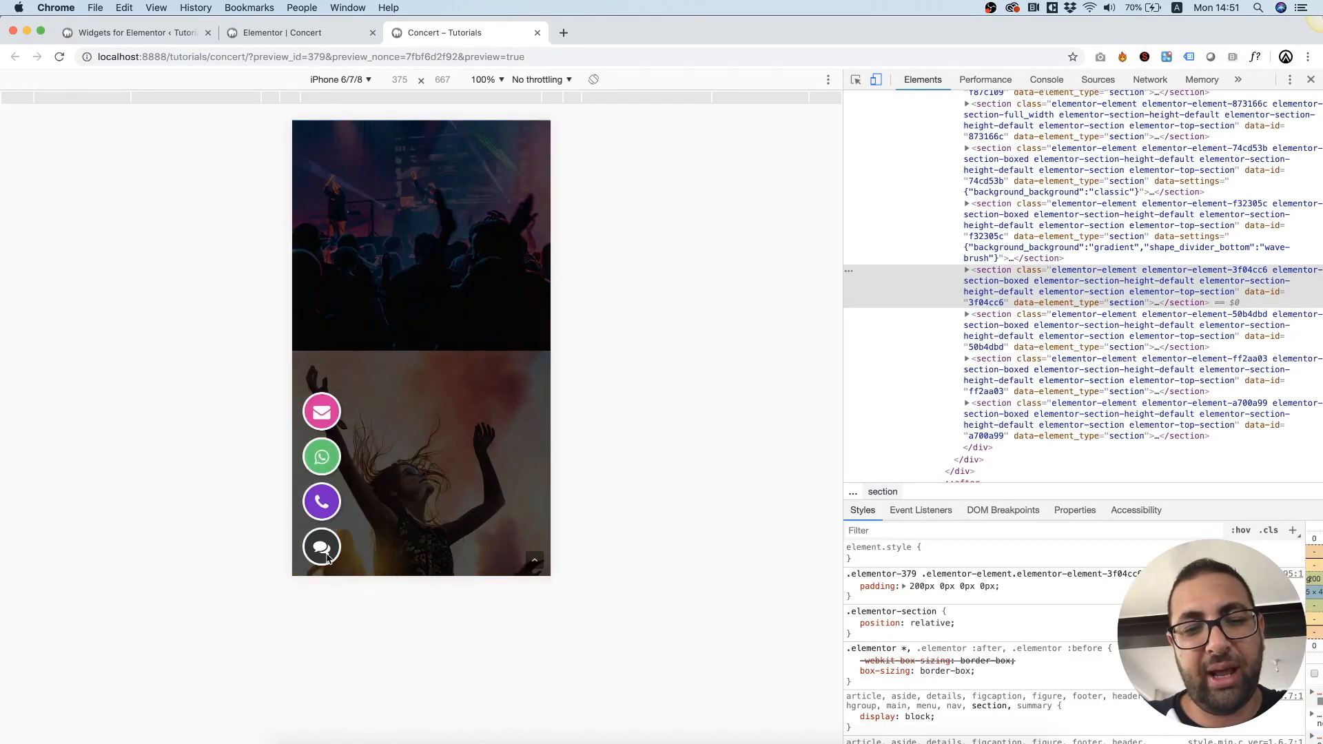
# Collapse and re-expand the contact menu in the phone preview, then switch tabs
pyautogui.click(320, 546)
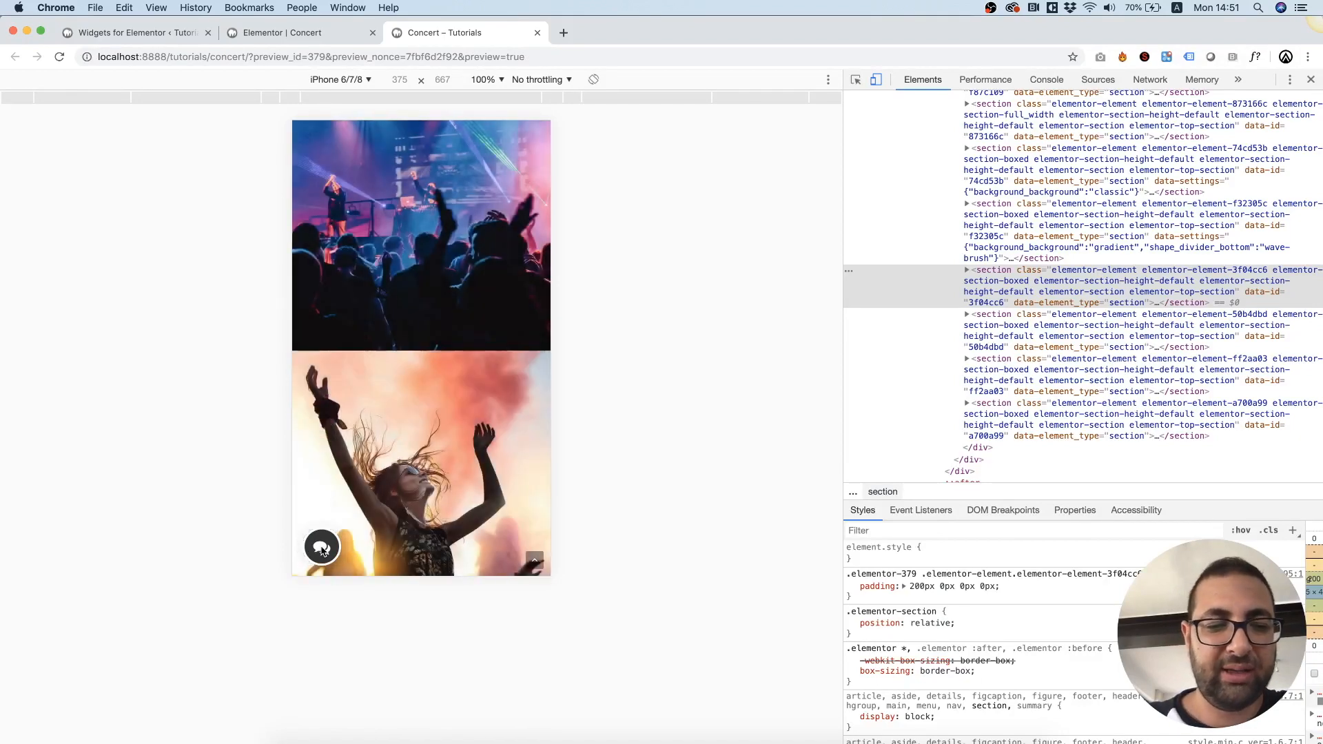
pyautogui.click(322, 546)
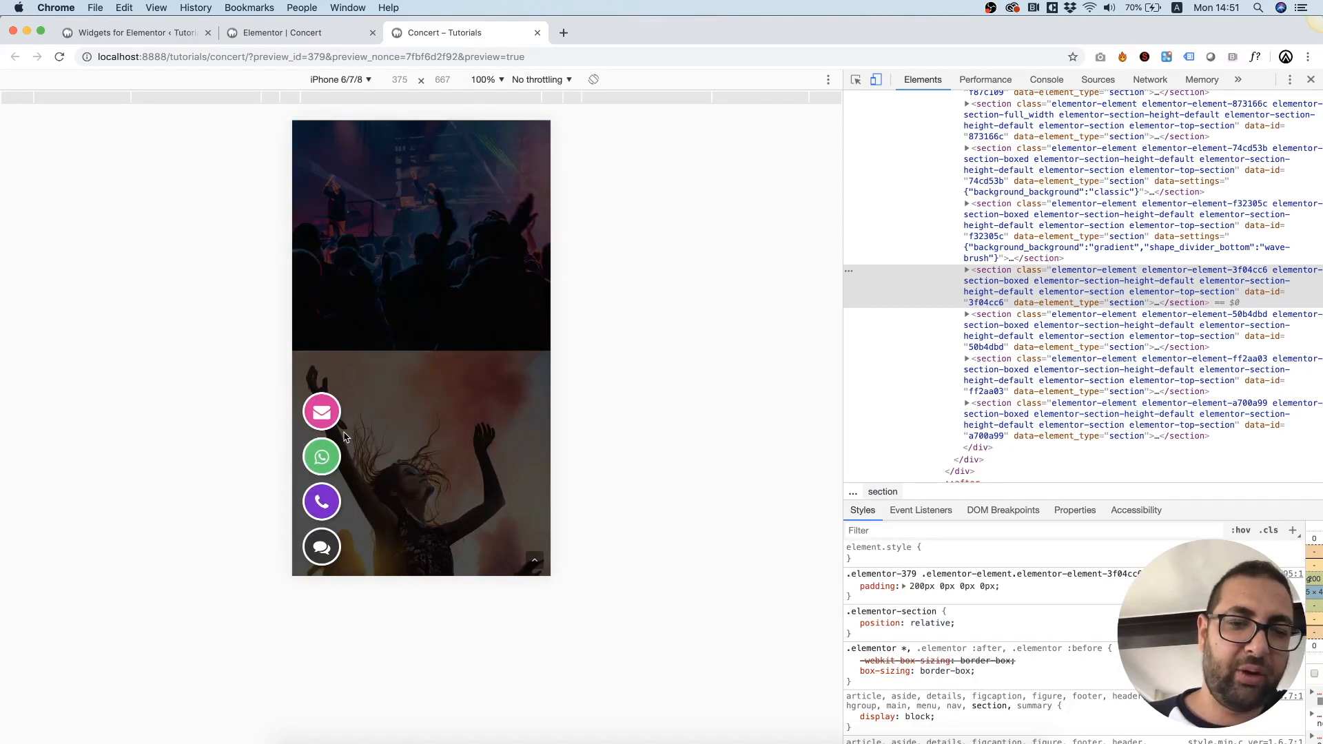
pyautogui.moveTo(376, 511)
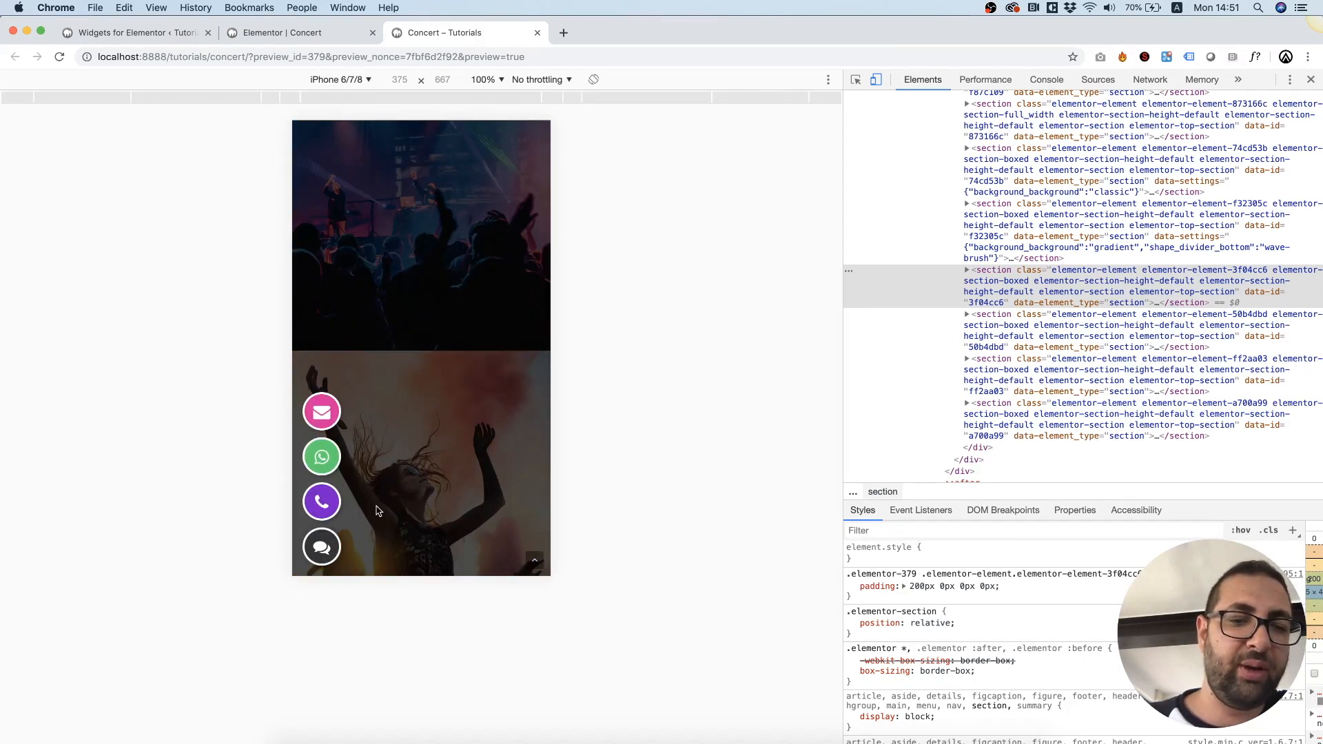
pyautogui.moveTo(365, 461)
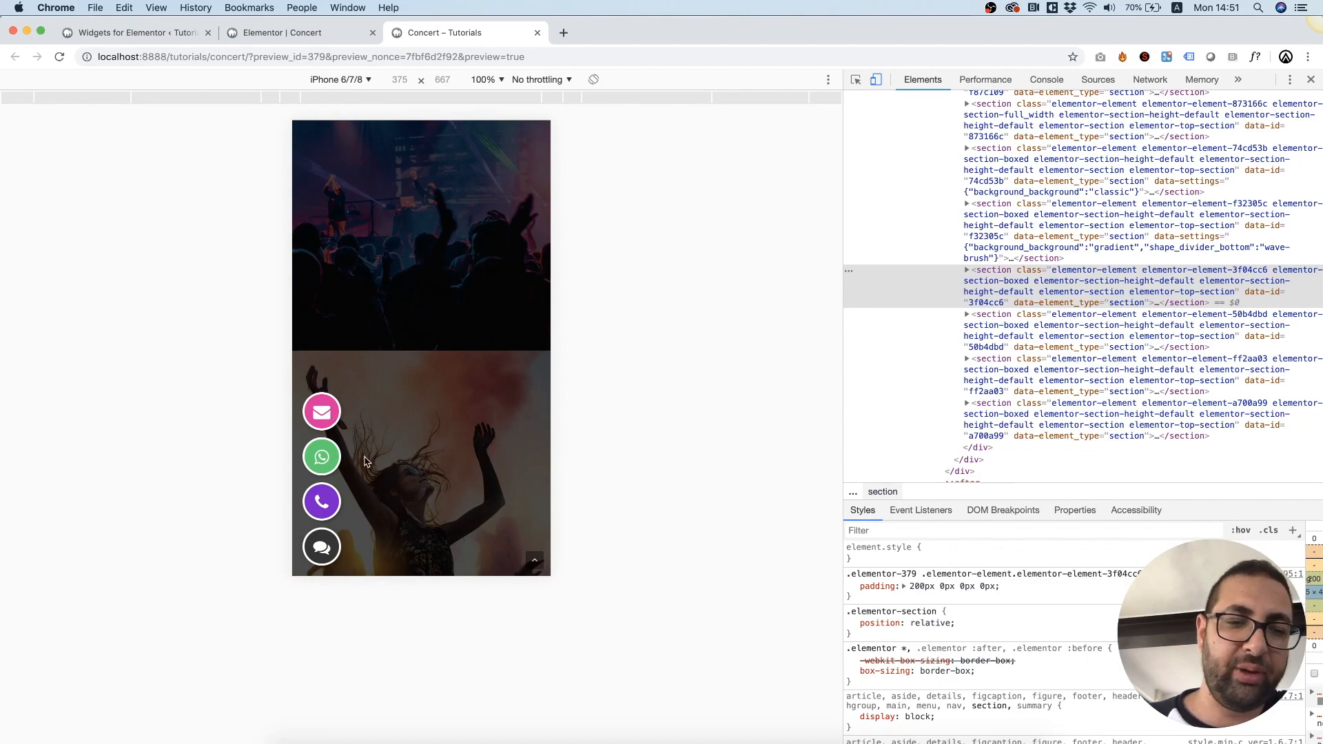
pyautogui.click(131, 32)
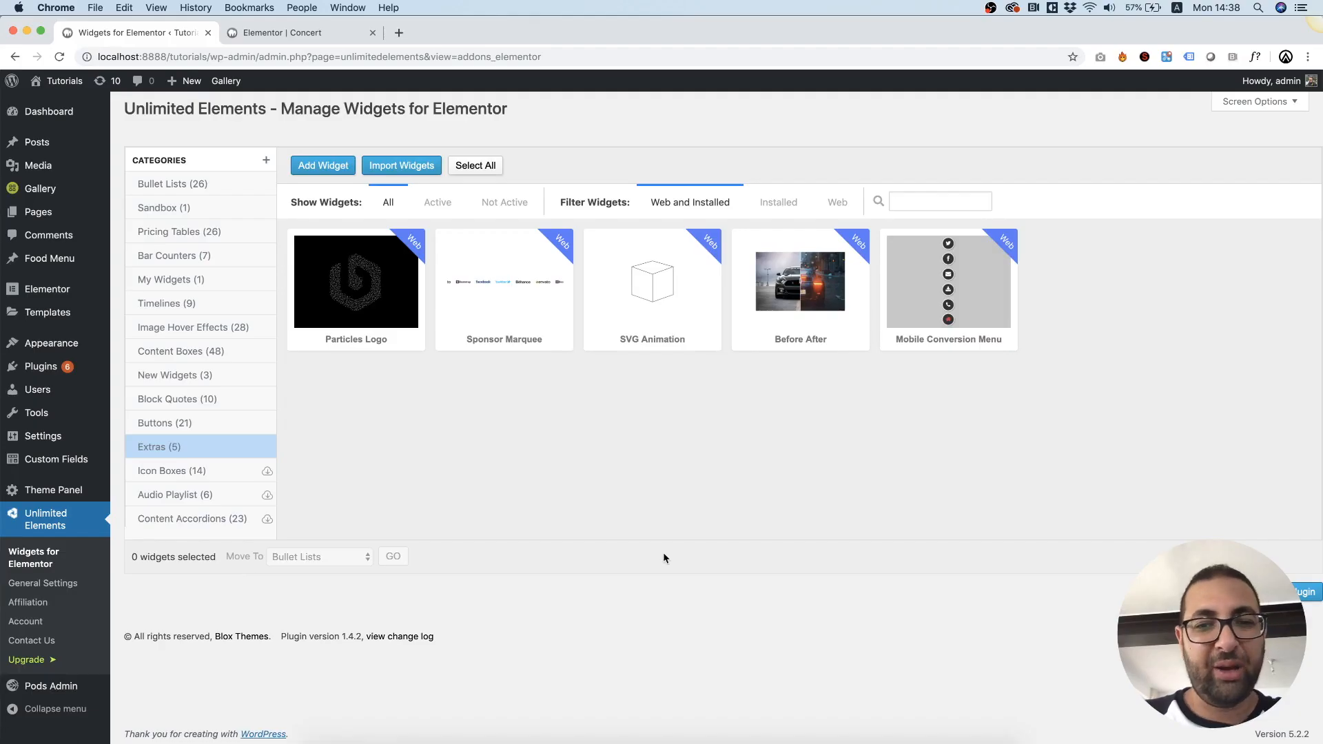
pyautogui.moveTo(641, 492)
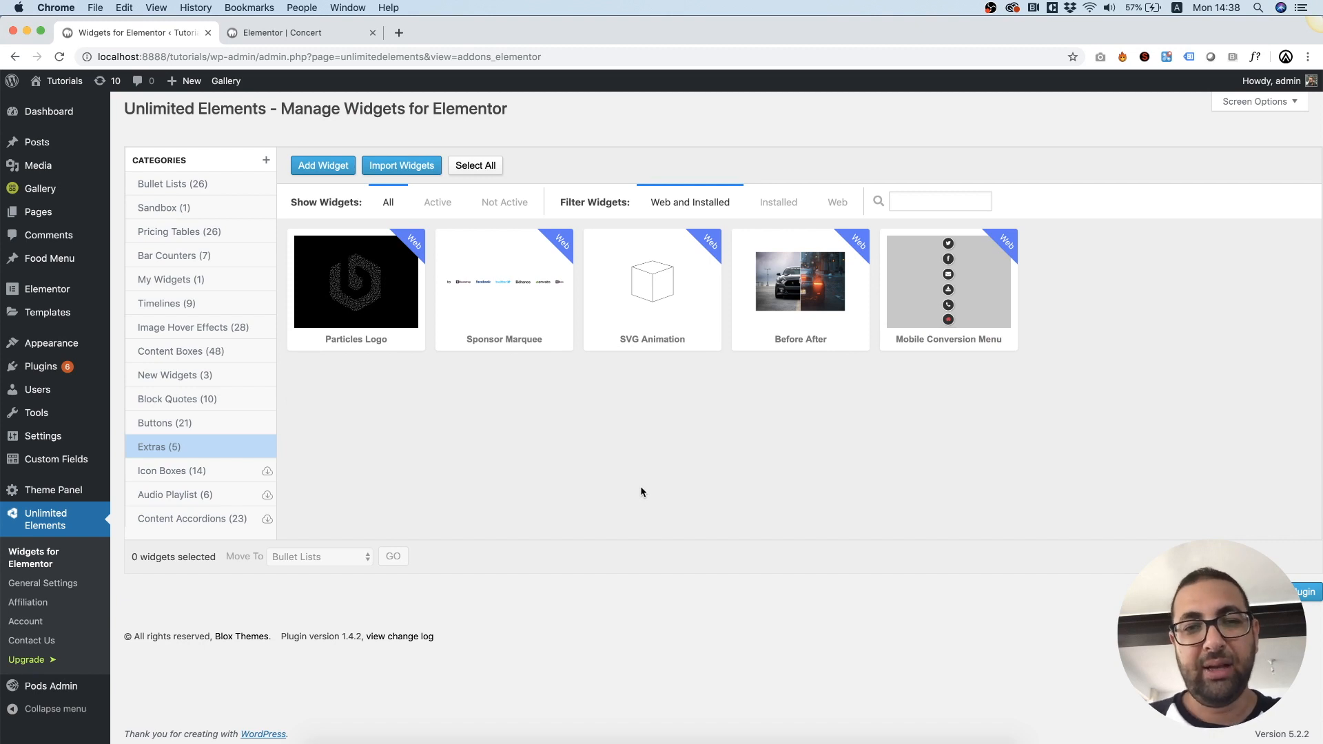
pyautogui.moveTo(955, 473)
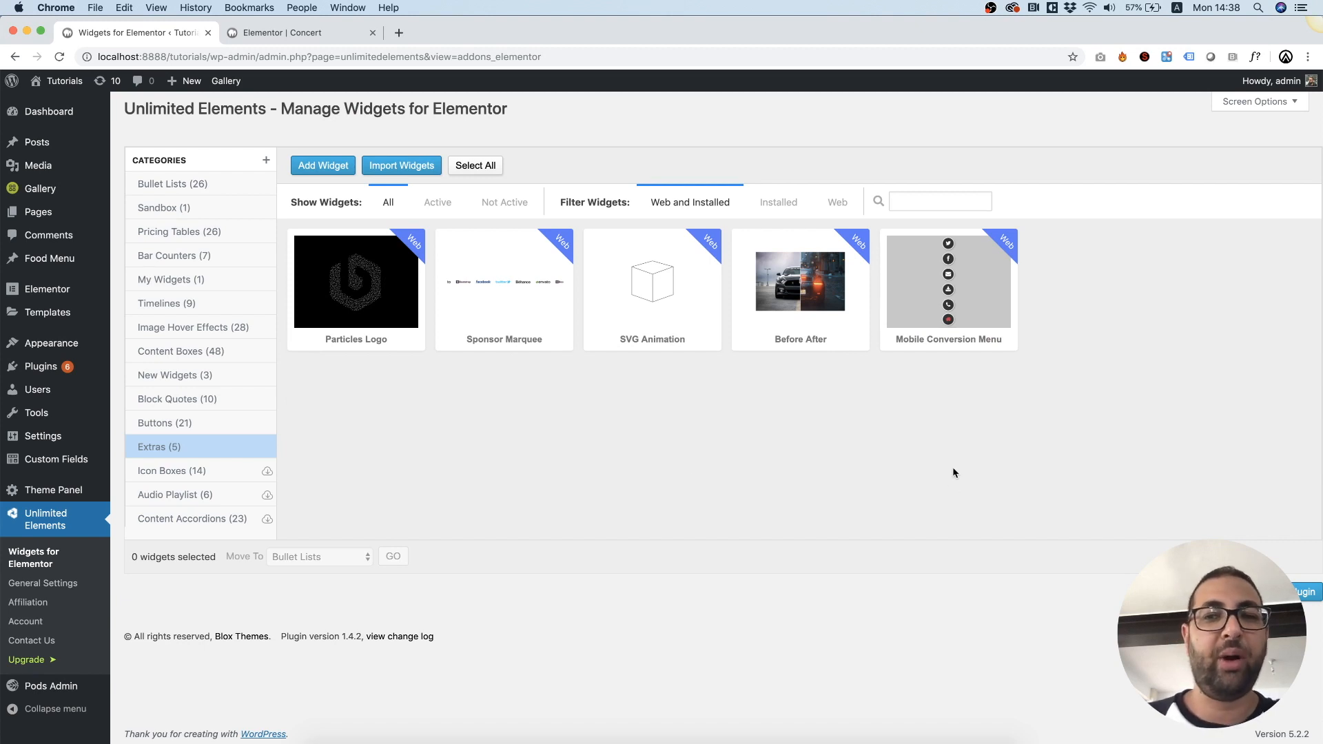
pyautogui.moveTo(963, 365)
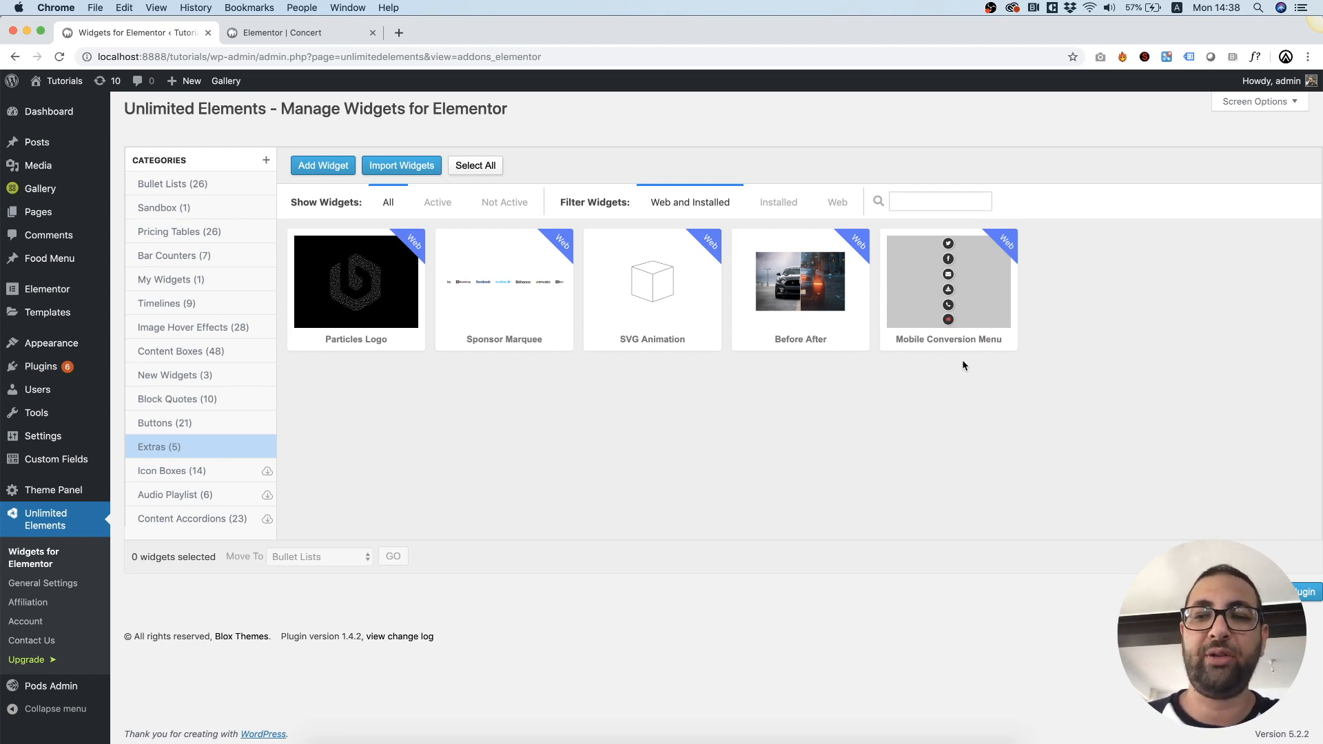
pyautogui.moveTo(113, 570)
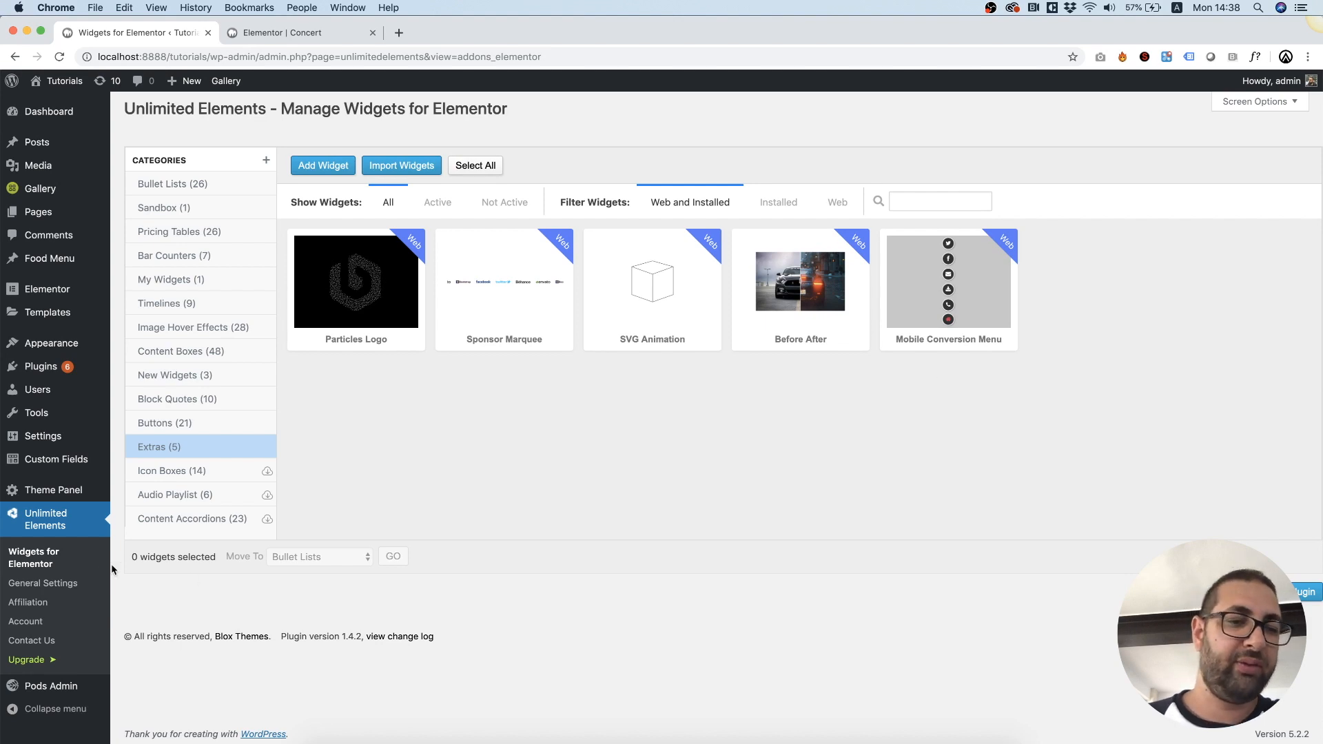
pyautogui.moveTo(45, 519)
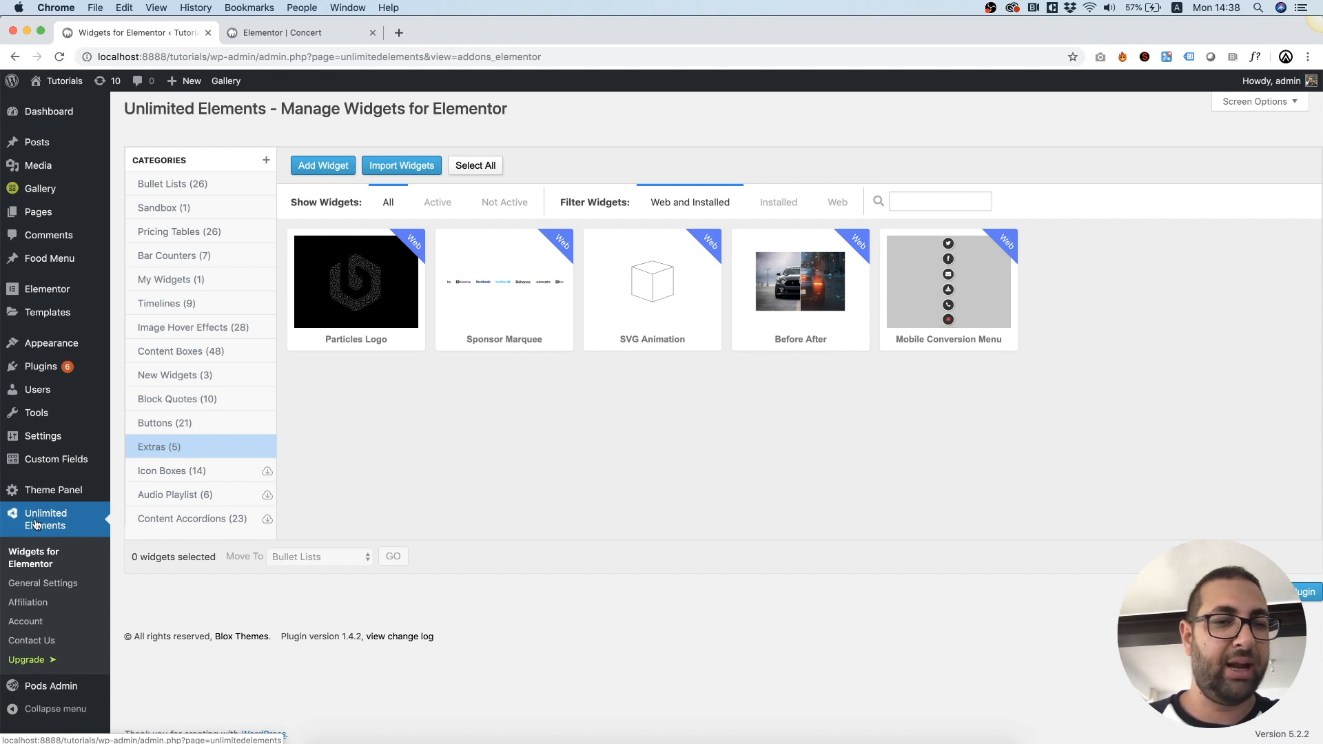
pyautogui.moveTo(171, 470)
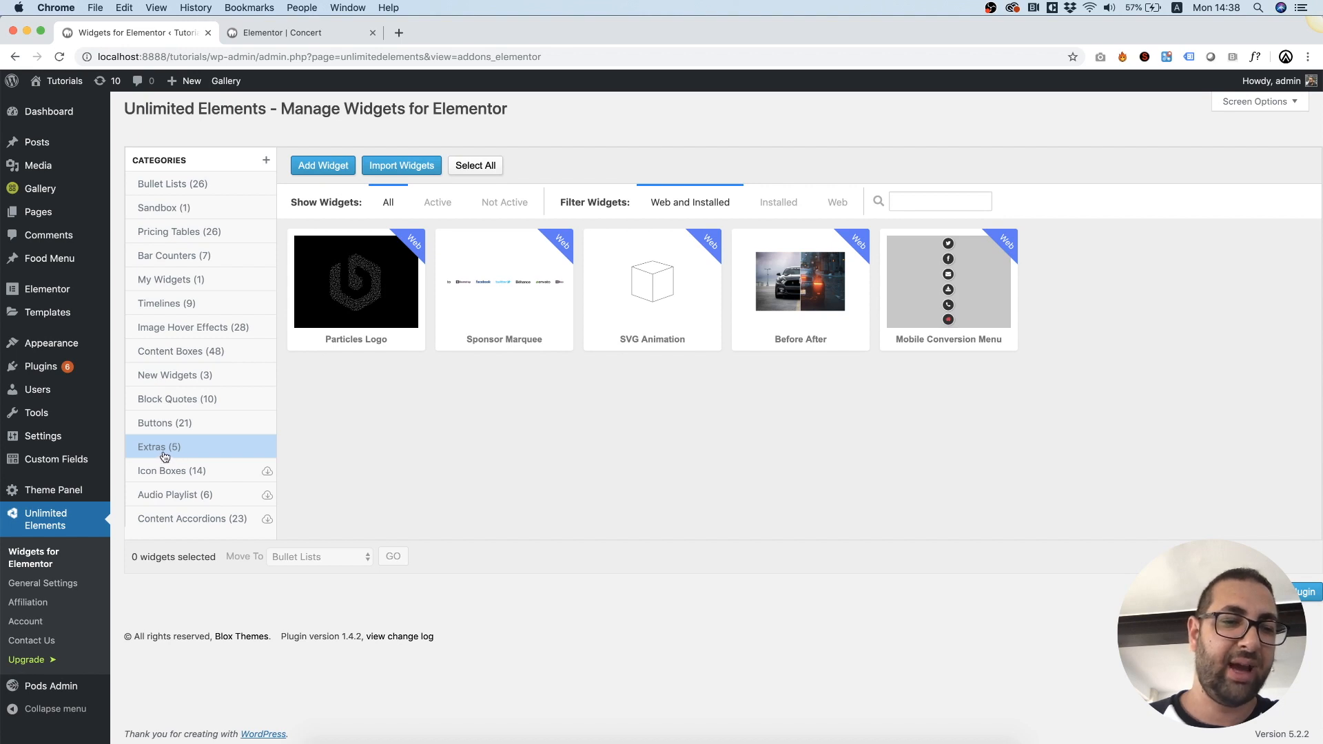
# Install the Mobile Conversion Menu widget from Unlimited Elements' Extras category
pyautogui.scroll(-3)
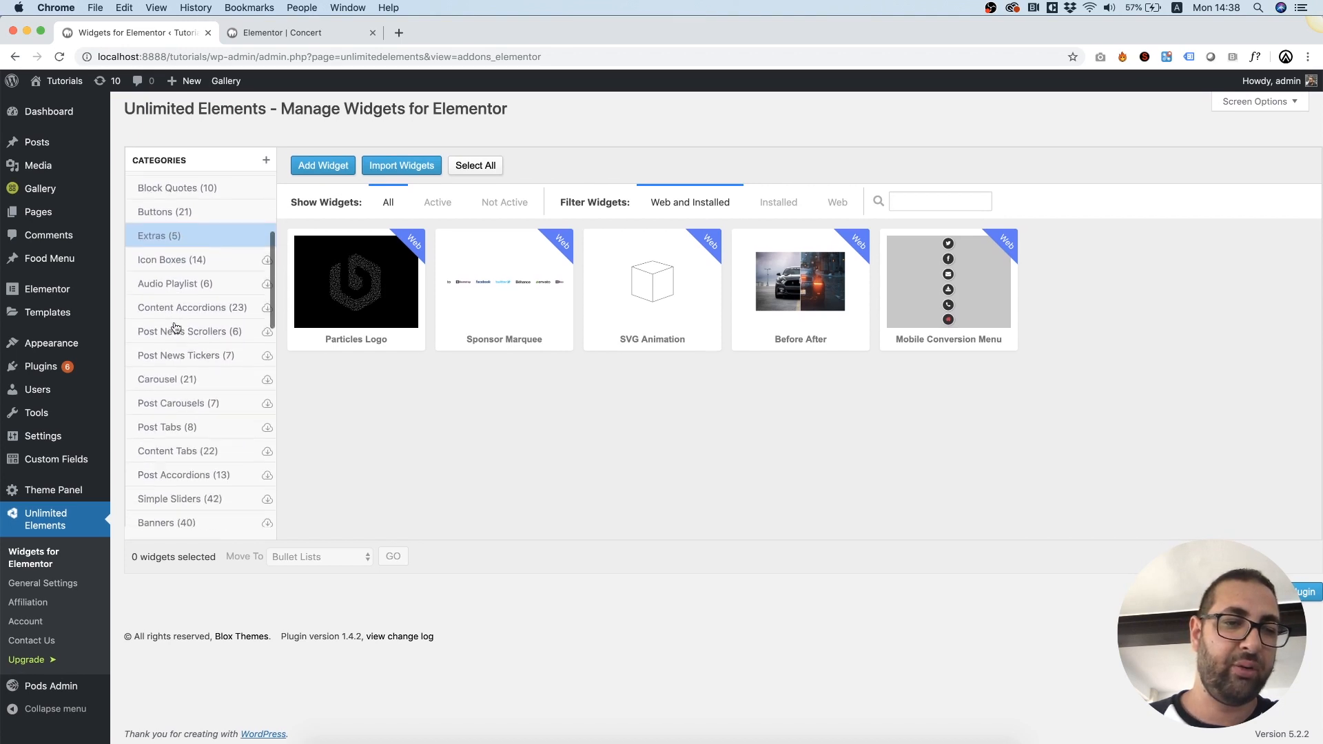
pyautogui.scroll(3)
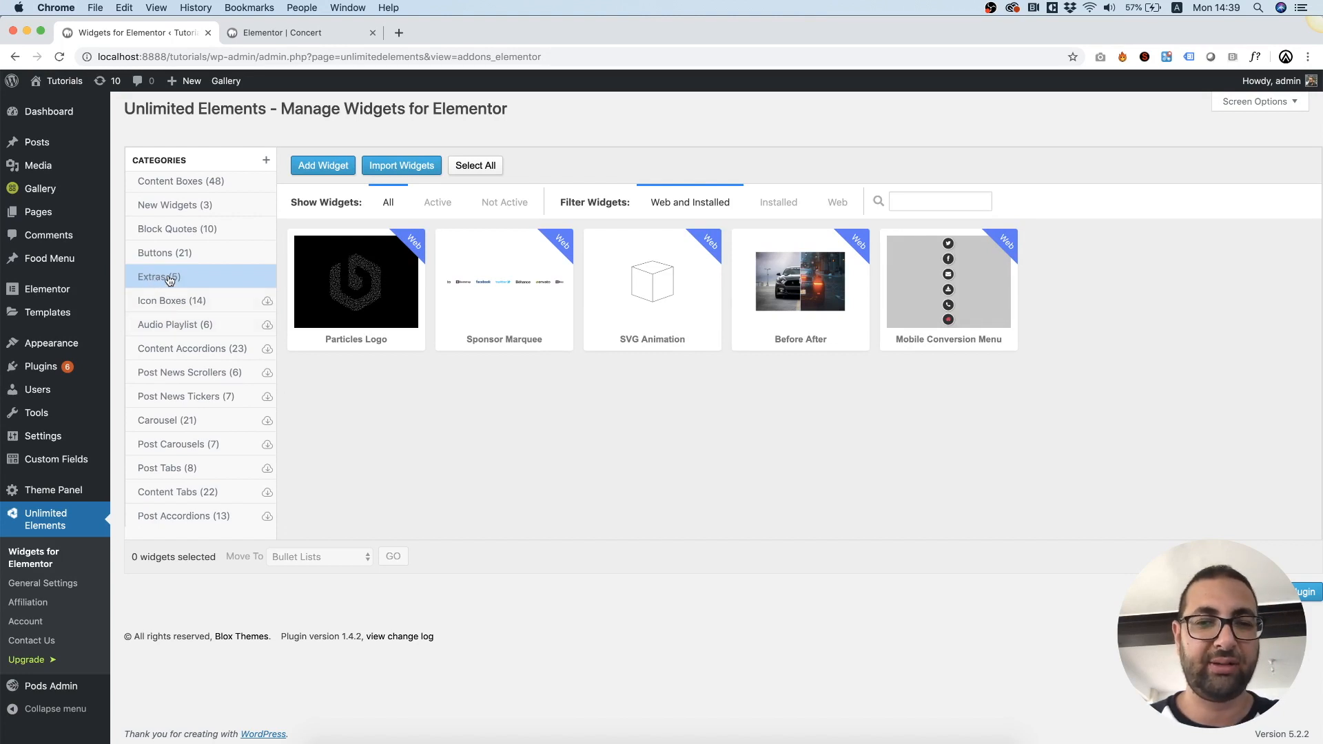
pyautogui.moveTo(651, 282)
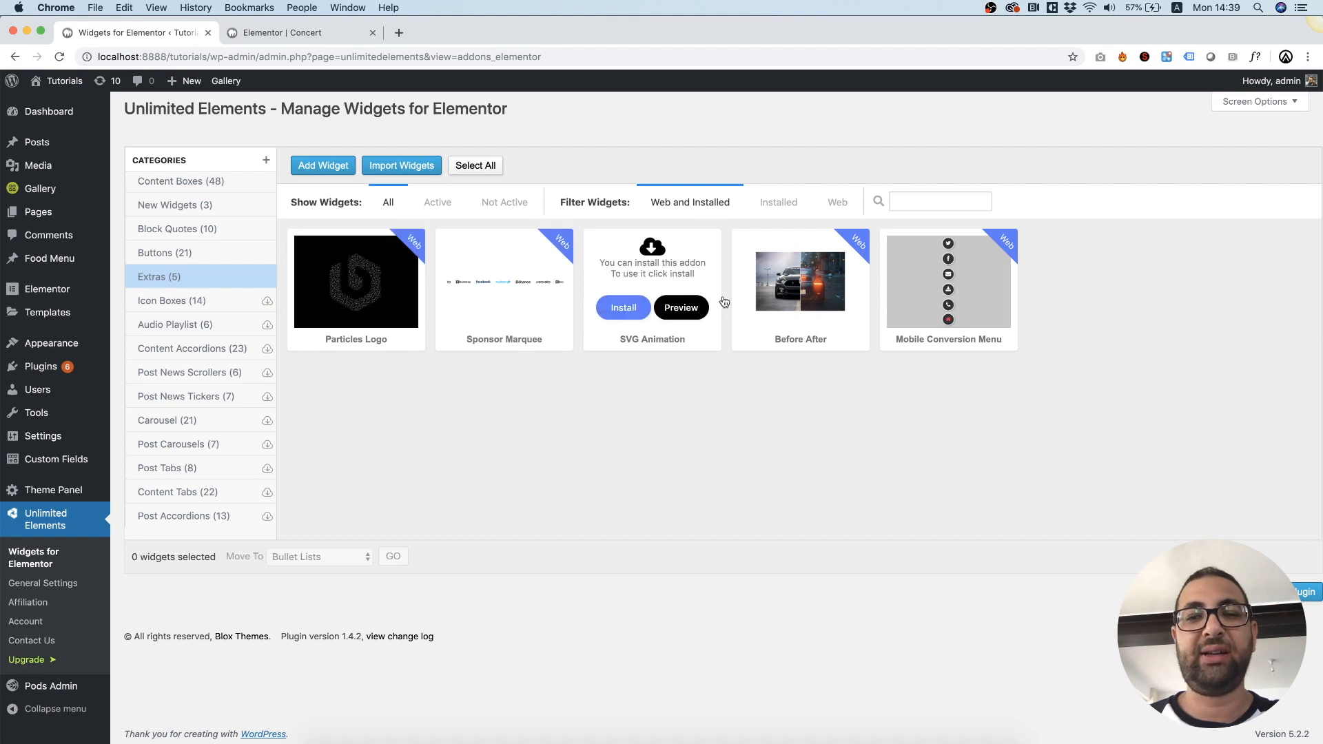
pyautogui.moveTo(947, 364)
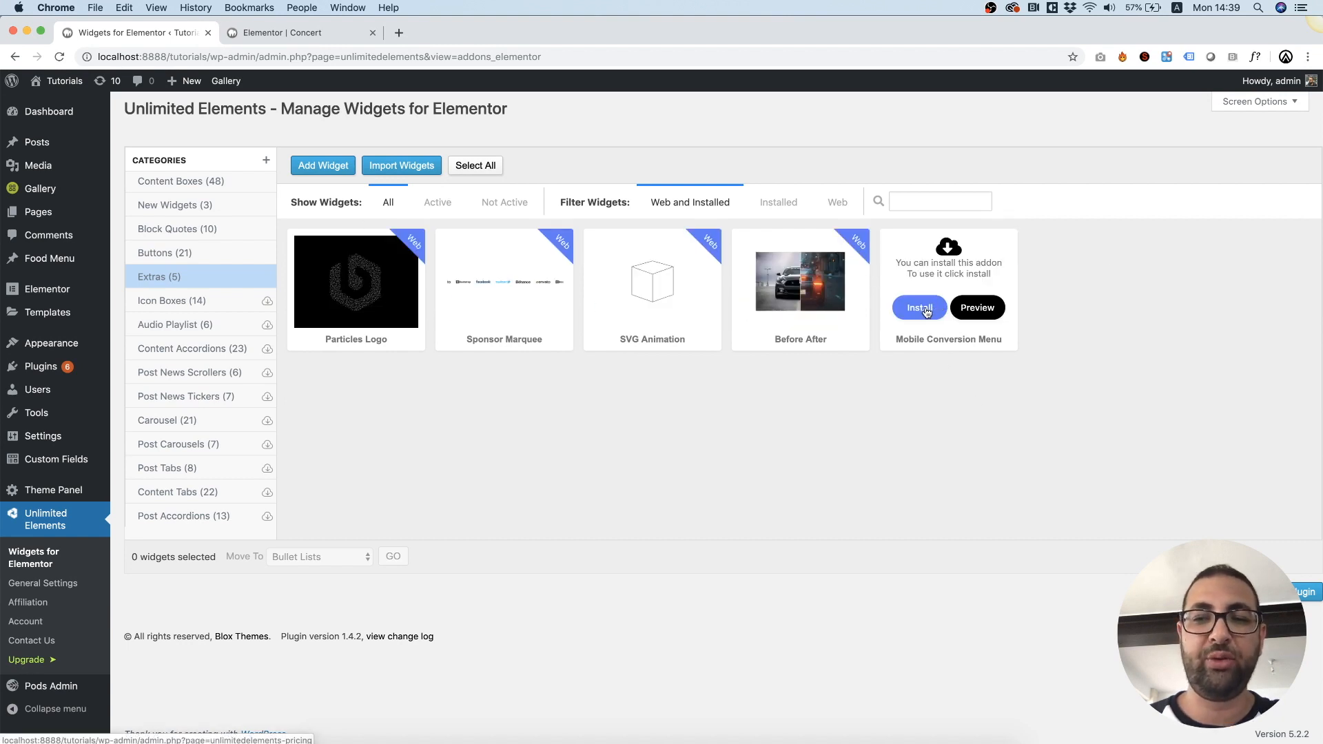
pyautogui.click(919, 307)
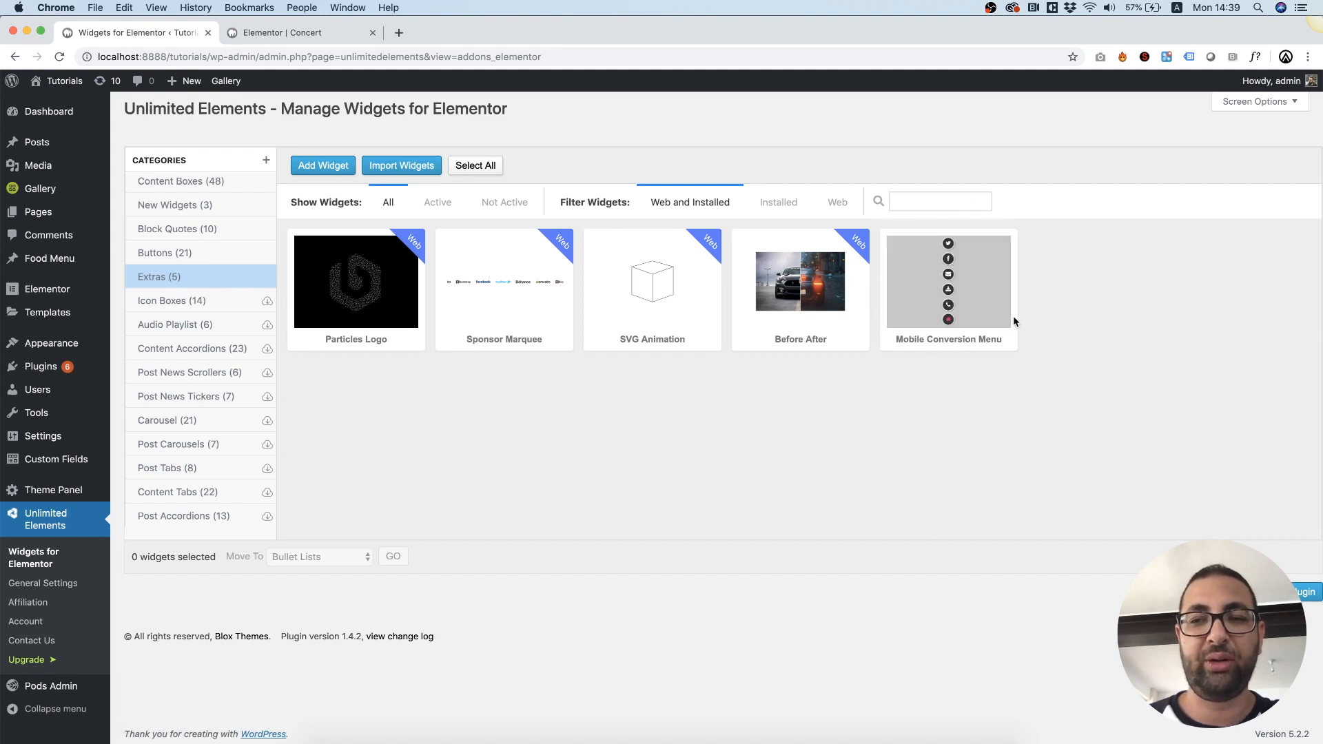
pyautogui.moveTo(12, 518)
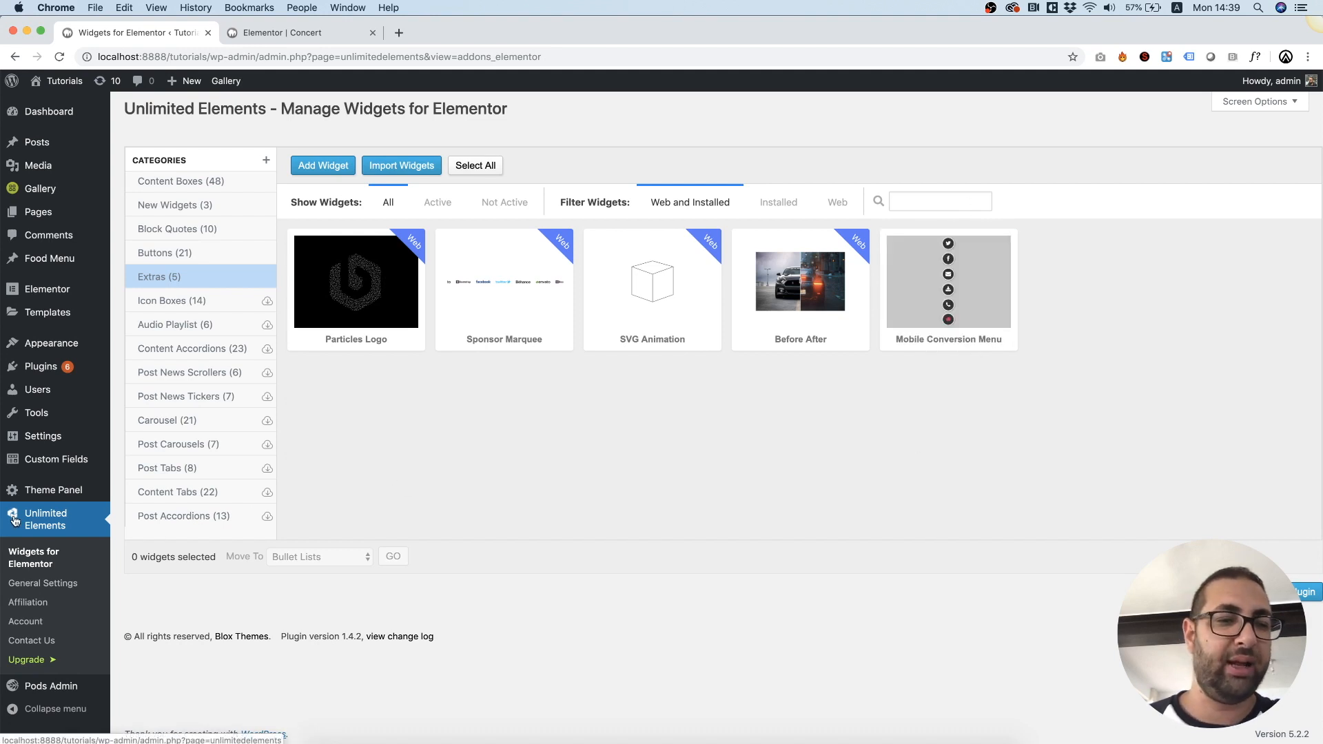
pyautogui.moveTo(760, 450)
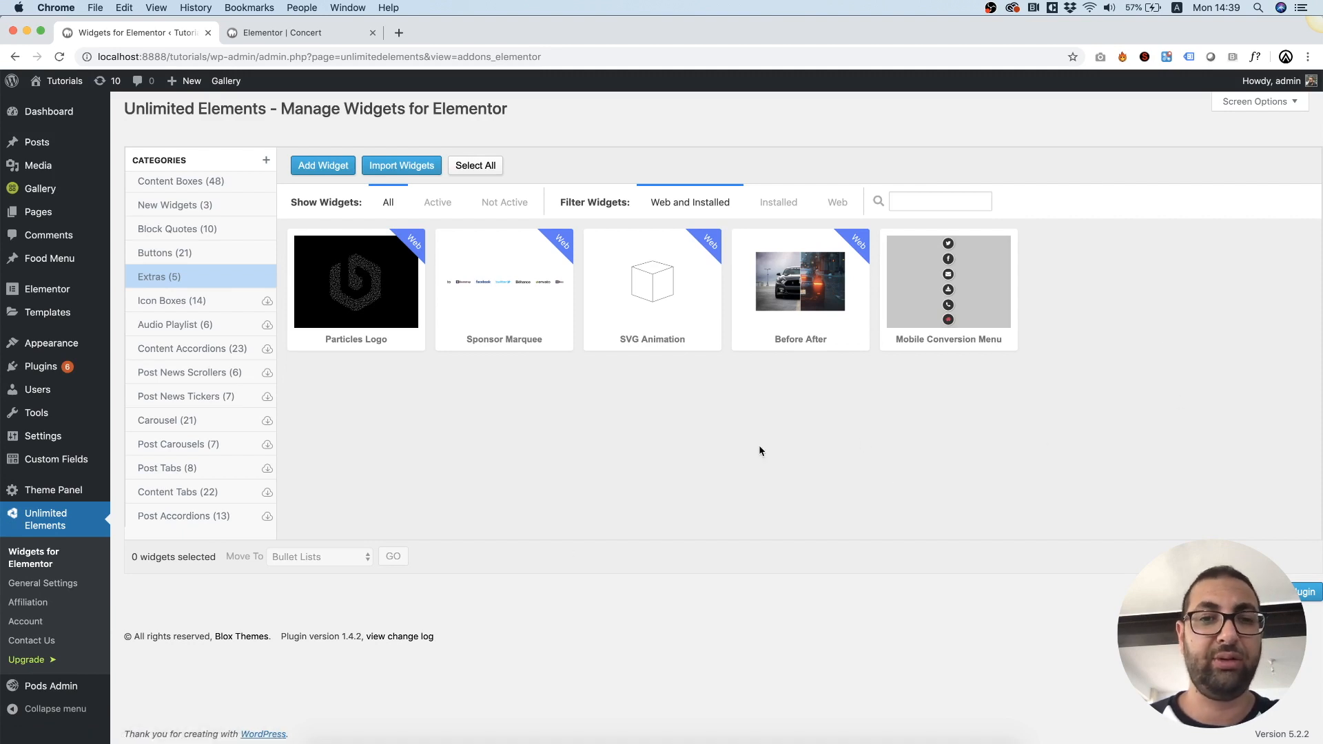
pyautogui.moveTo(984, 465)
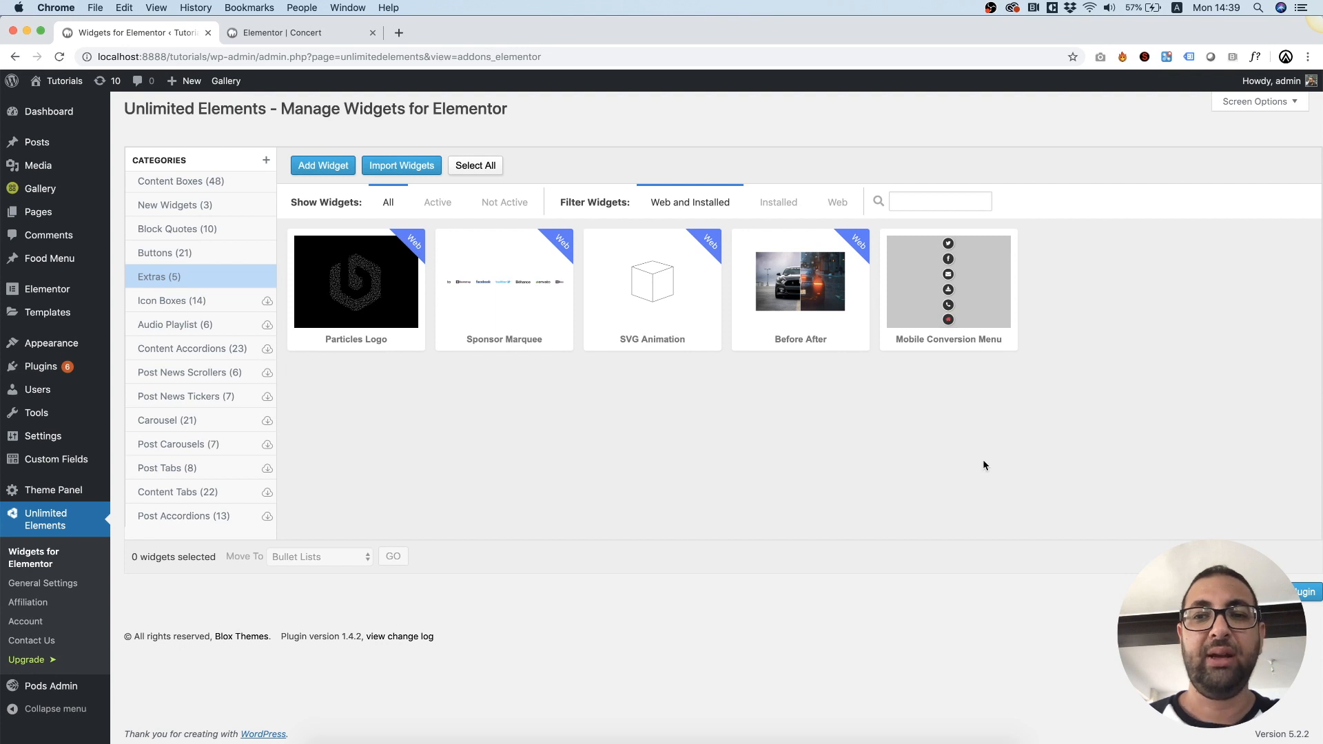
pyautogui.moveTo(944, 373)
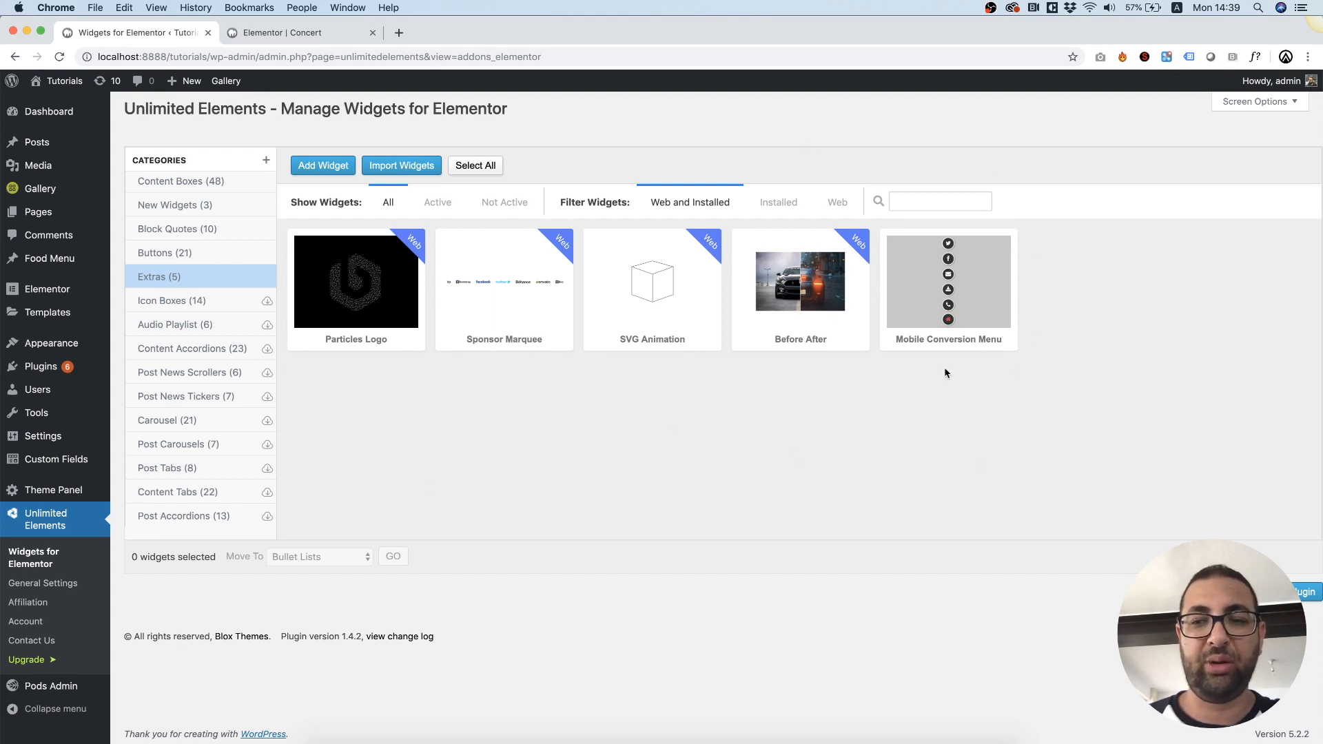
pyautogui.moveTo(966, 296)
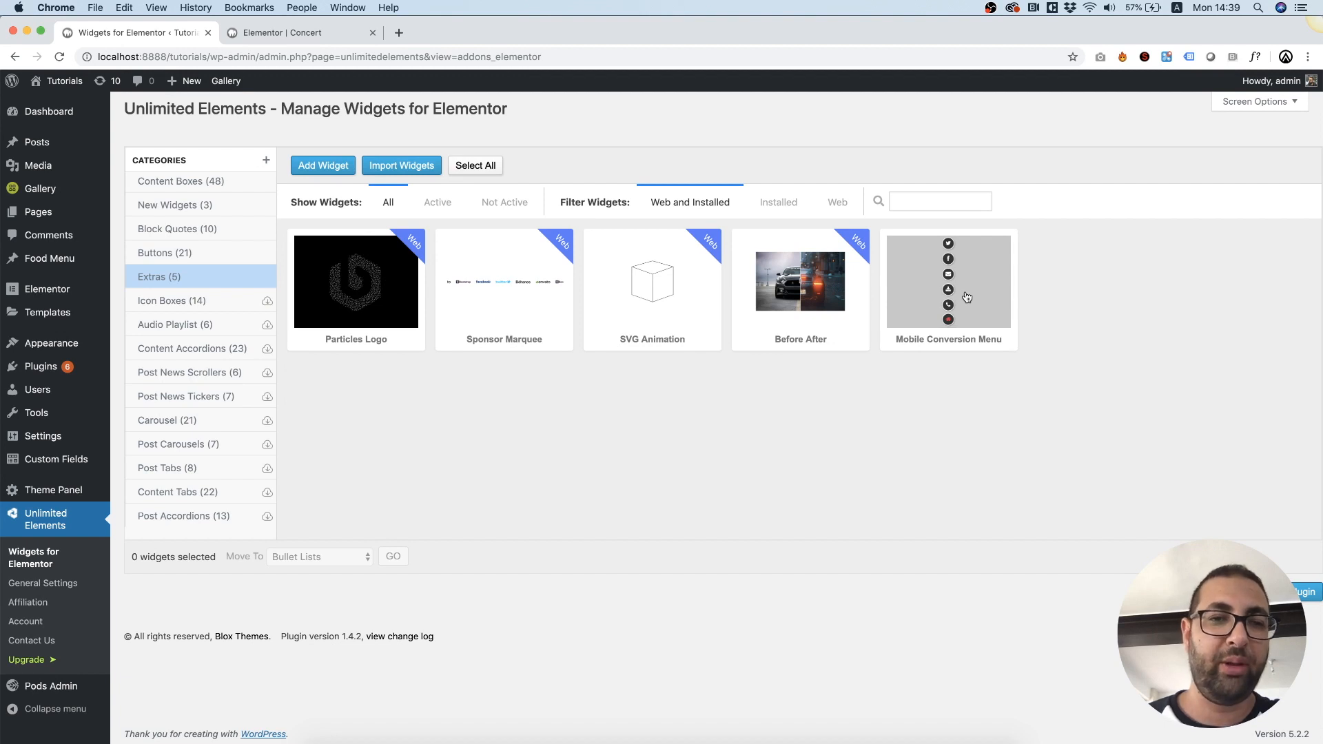
pyautogui.moveTo(504, 282)
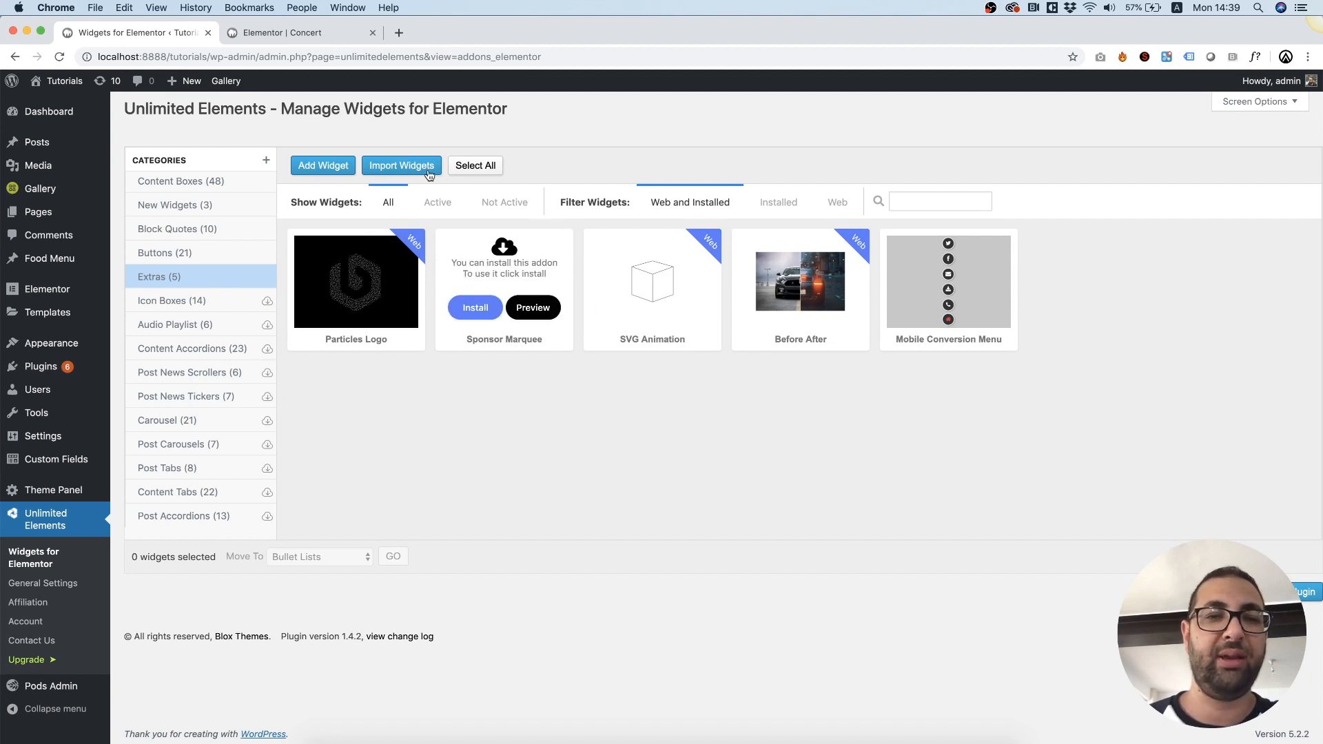
# On the Concert page, search 'mobil' and place Mobile Conversion Menu below Book Tickets
pyautogui.click(300, 32)
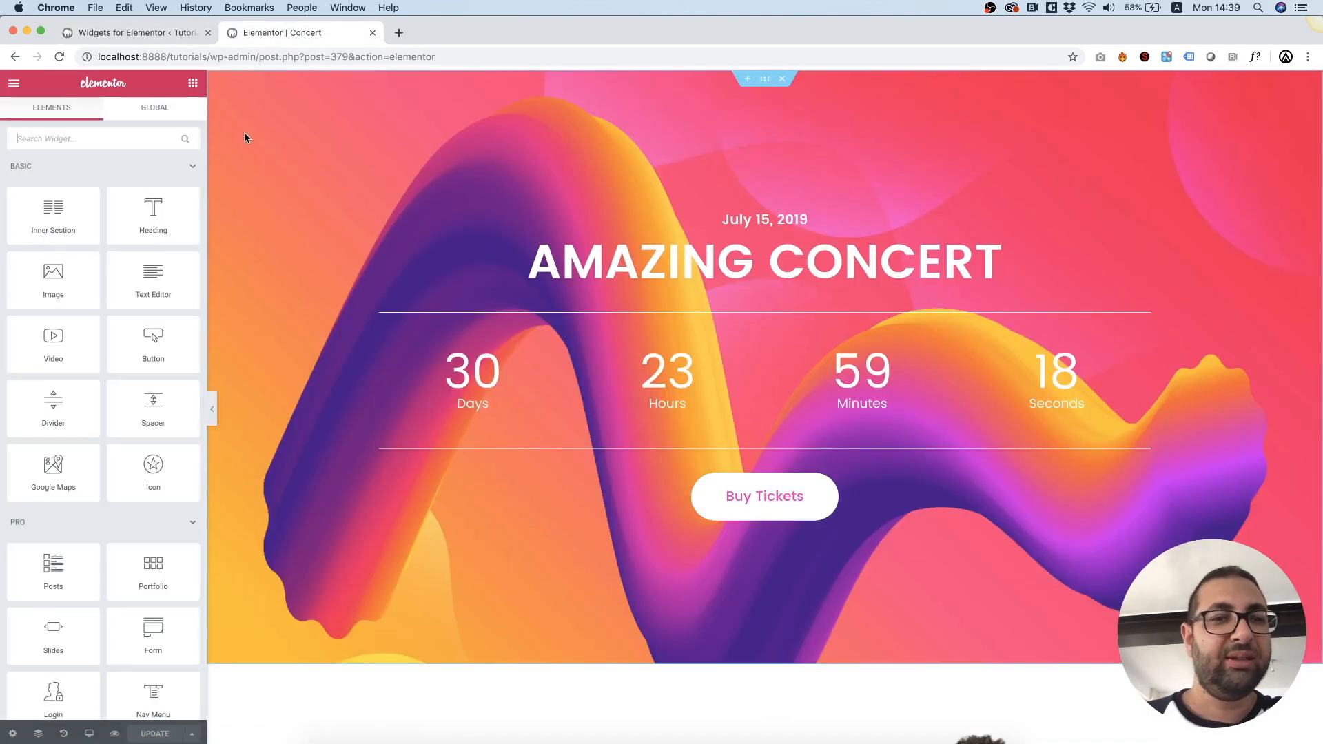
pyautogui.moveTo(153, 211)
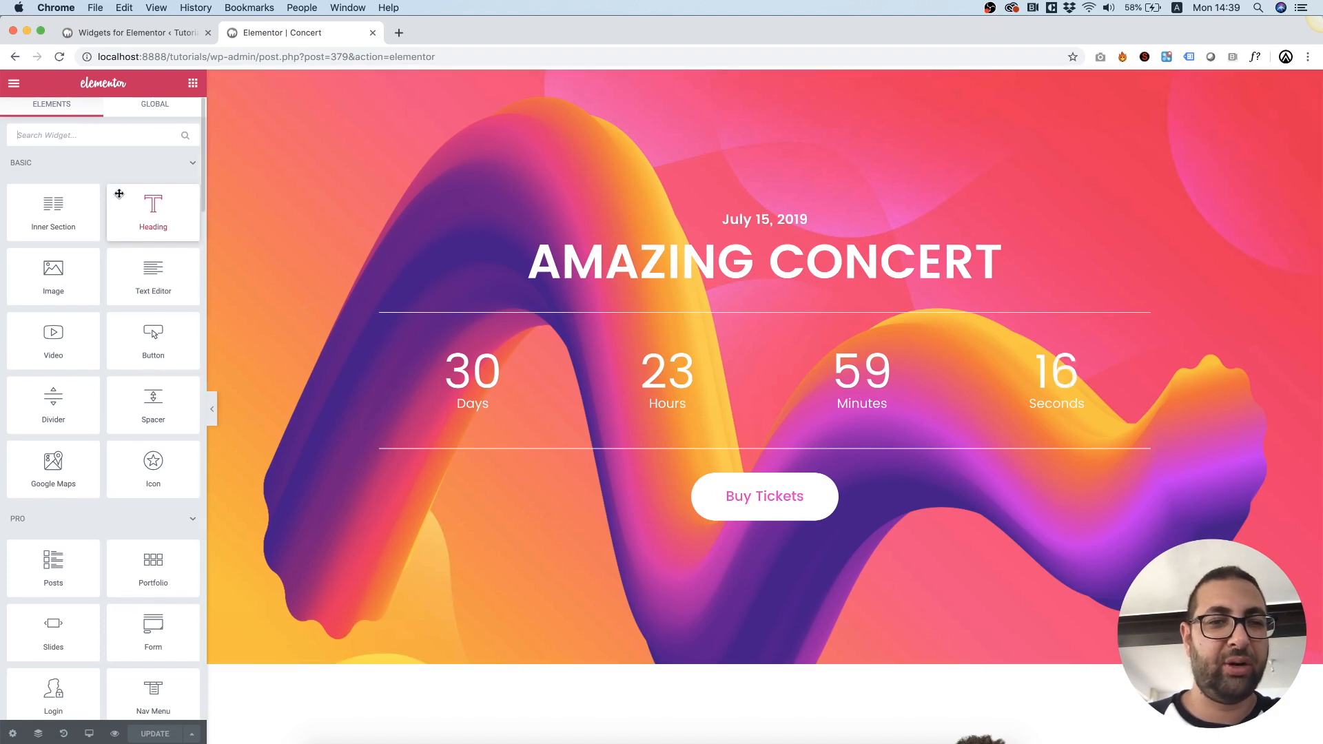
pyautogui.click(93, 135)
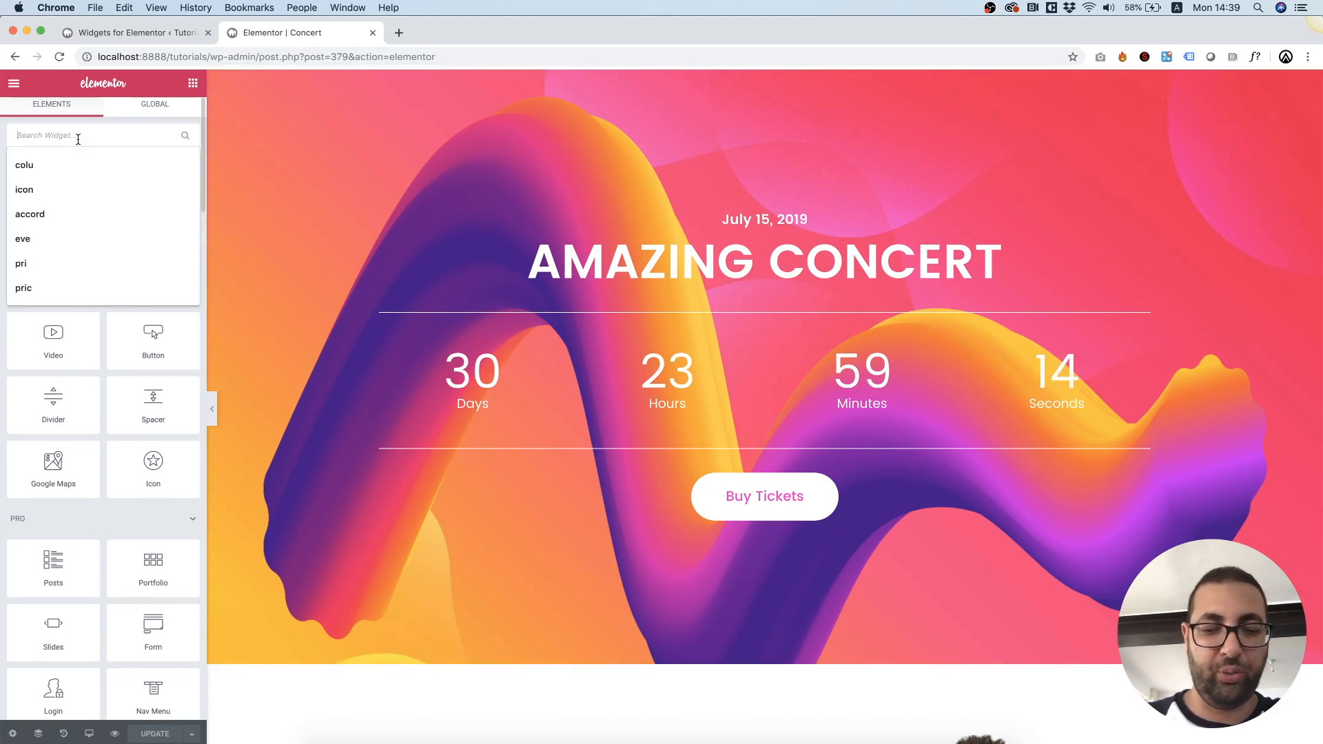
pyautogui.write('mobil')
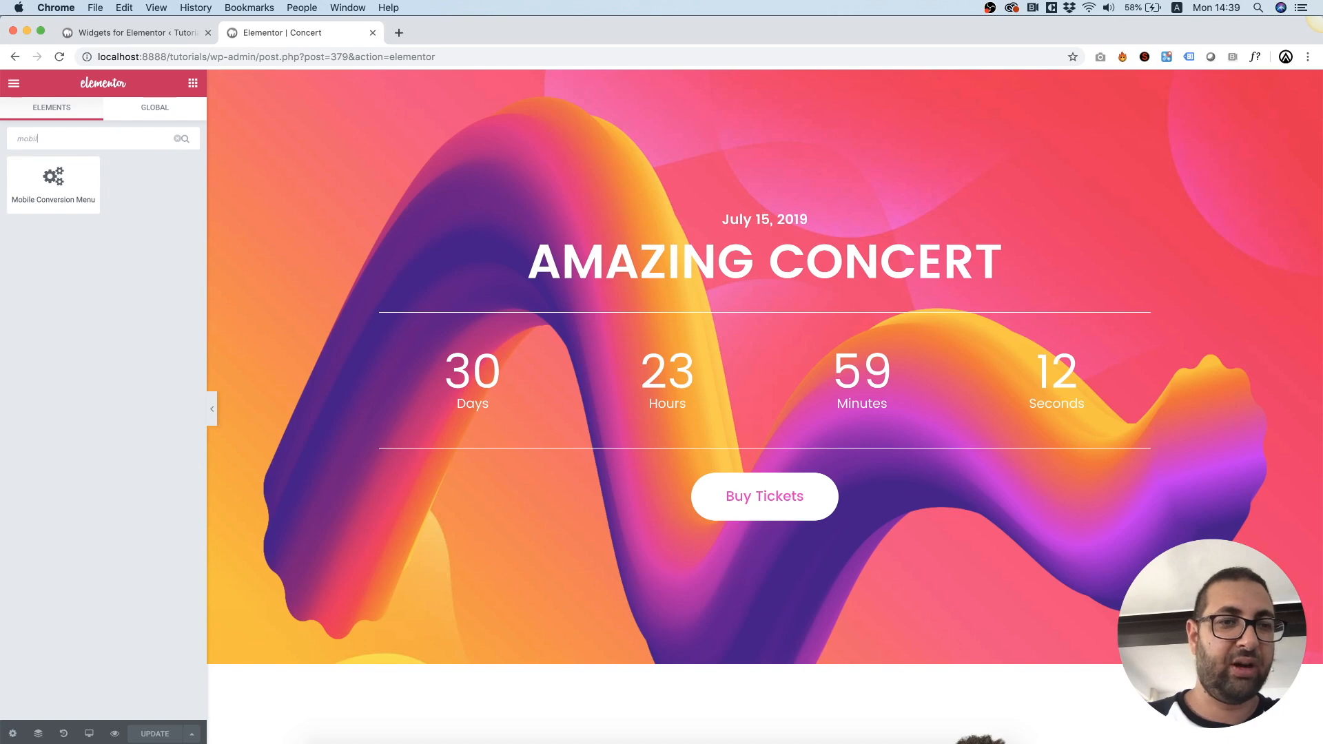
pyautogui.click(666, 371)
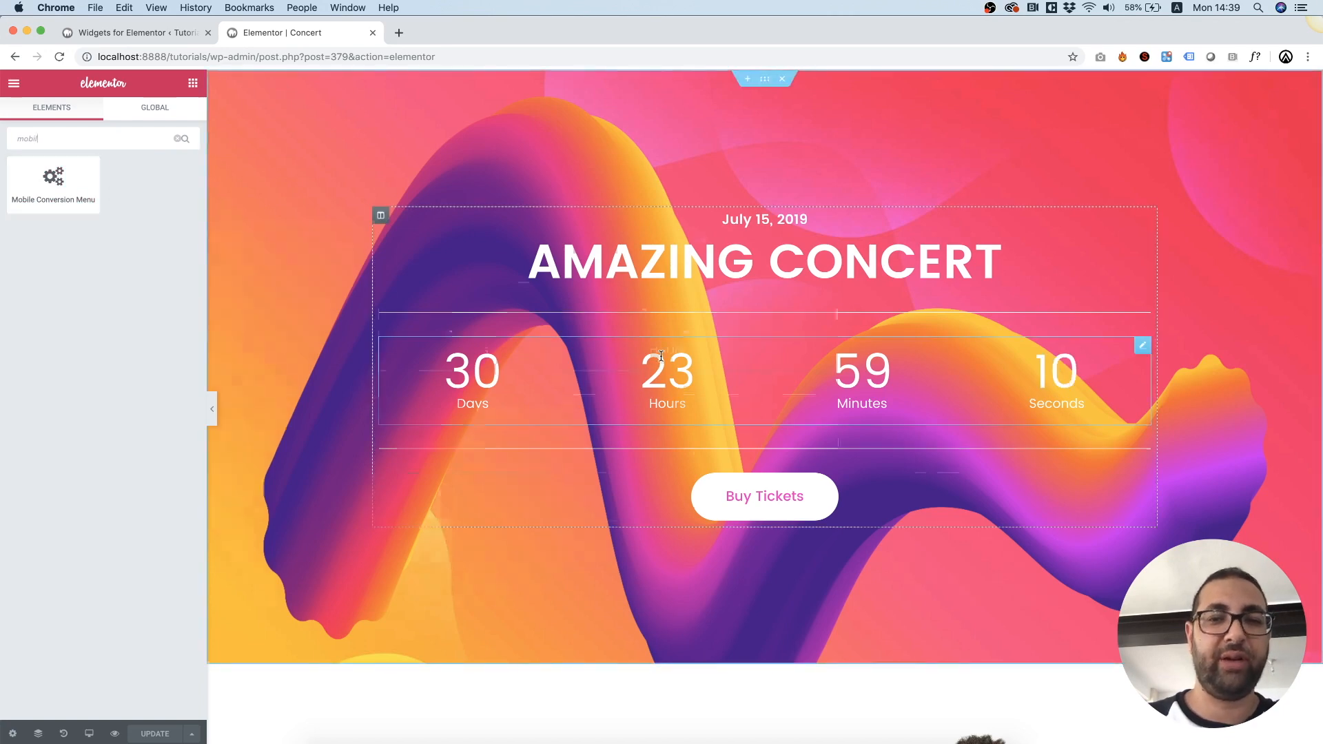
pyautogui.scroll(-3)
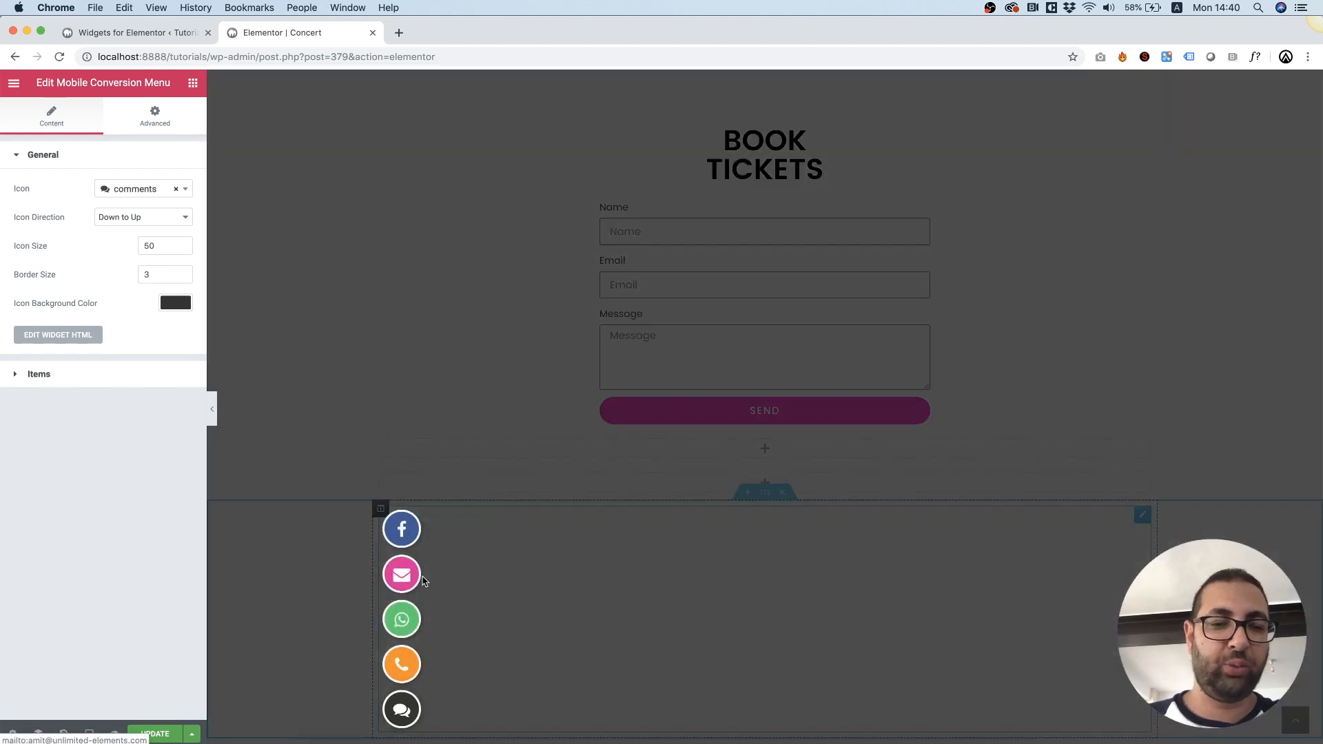
# Scroll down so the conversion menu collapses to its single chat icon
pyautogui.scroll(-3)
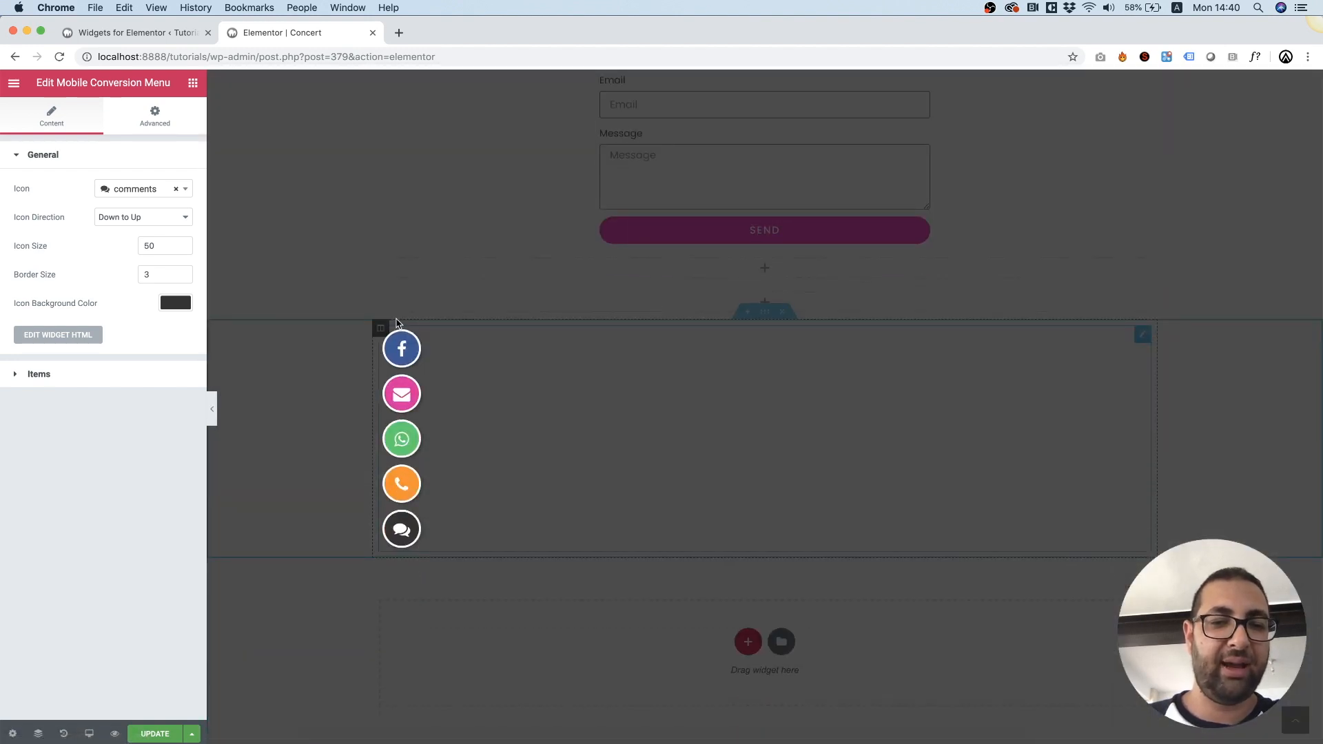
pyautogui.moveTo(428, 361)
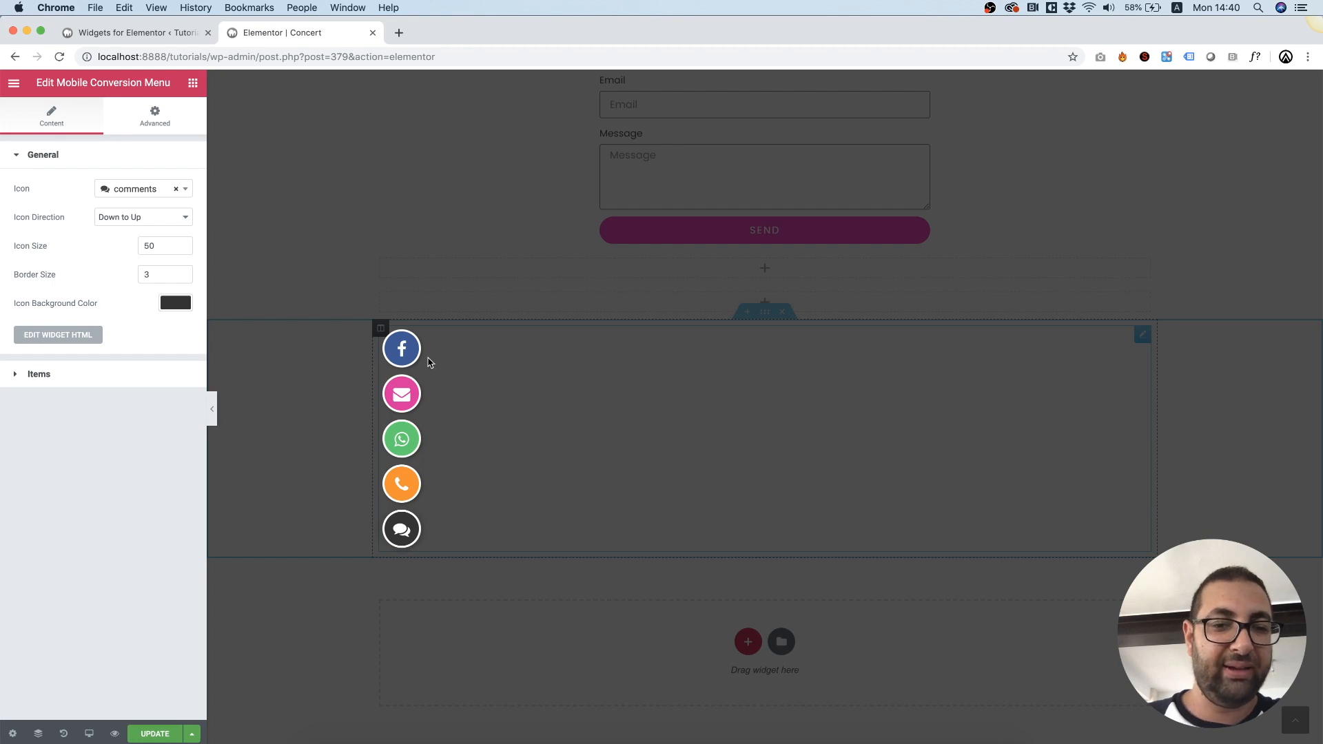
pyautogui.moveTo(410, 537)
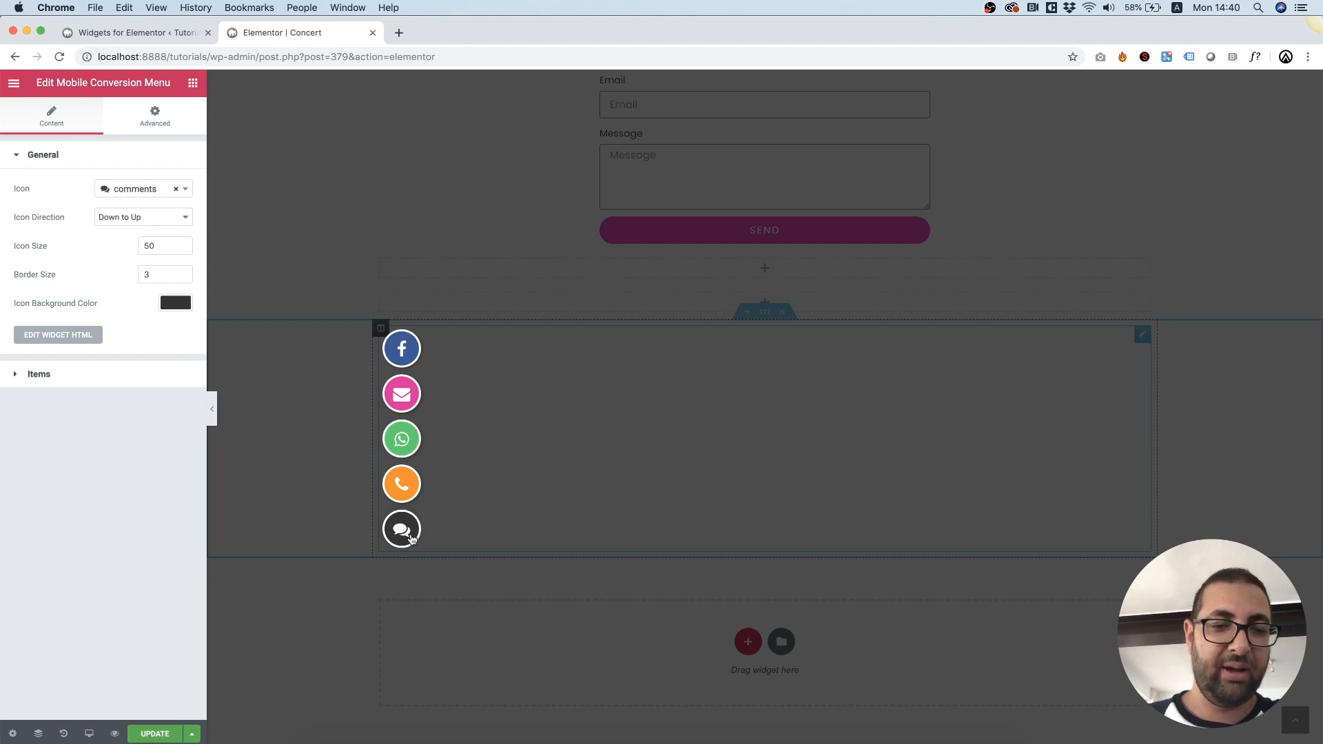
pyautogui.moveTo(461, 341)
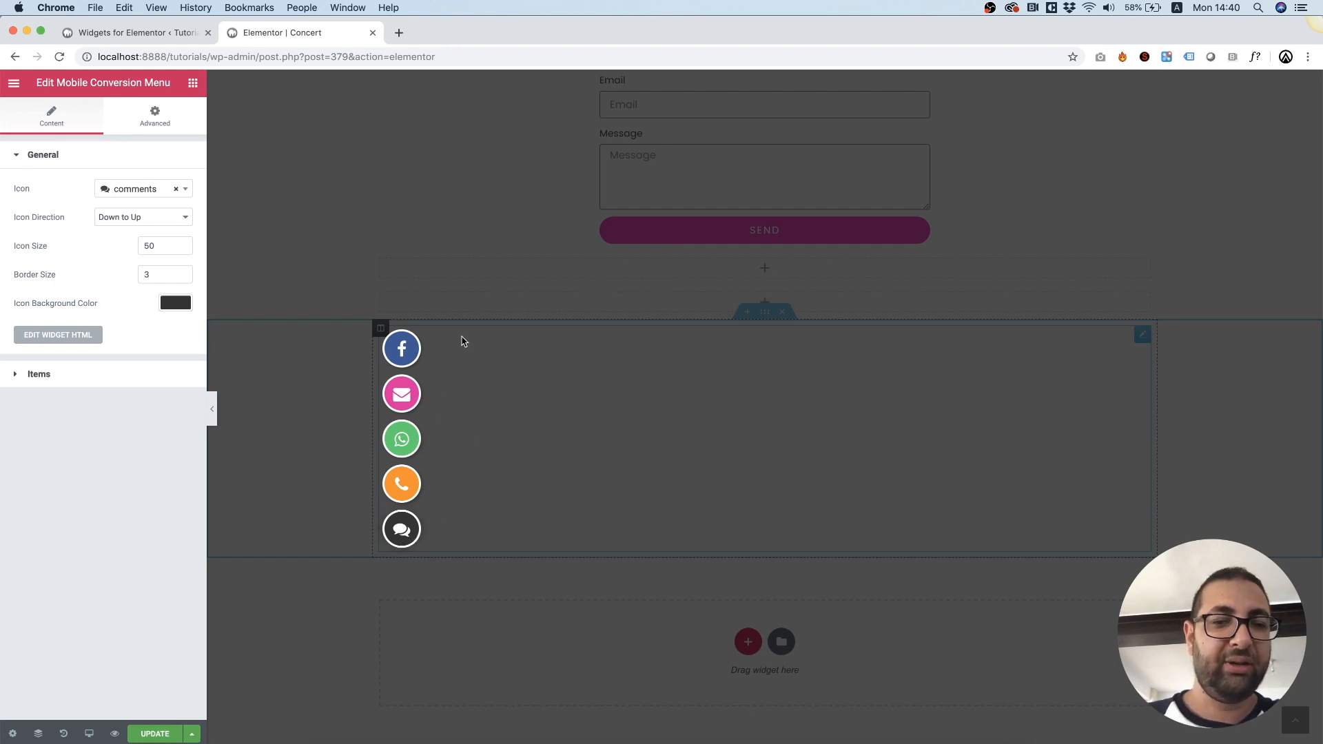
pyautogui.moveTo(401, 529)
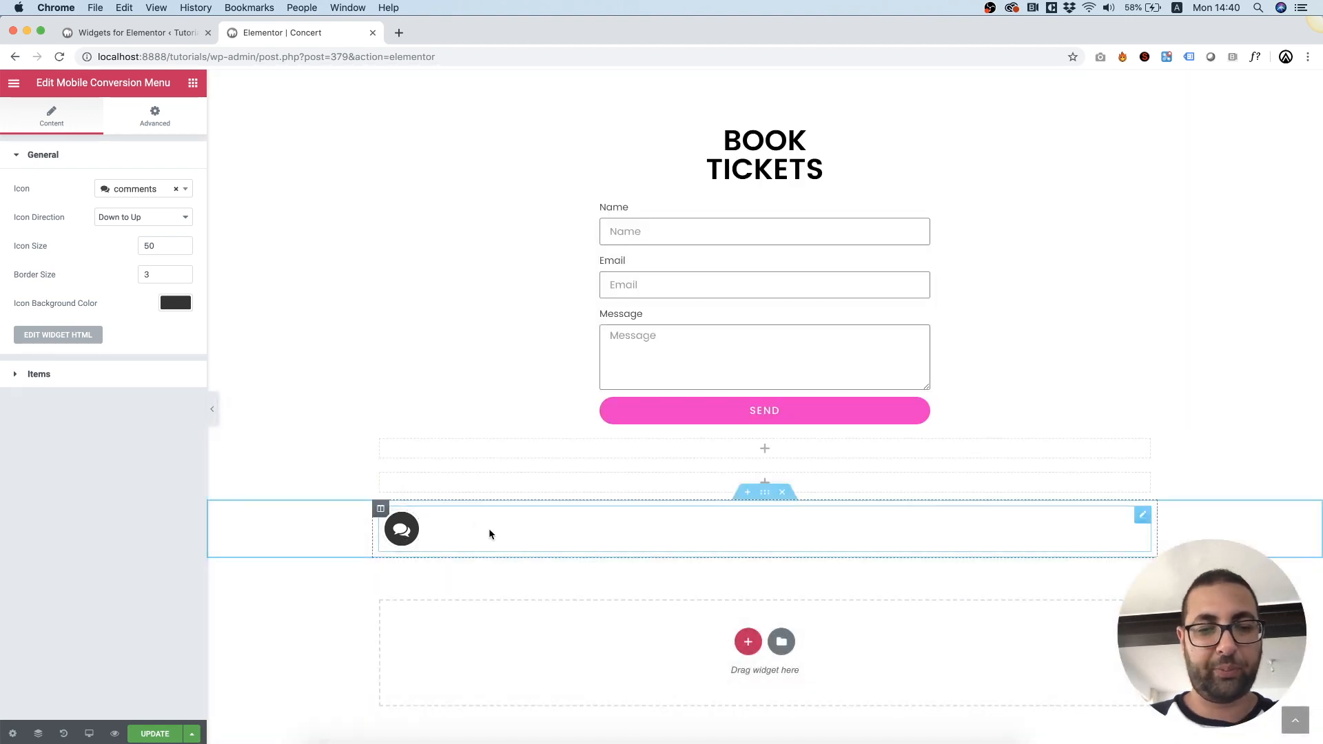
pyautogui.moveTo(446, 521)
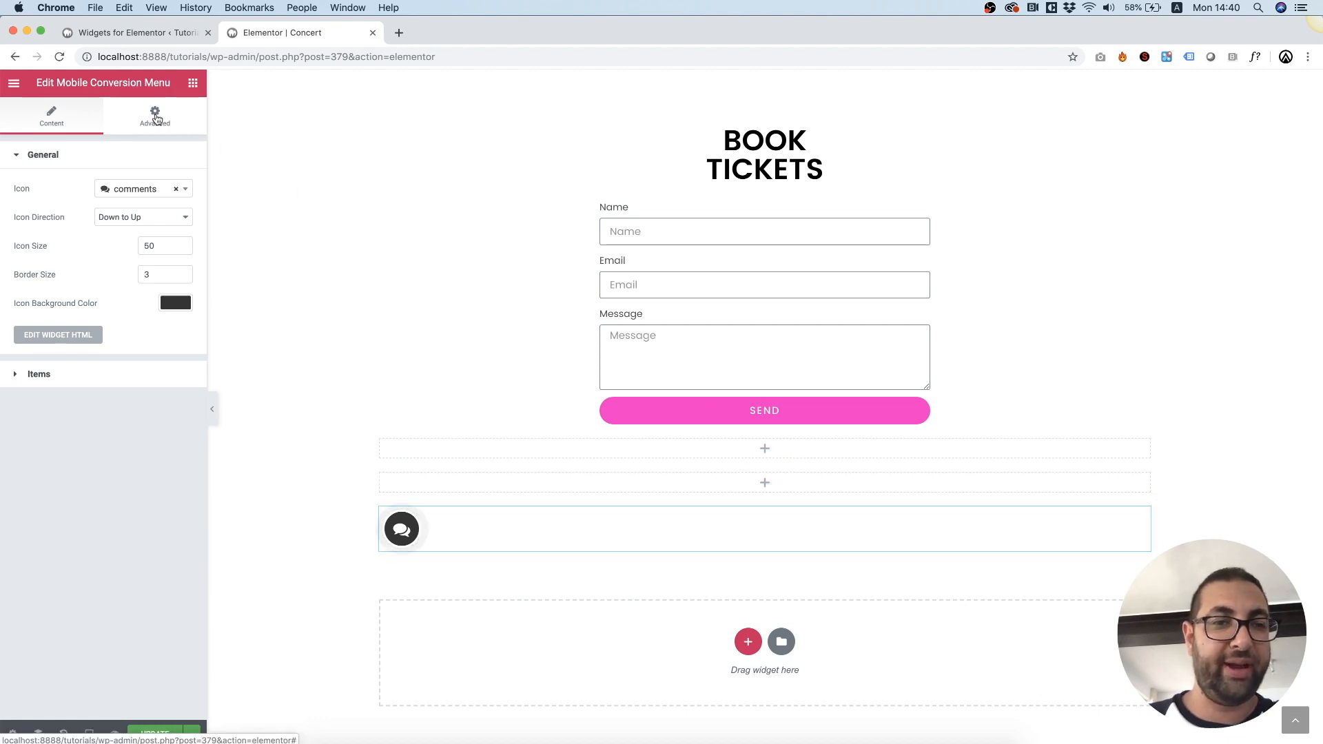
# Set the menu's Advanced position to Fixed, anchored Bottom, with offsets of 10
pyautogui.click(154, 117)
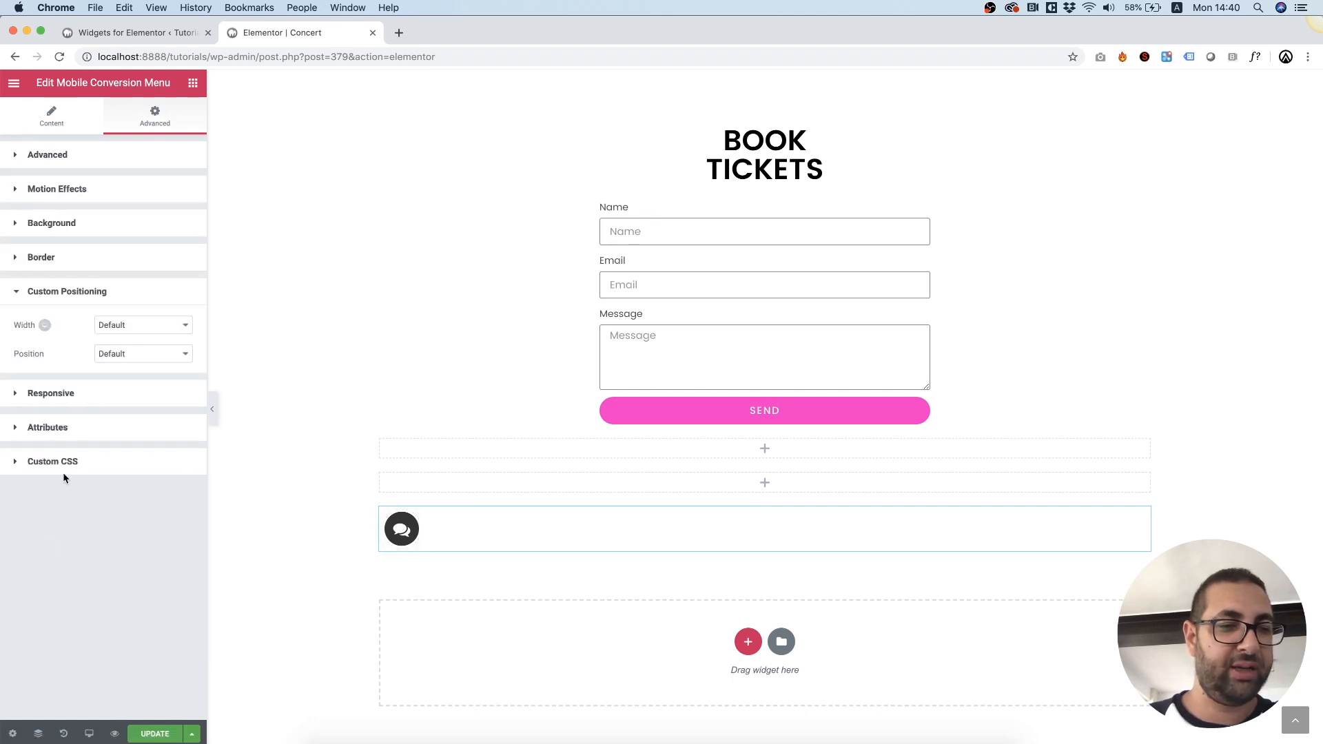
pyautogui.moveTo(64, 364)
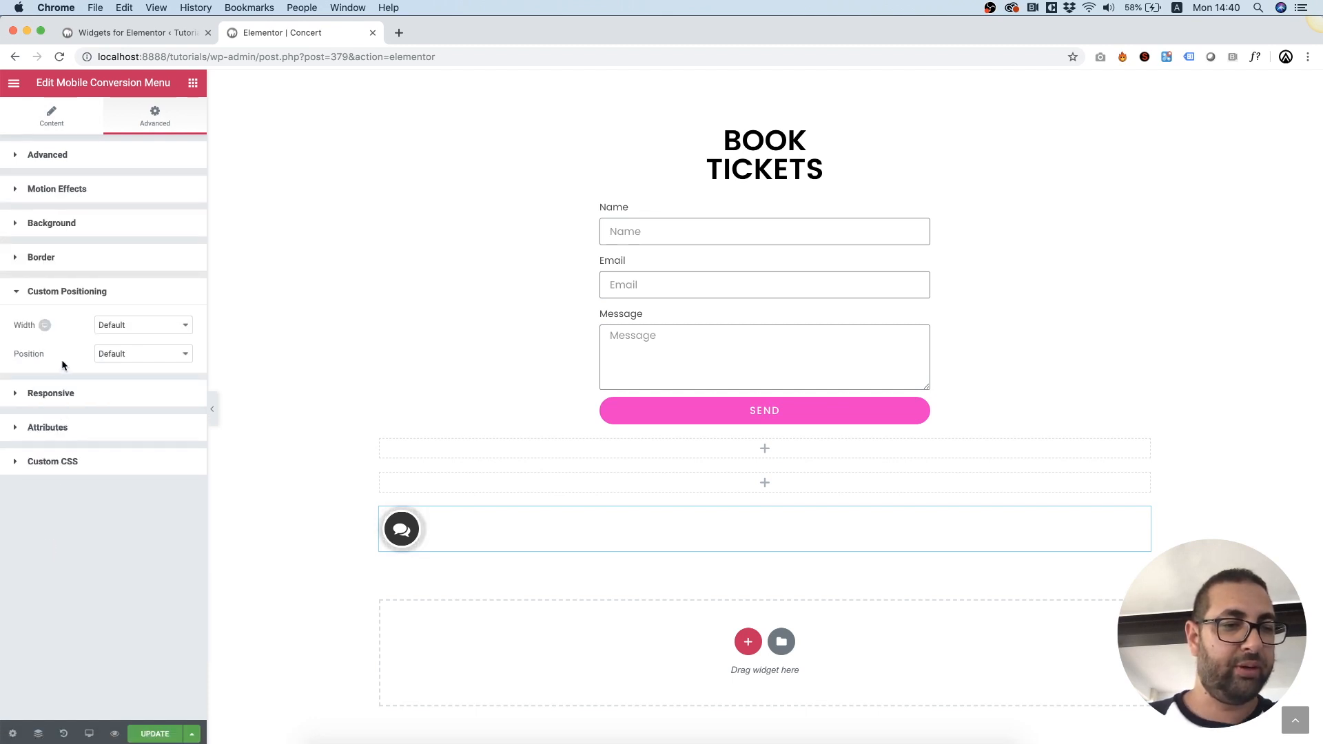
pyautogui.click(143, 353)
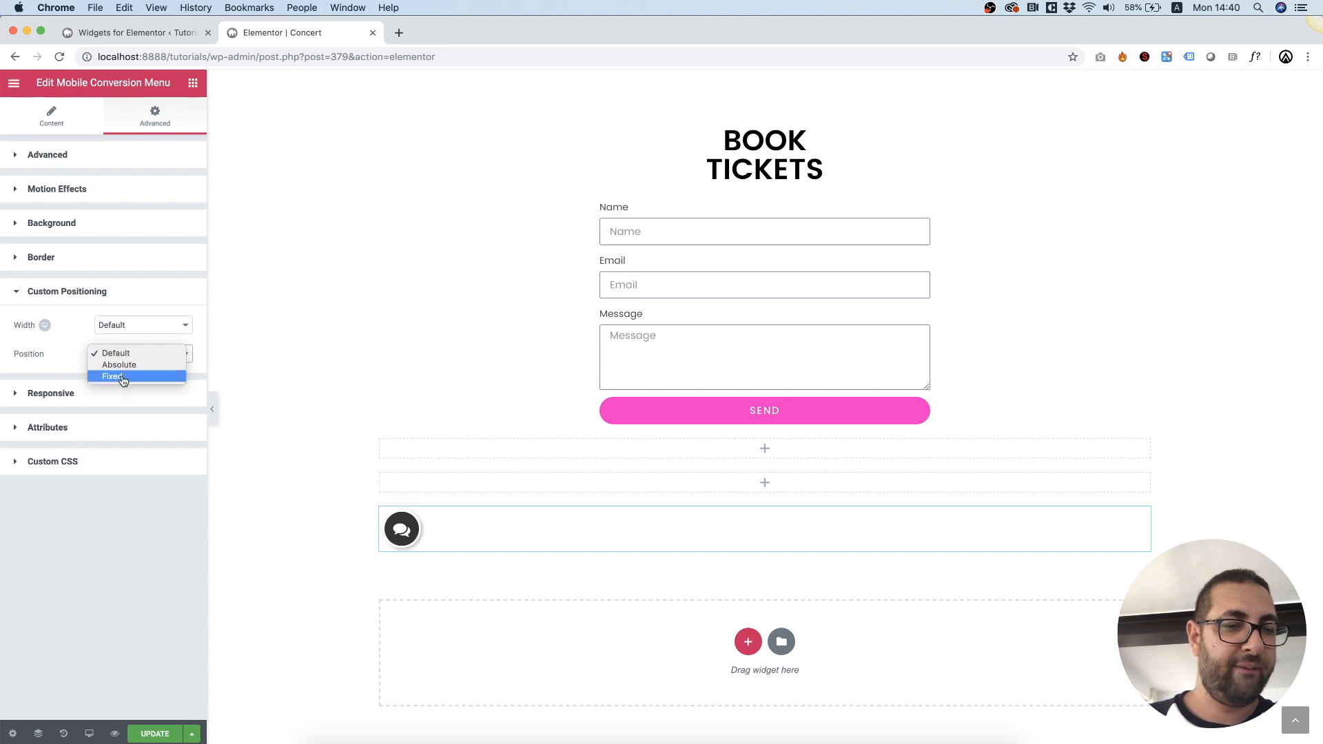
pyautogui.click(112, 376)
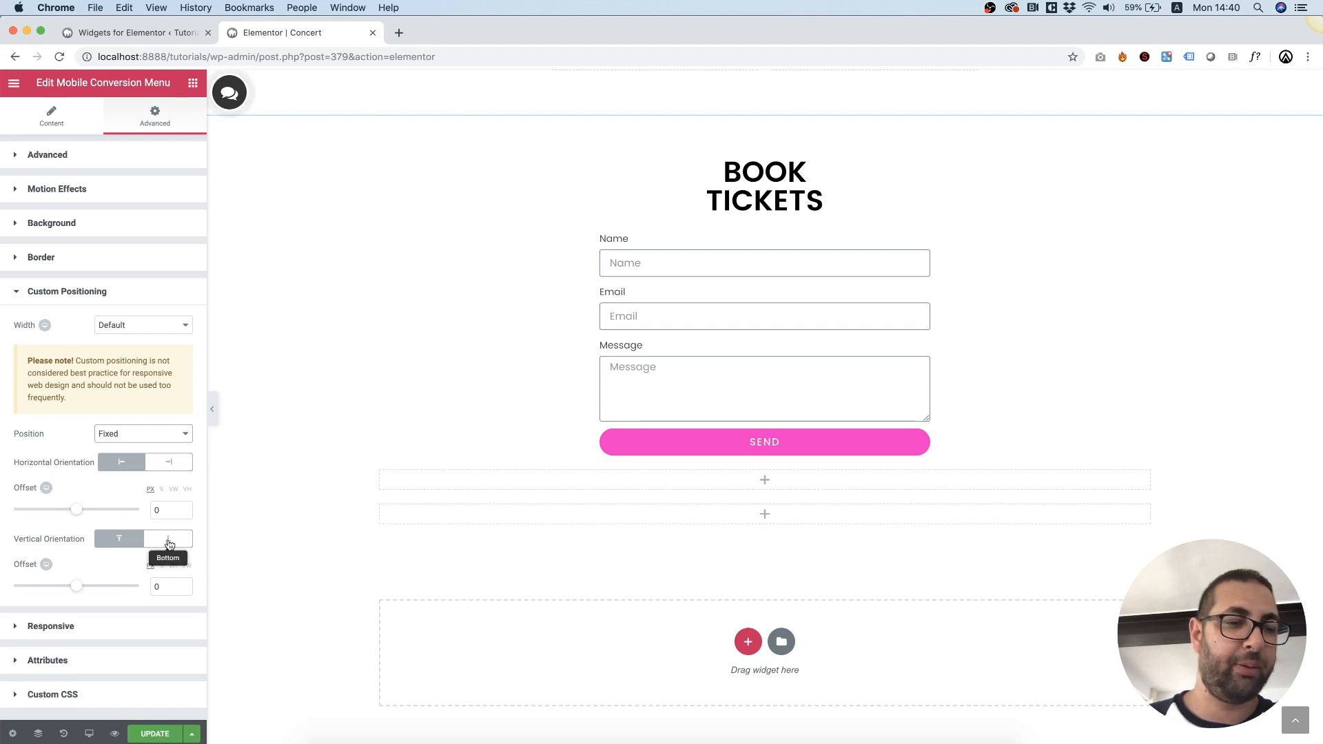
pyautogui.click(168, 538)
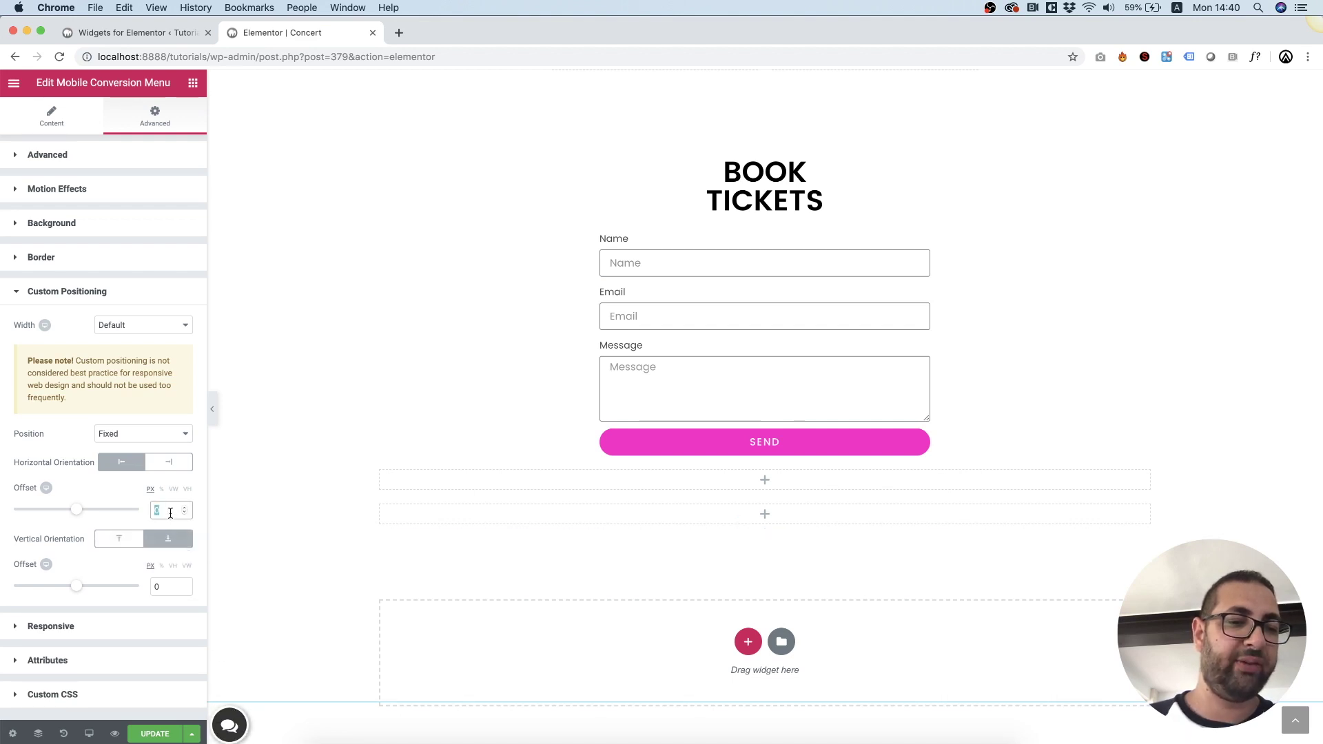
pyautogui.write('10')
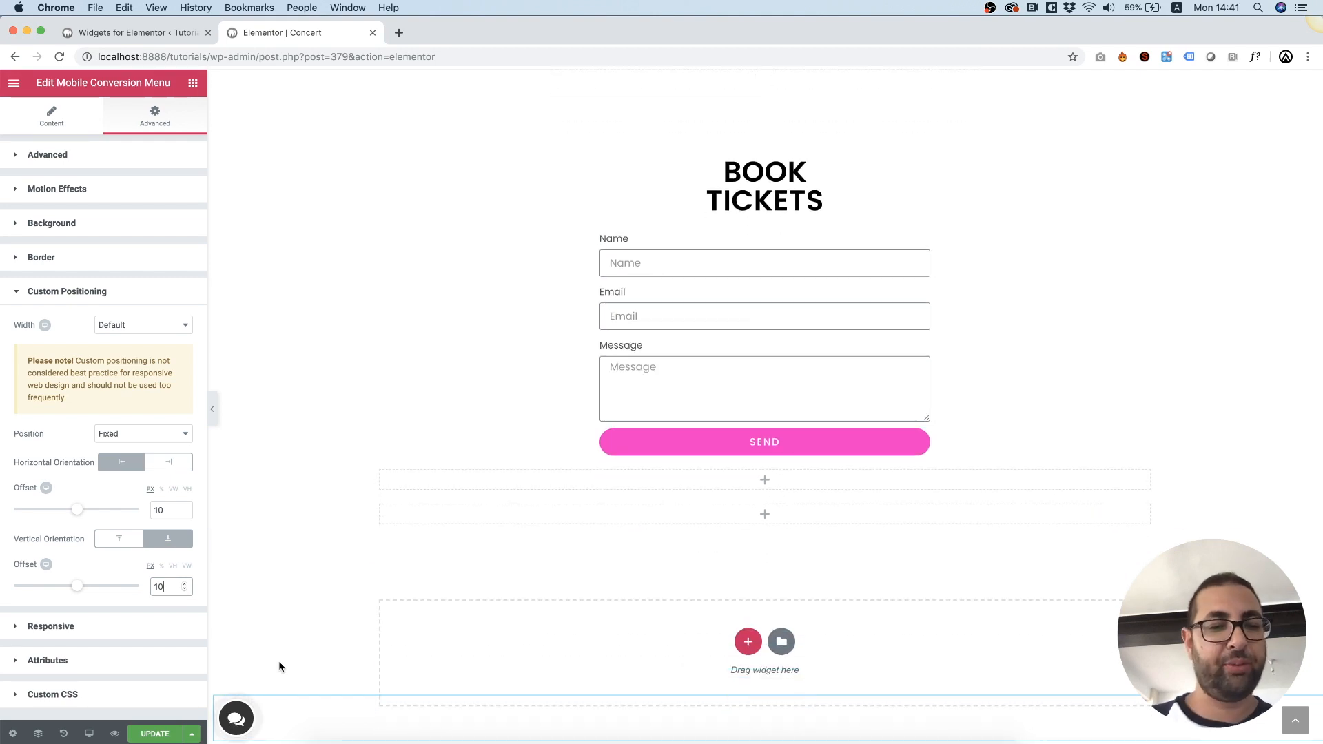
pyautogui.moveTo(42, 624)
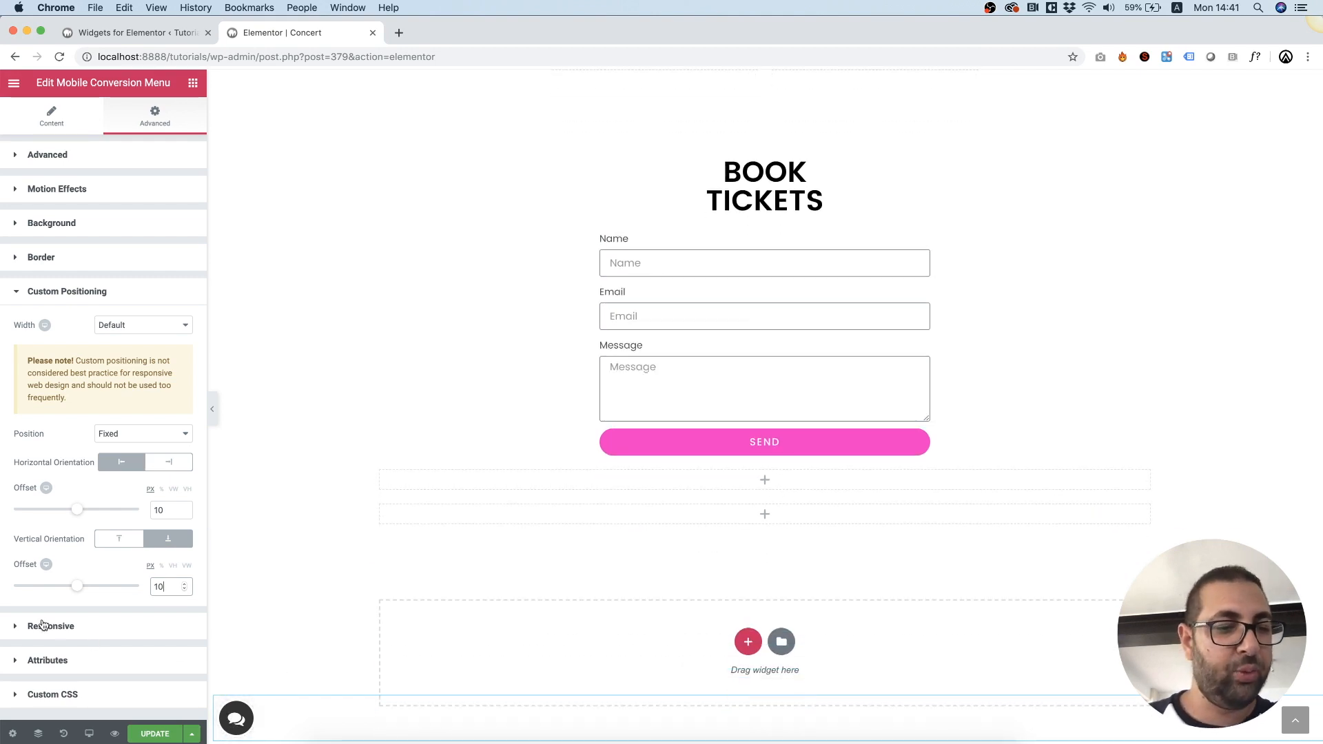
pyautogui.click(50, 625)
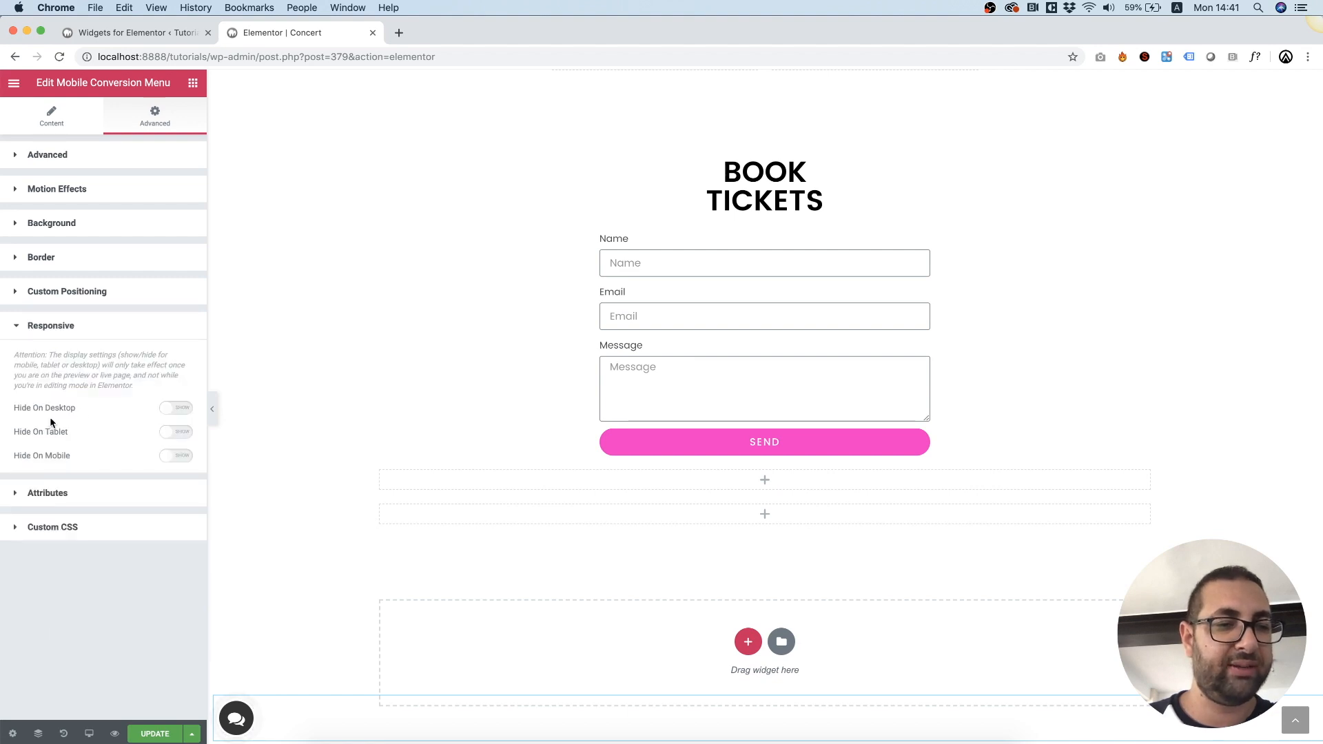
# Turn on Hide On Desktop in the widget's Responsive settings
pyautogui.click(177, 407)
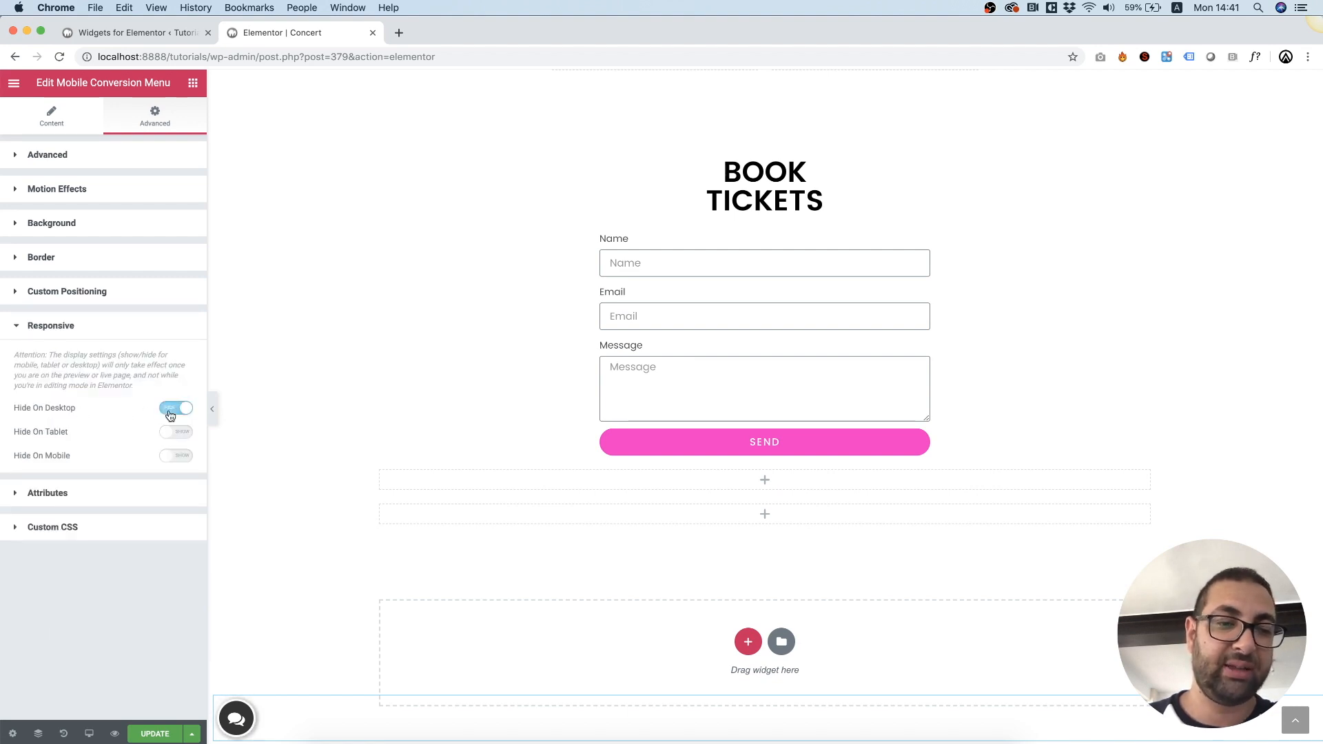
pyautogui.click(177, 407)
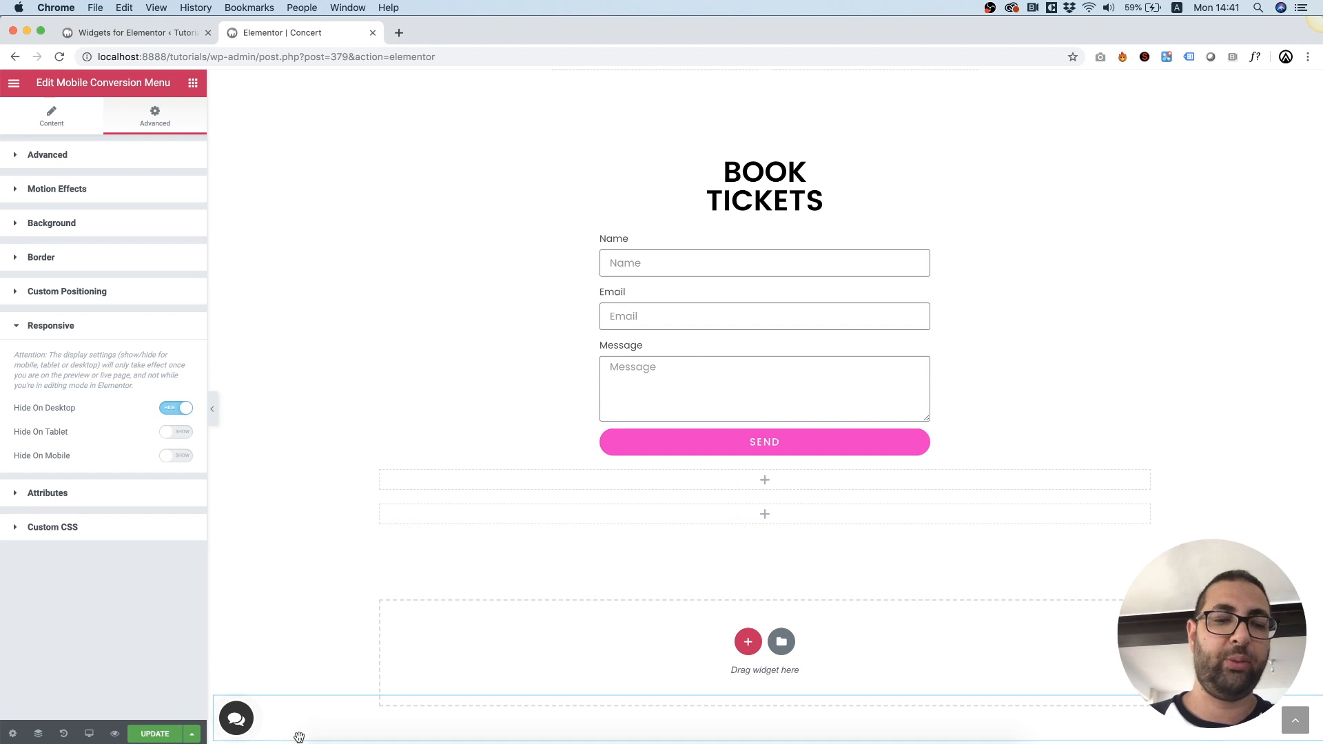
pyautogui.moveTo(288, 634)
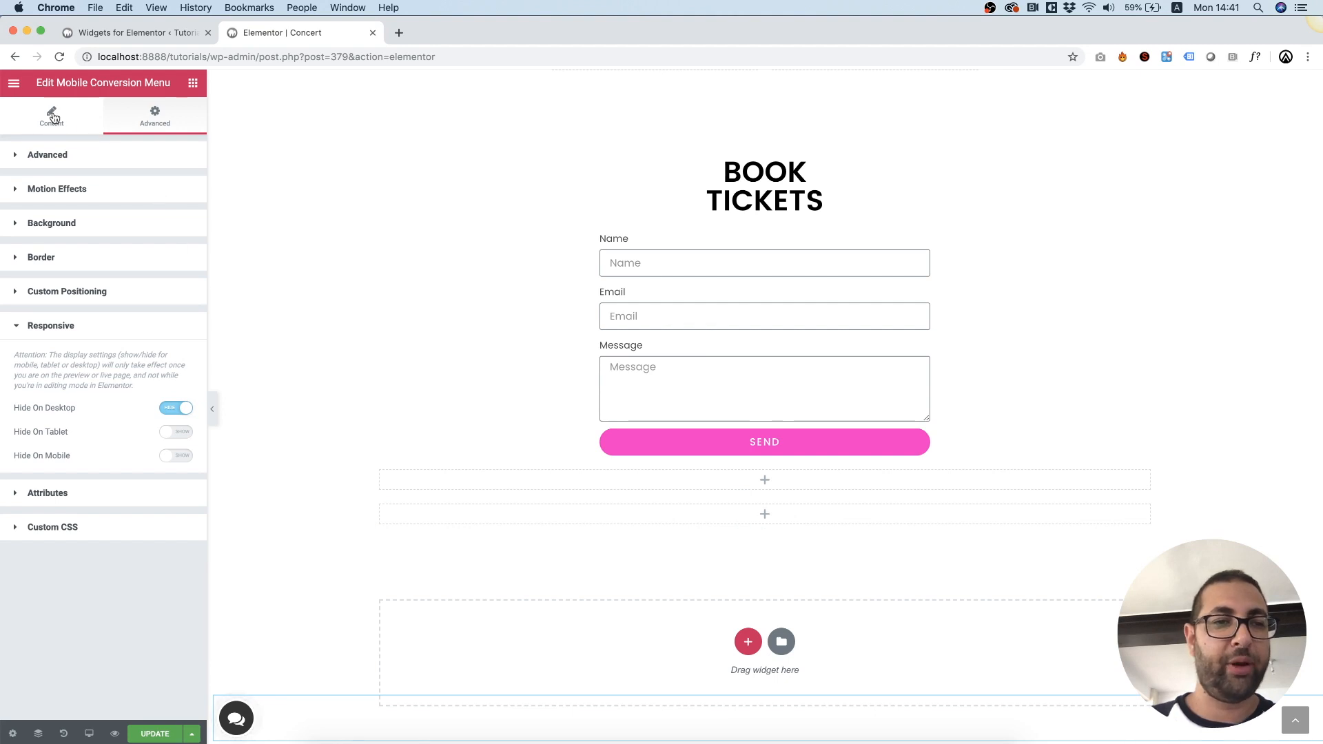
# Expand the menu preview and open Item #1, keeping type Phone, with its background colours showing
pyautogui.click(51, 117)
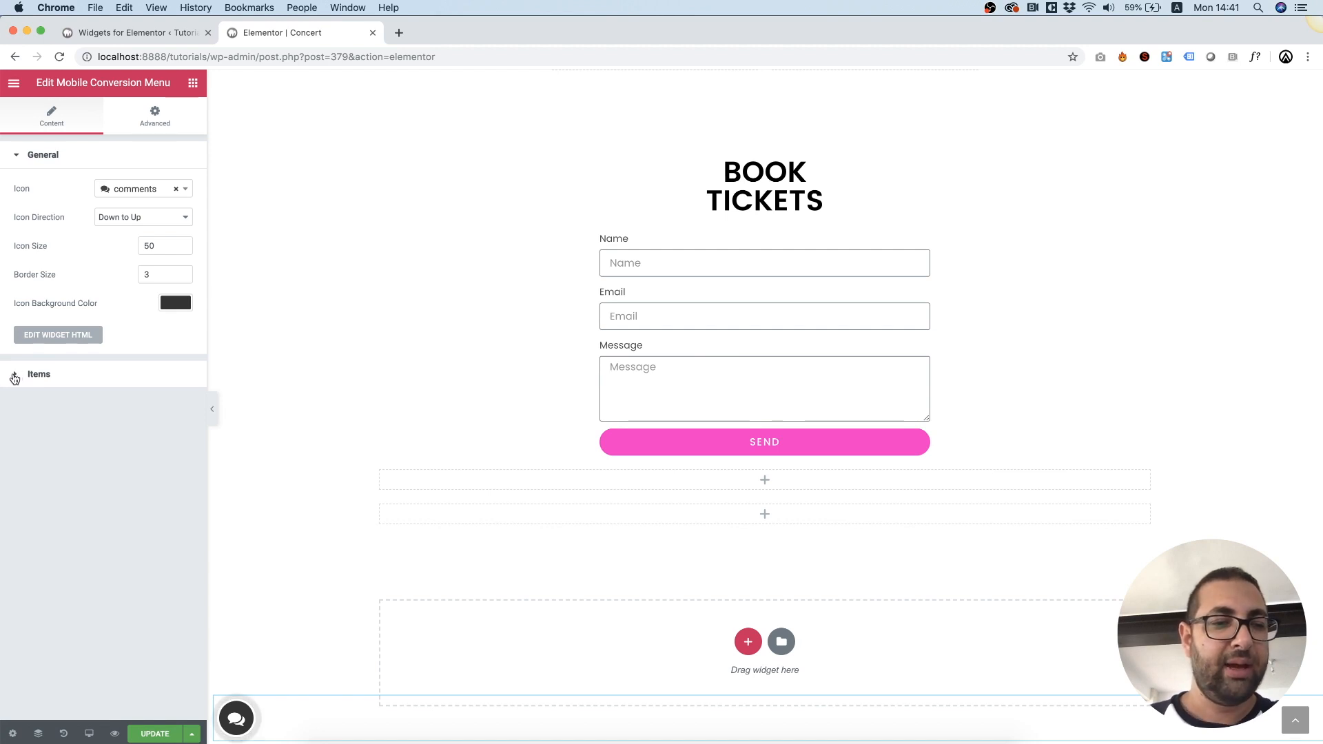
pyautogui.click(38, 373)
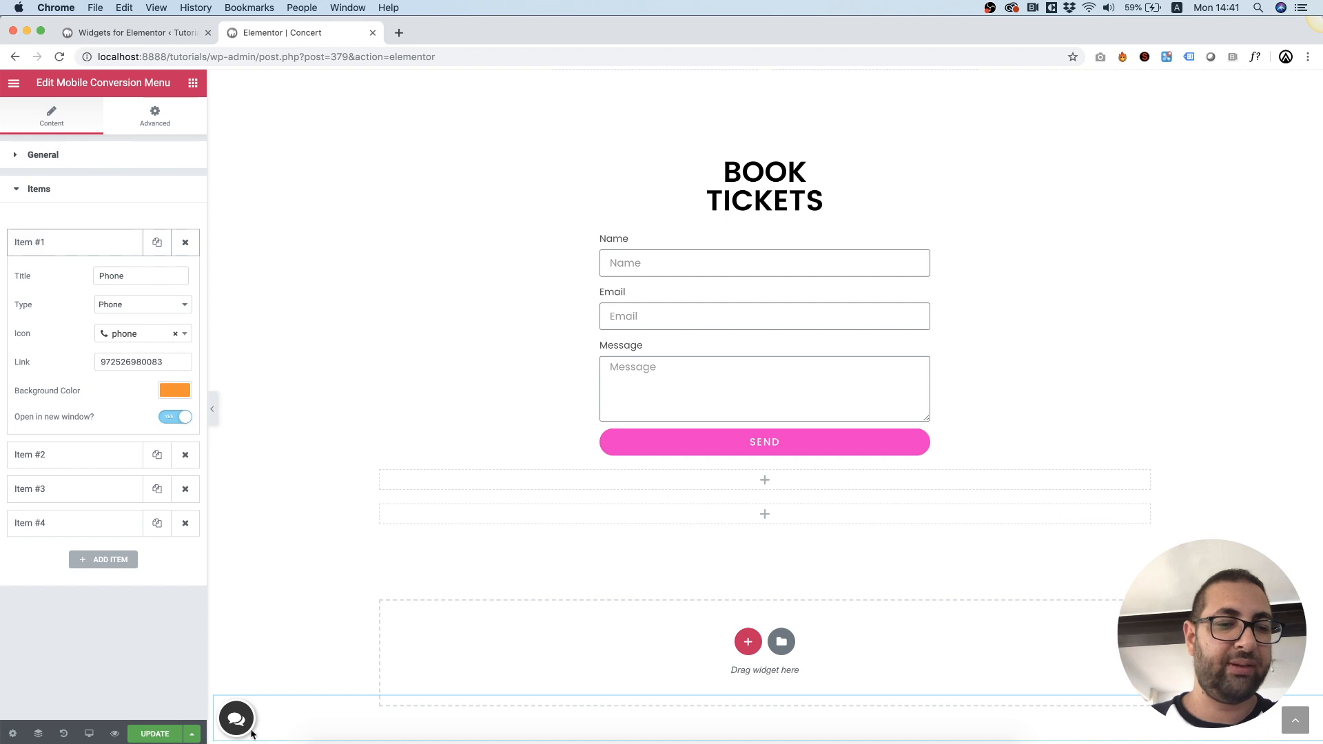
pyautogui.click(236, 718)
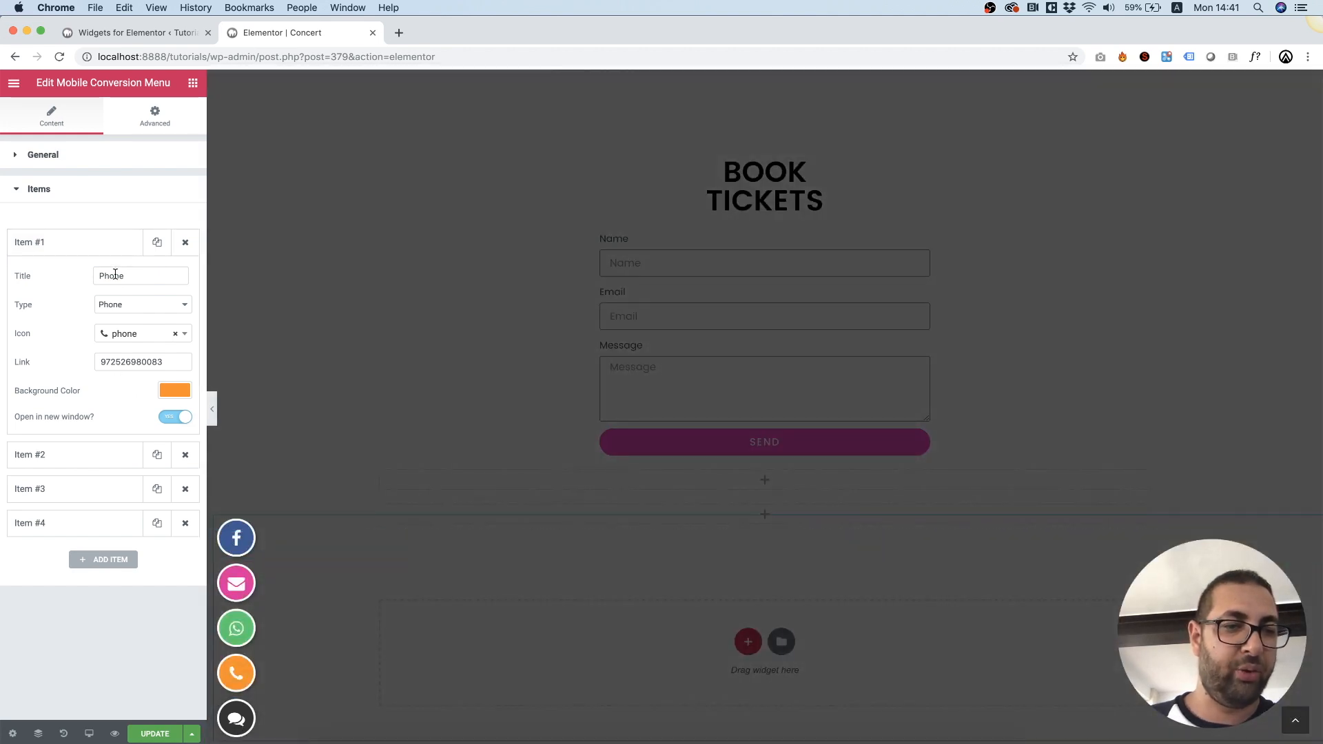
pyautogui.moveTo(34, 289)
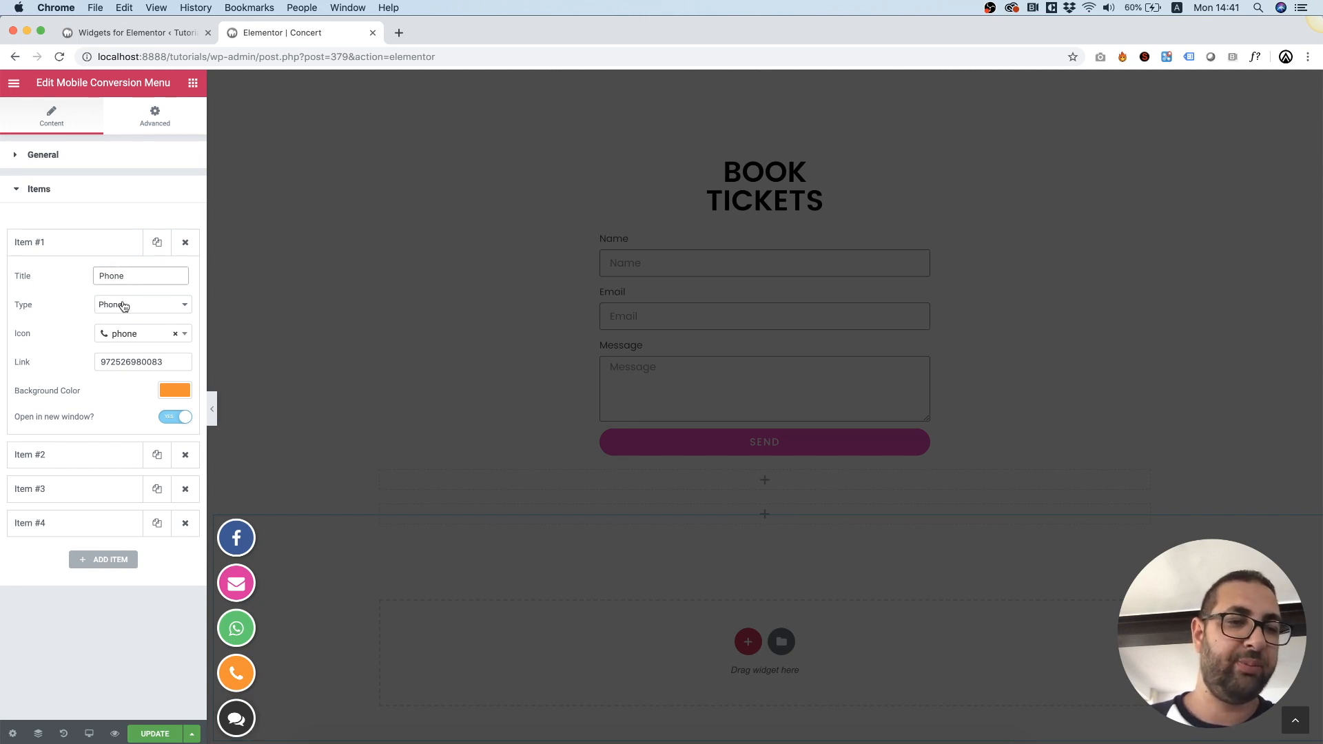
pyautogui.click(142, 304)
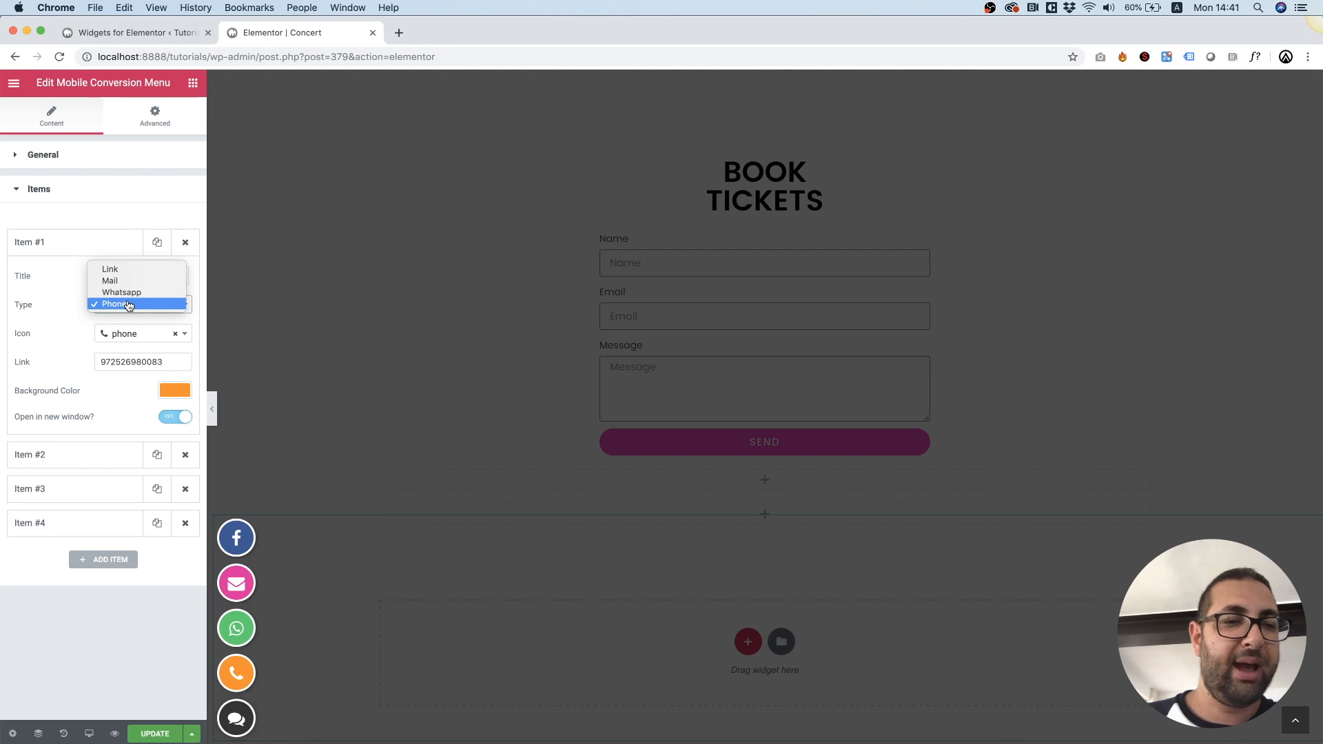
pyautogui.click(125, 304)
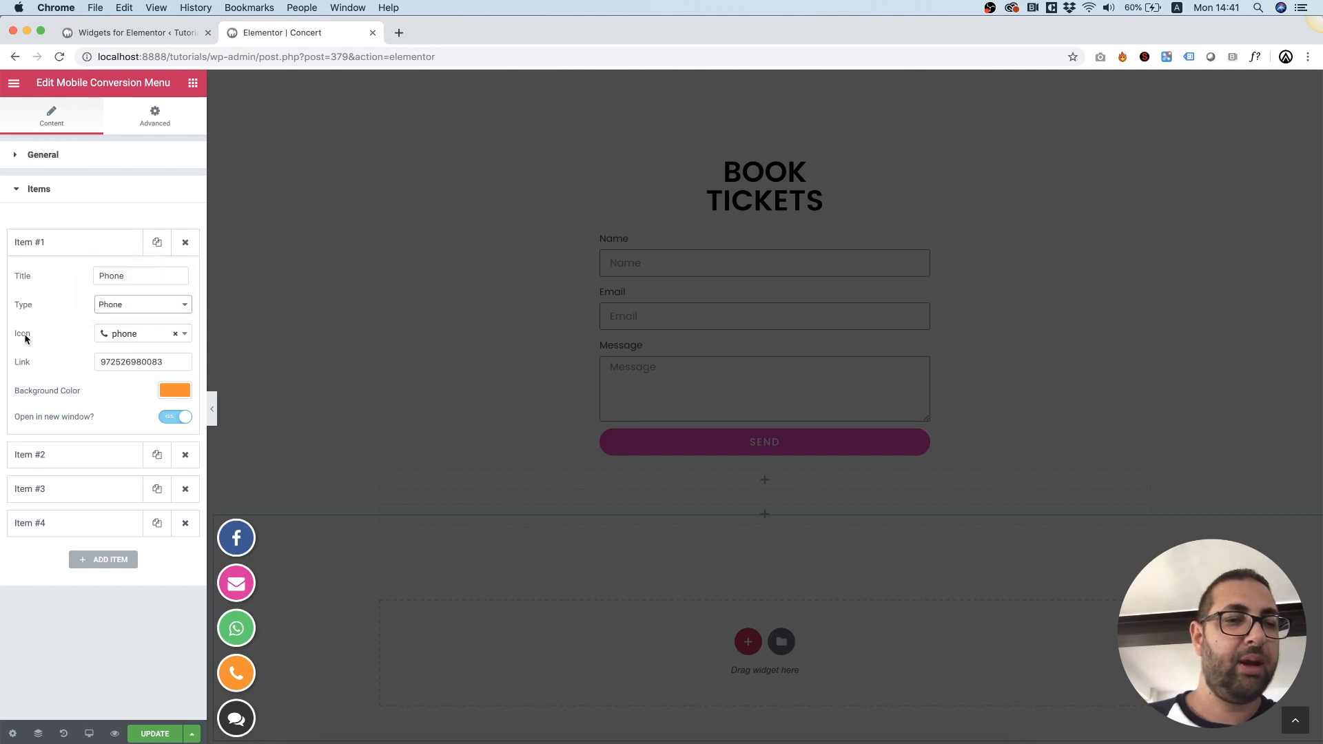
pyautogui.moveTo(76, 289)
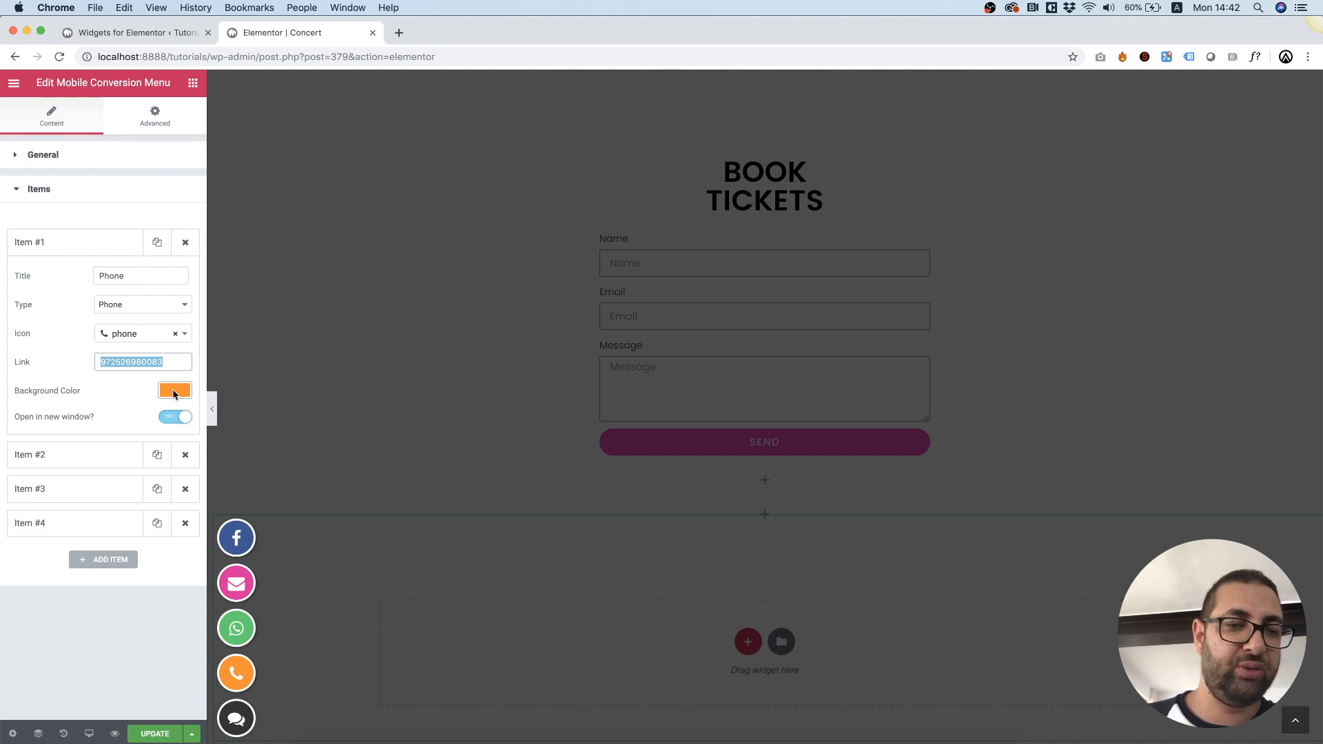
pyautogui.click(174, 391)
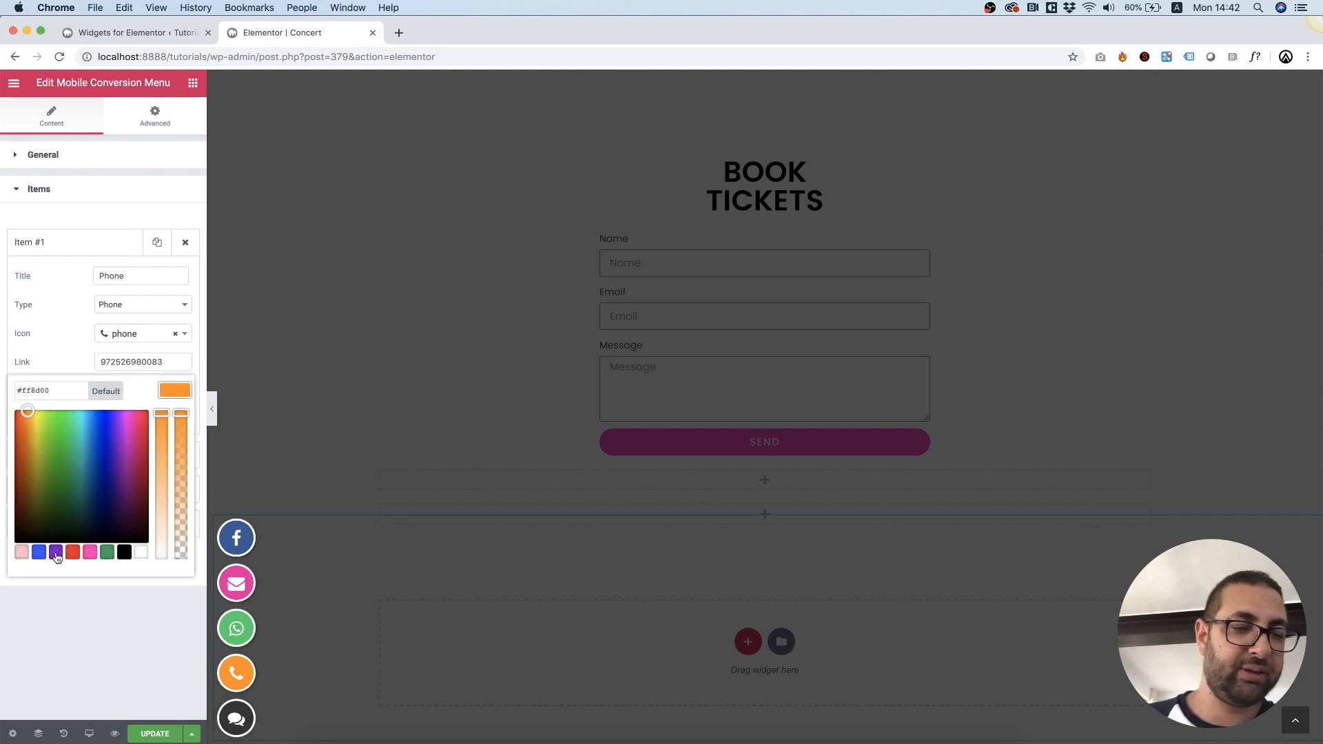
# Give the Phone button a purple preset background and open the Whatsapp item
pyautogui.click(119, 435)
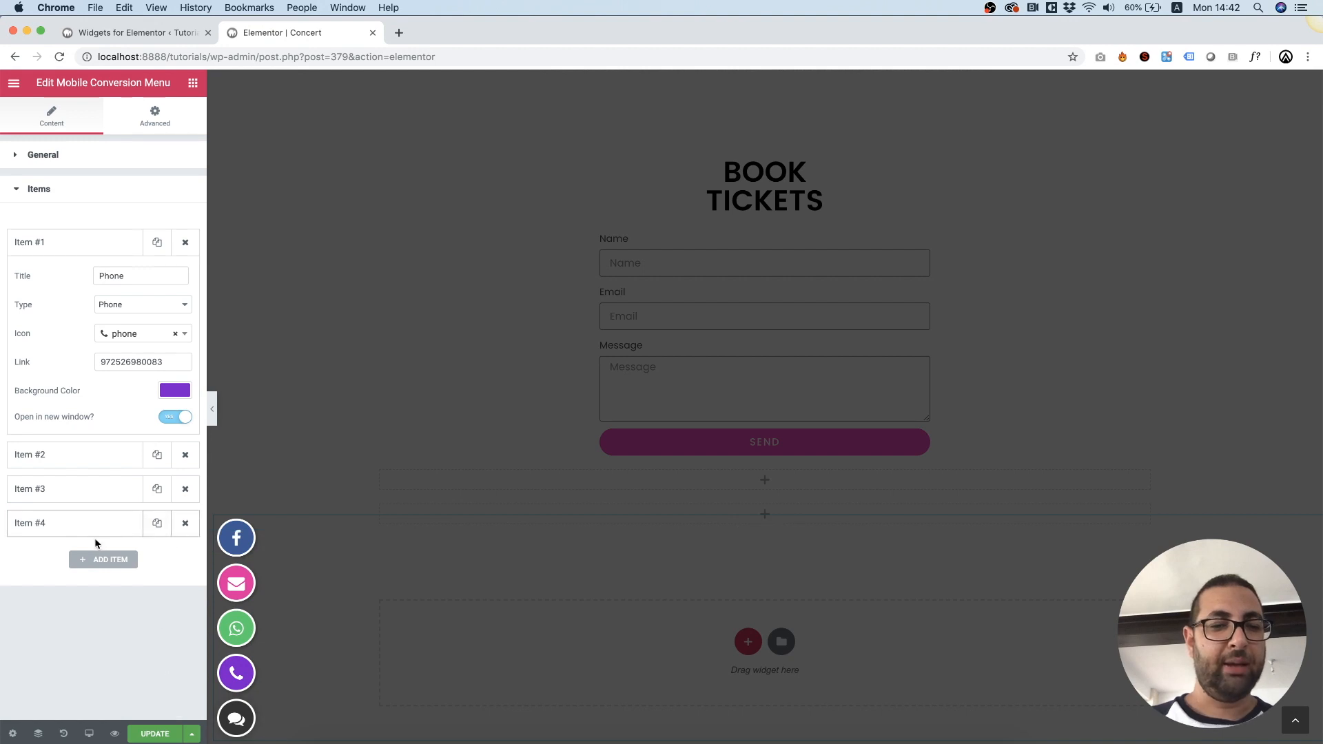
pyautogui.click(75, 454)
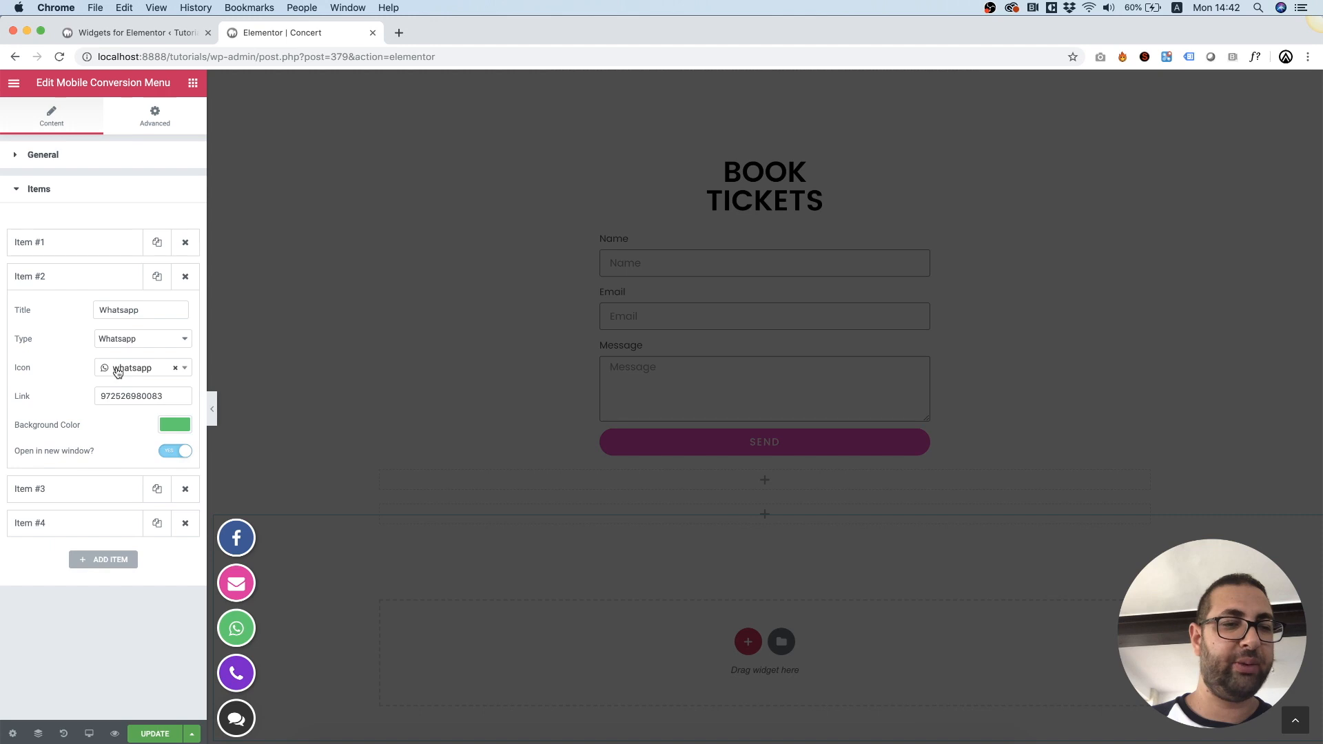
pyautogui.moveTo(132, 368)
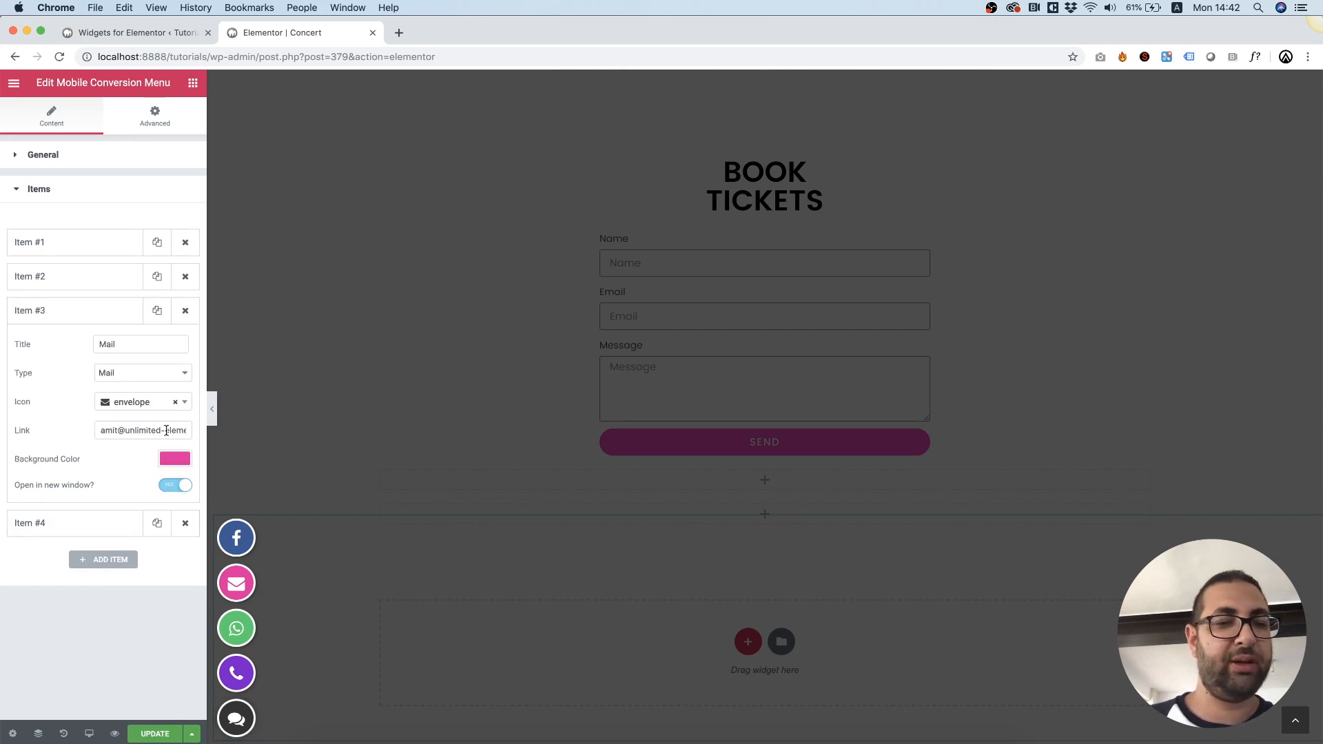
pyautogui.moveTo(185, 243)
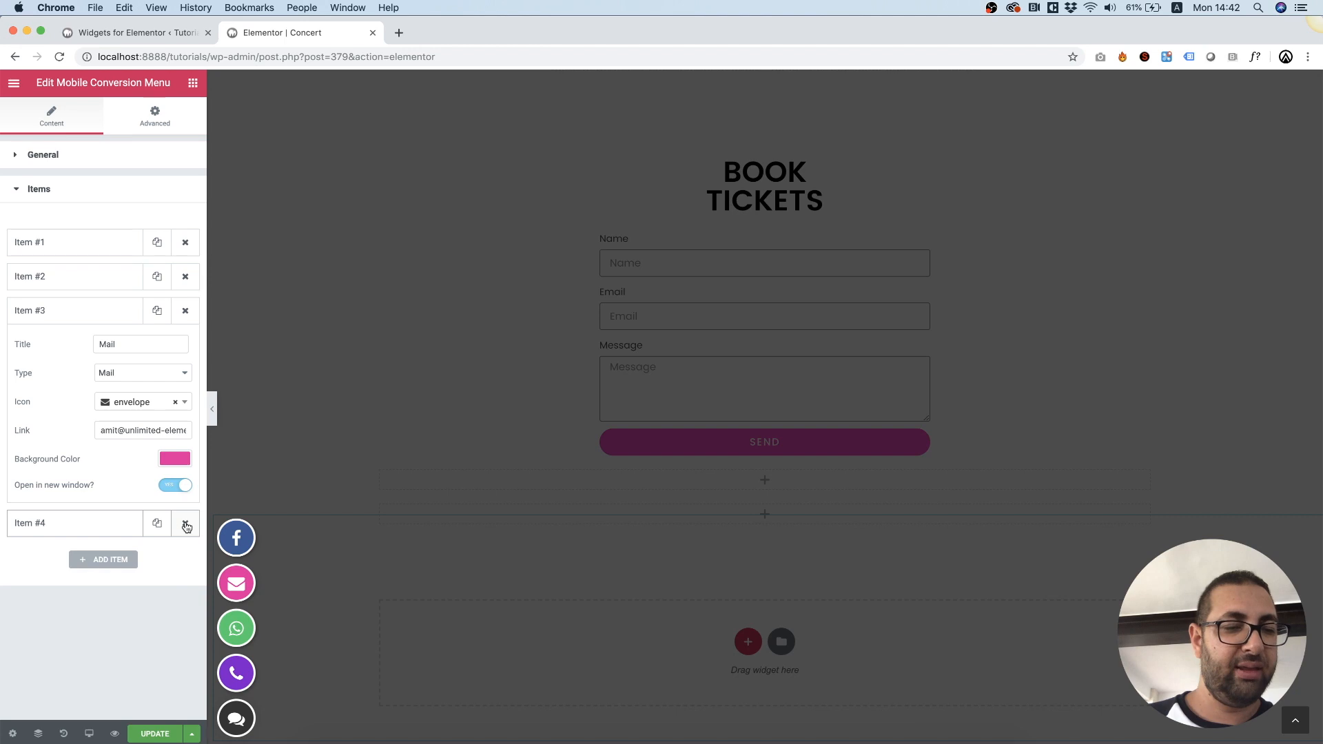
# Delete the Facebook item, leaving mail, WhatsApp and phone in the expanded menu
pyautogui.click(185, 523)
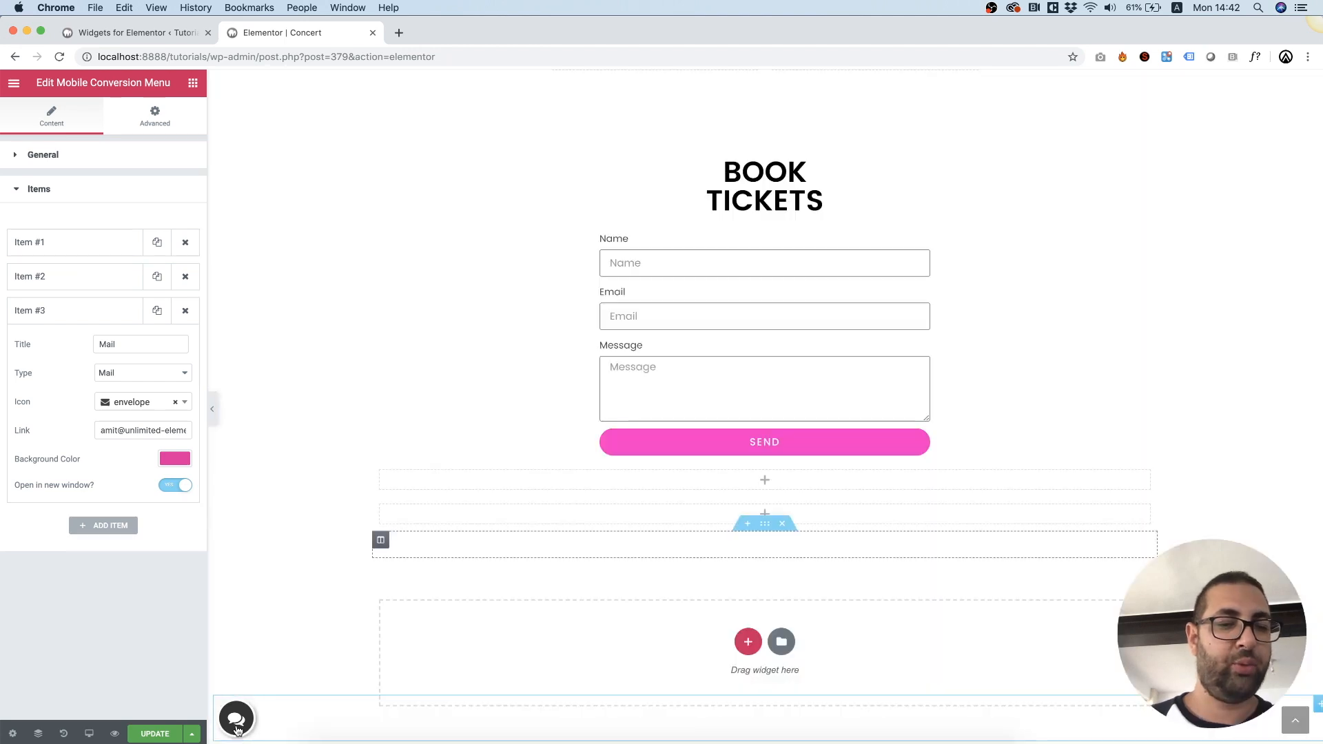
pyautogui.click(237, 718)
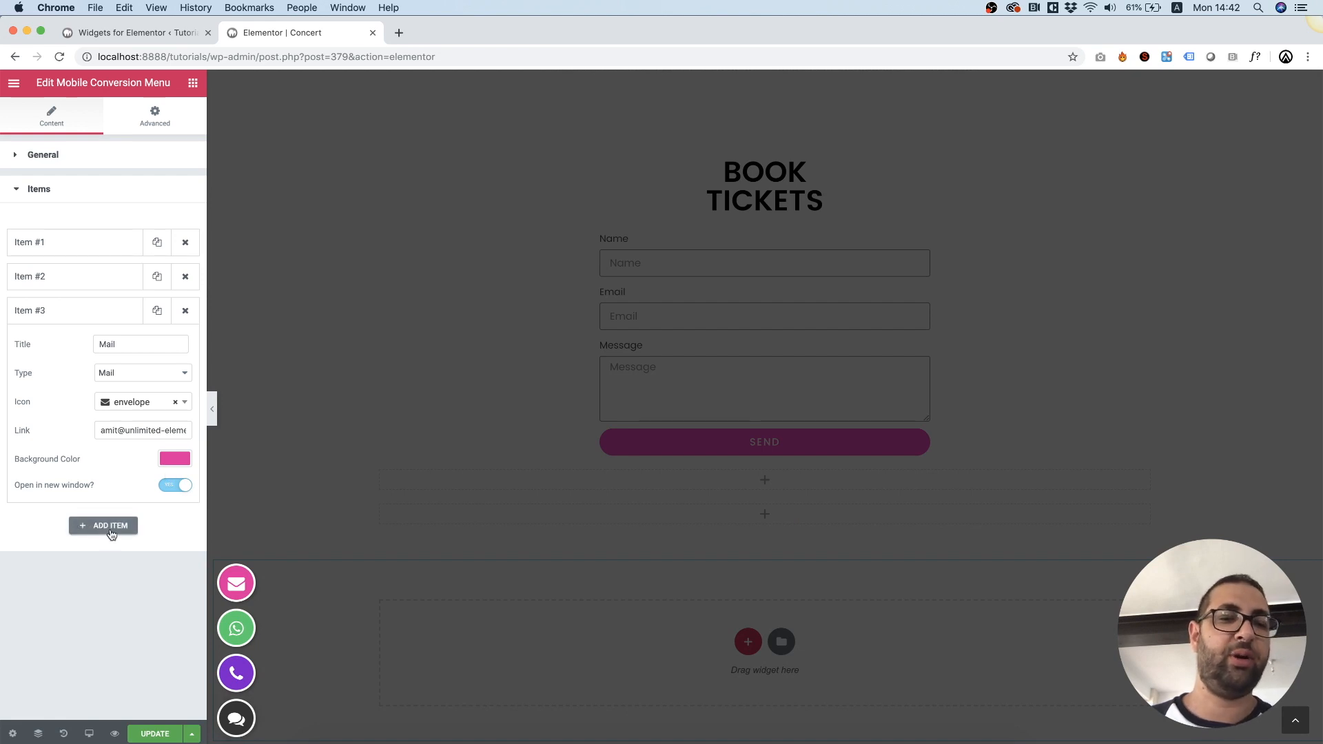
pyautogui.moveTo(117, 406)
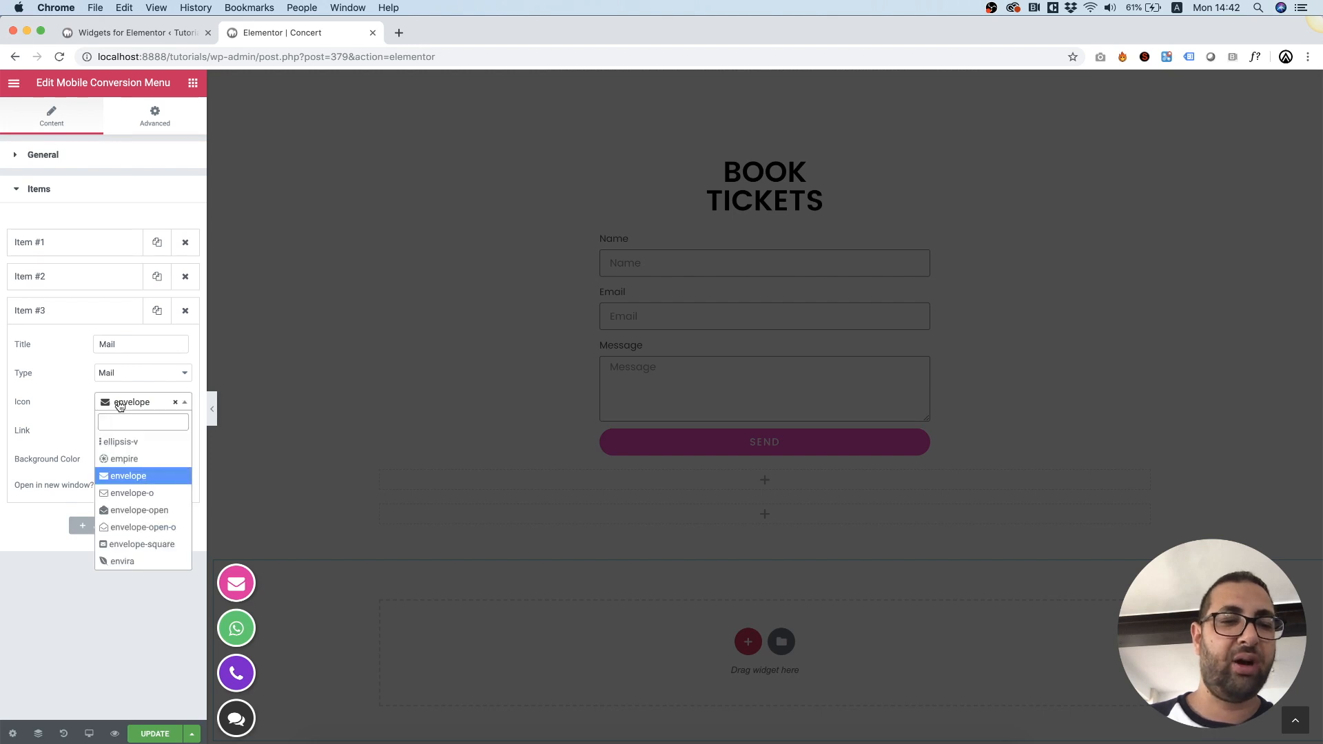
pyautogui.moveTo(49, 559)
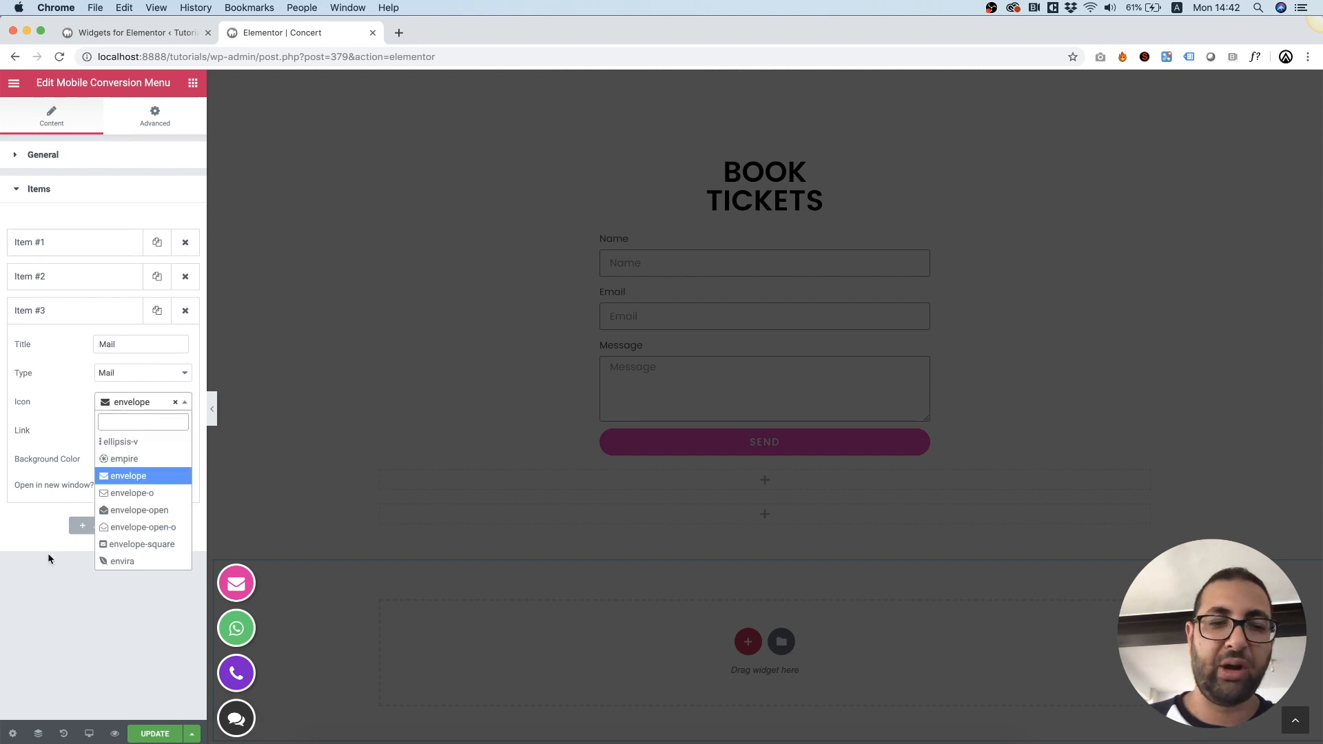
pyautogui.click(128, 475)
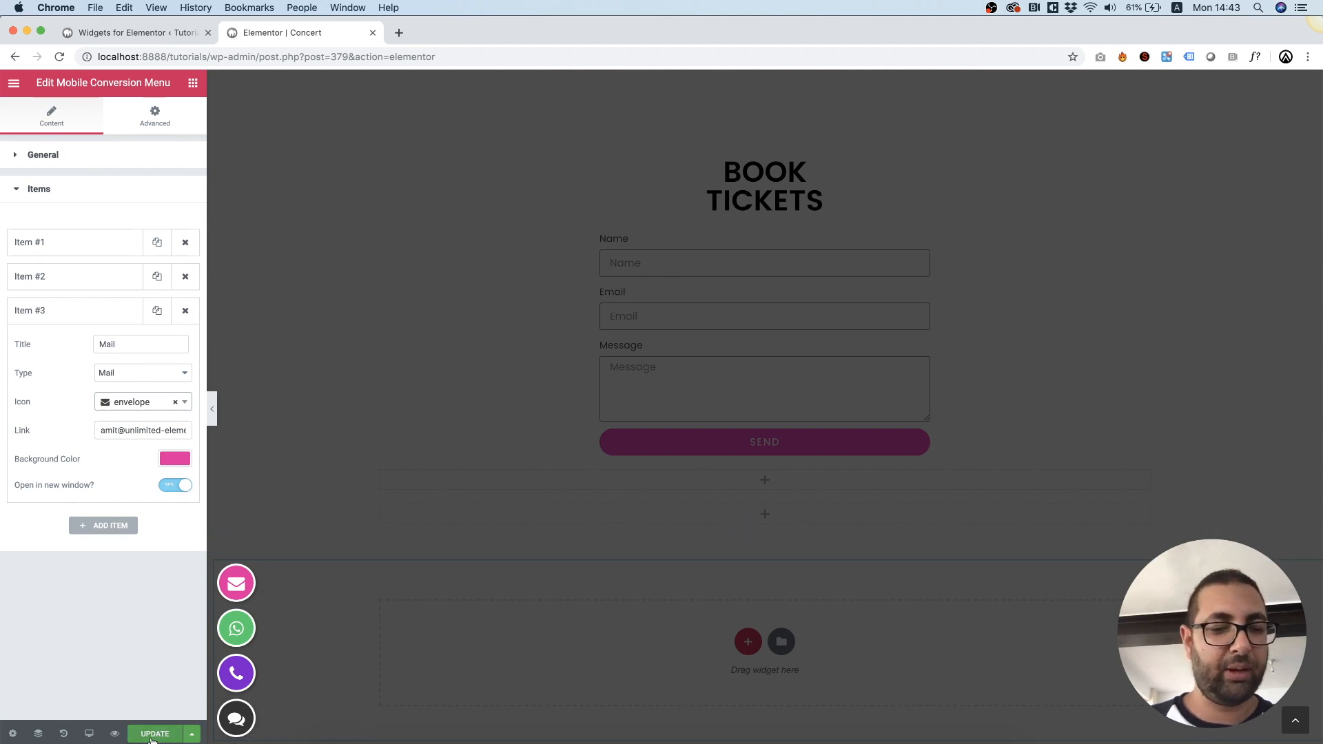
# Save the page with UPDATE and scroll through the live concert page preview
pyautogui.click(154, 733)
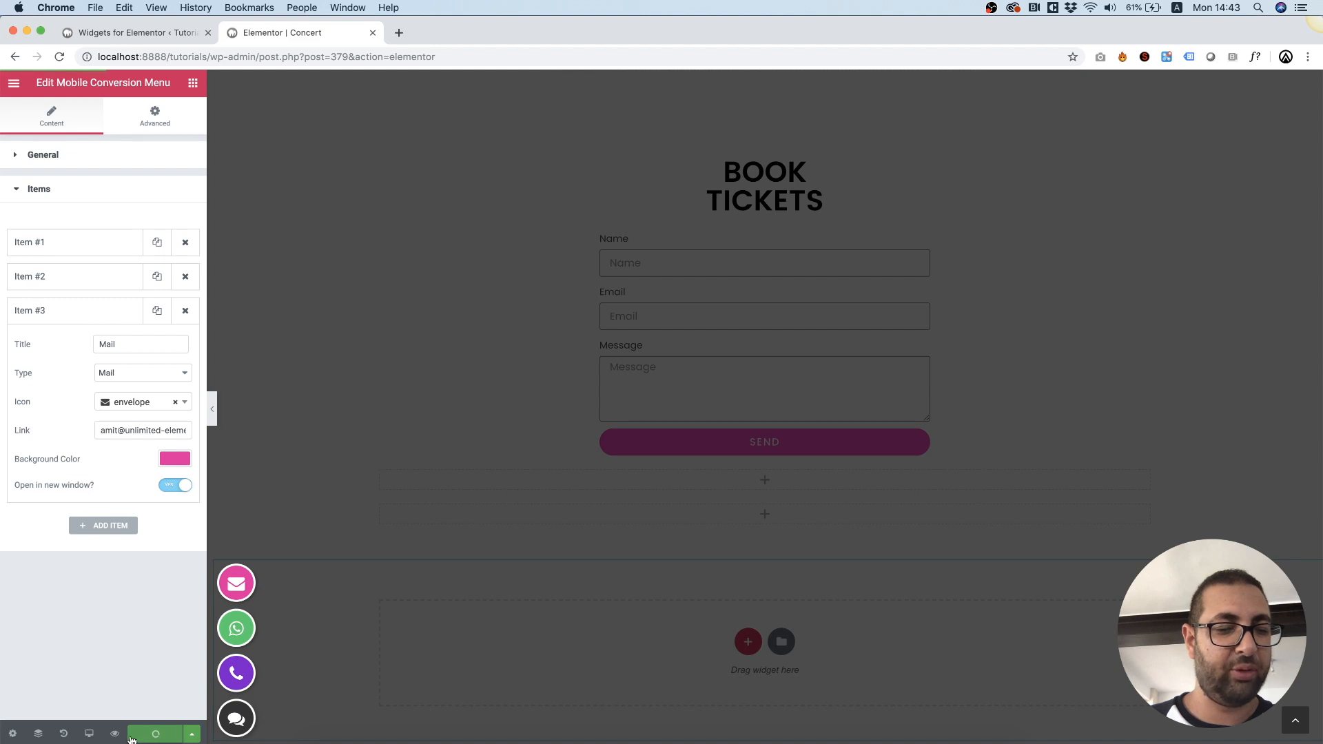
pyautogui.moveTo(113, 733)
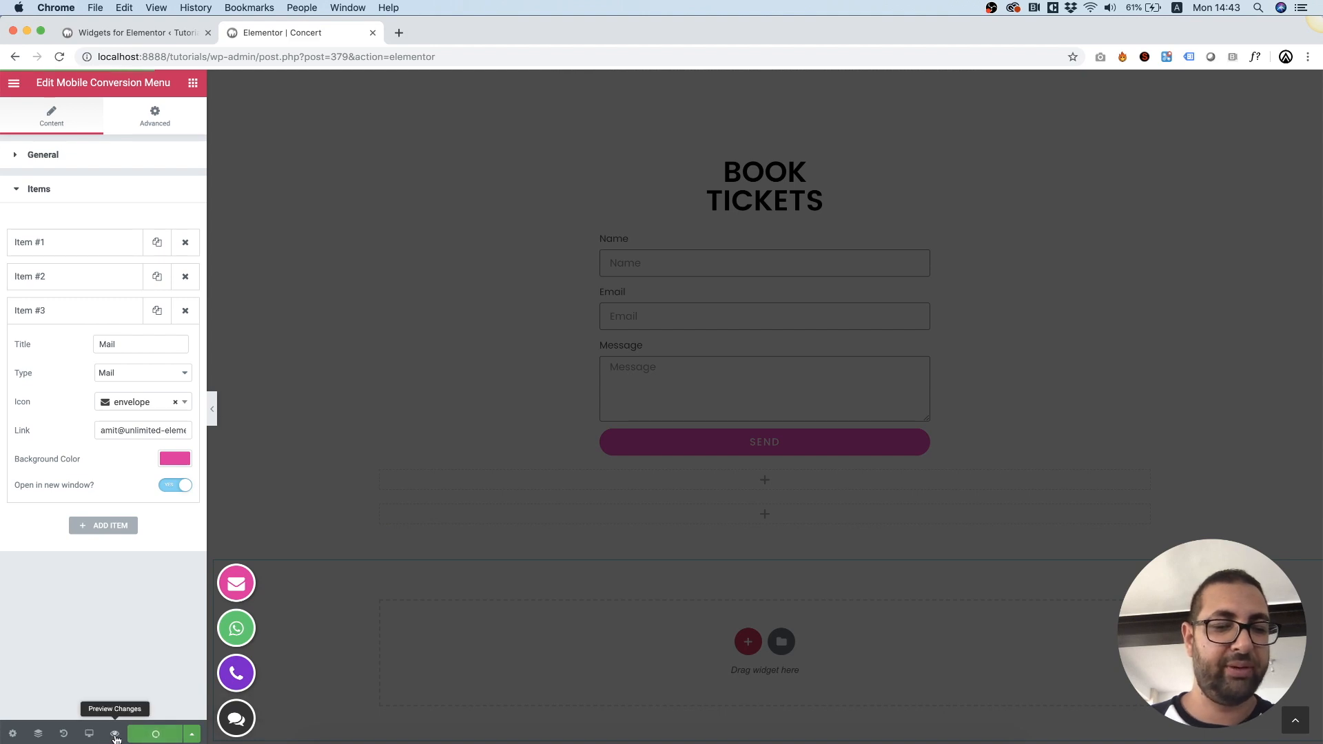
pyautogui.click(115, 733)
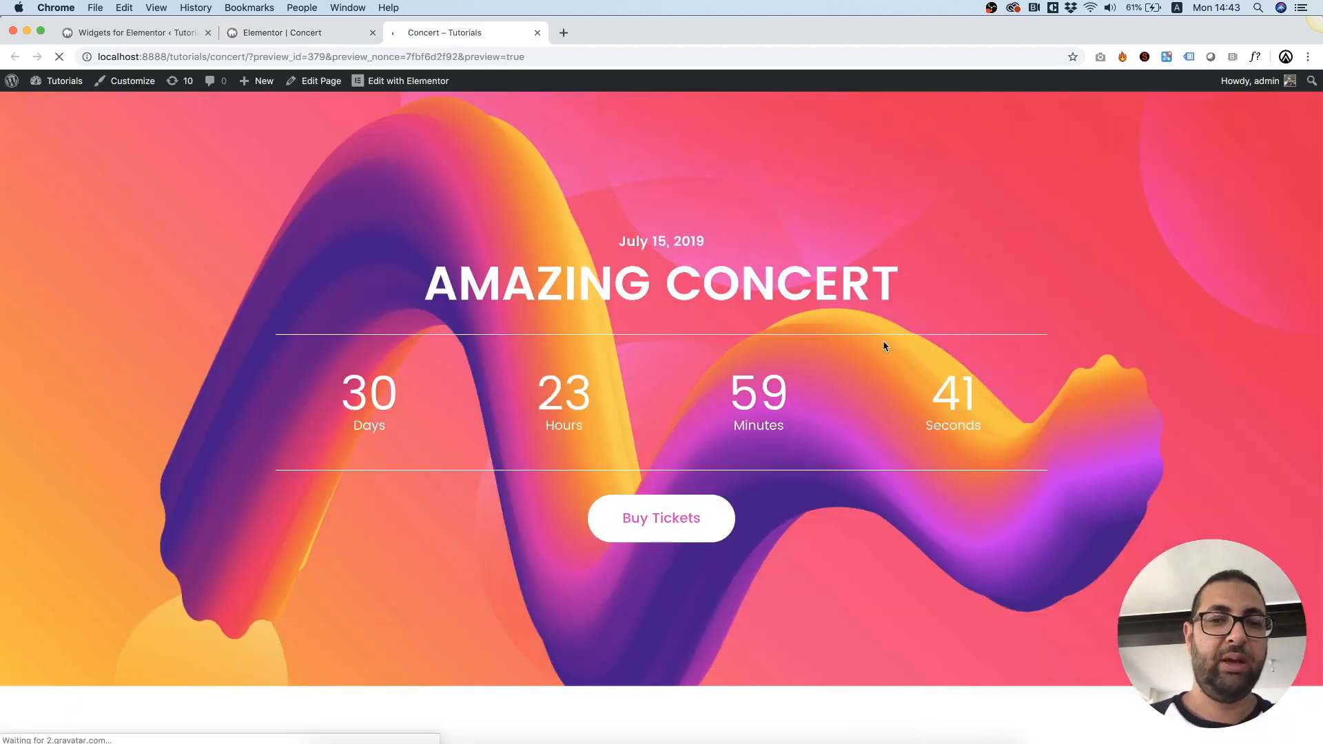
pyautogui.scroll(-3)
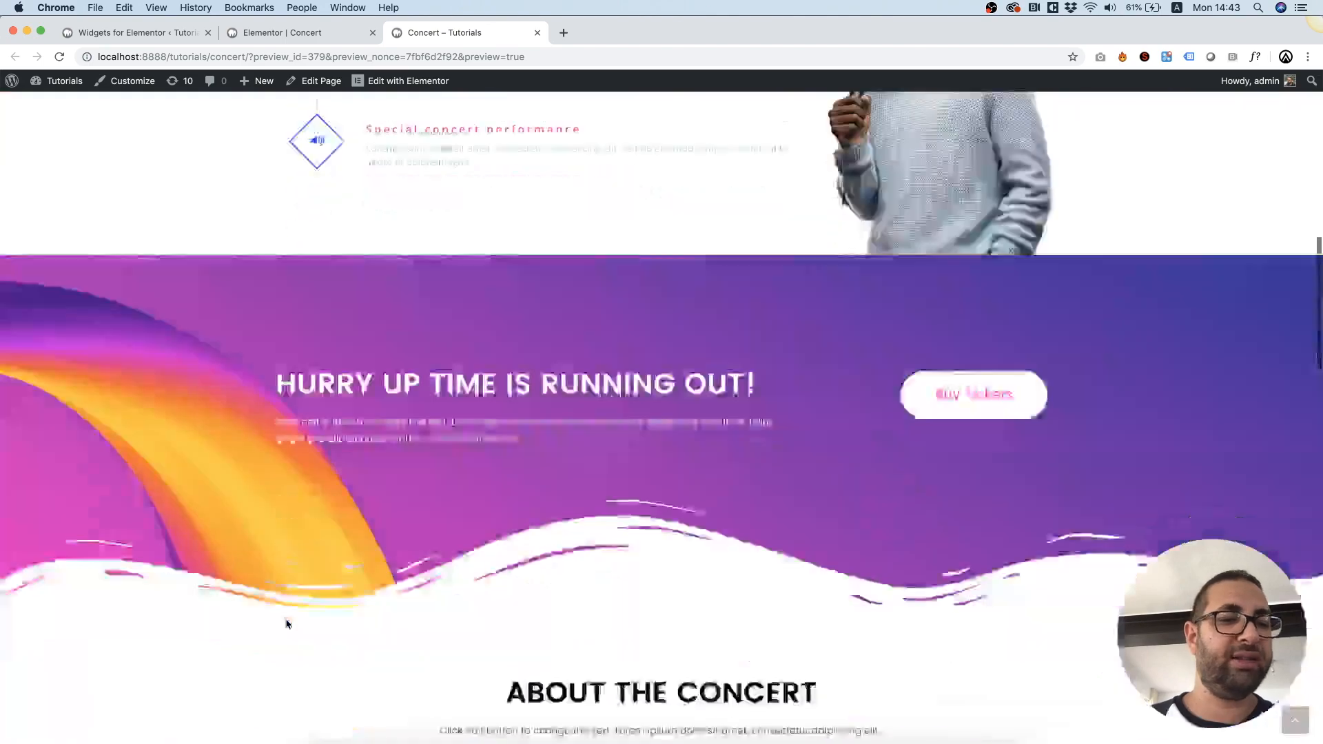
pyautogui.scroll(-3)
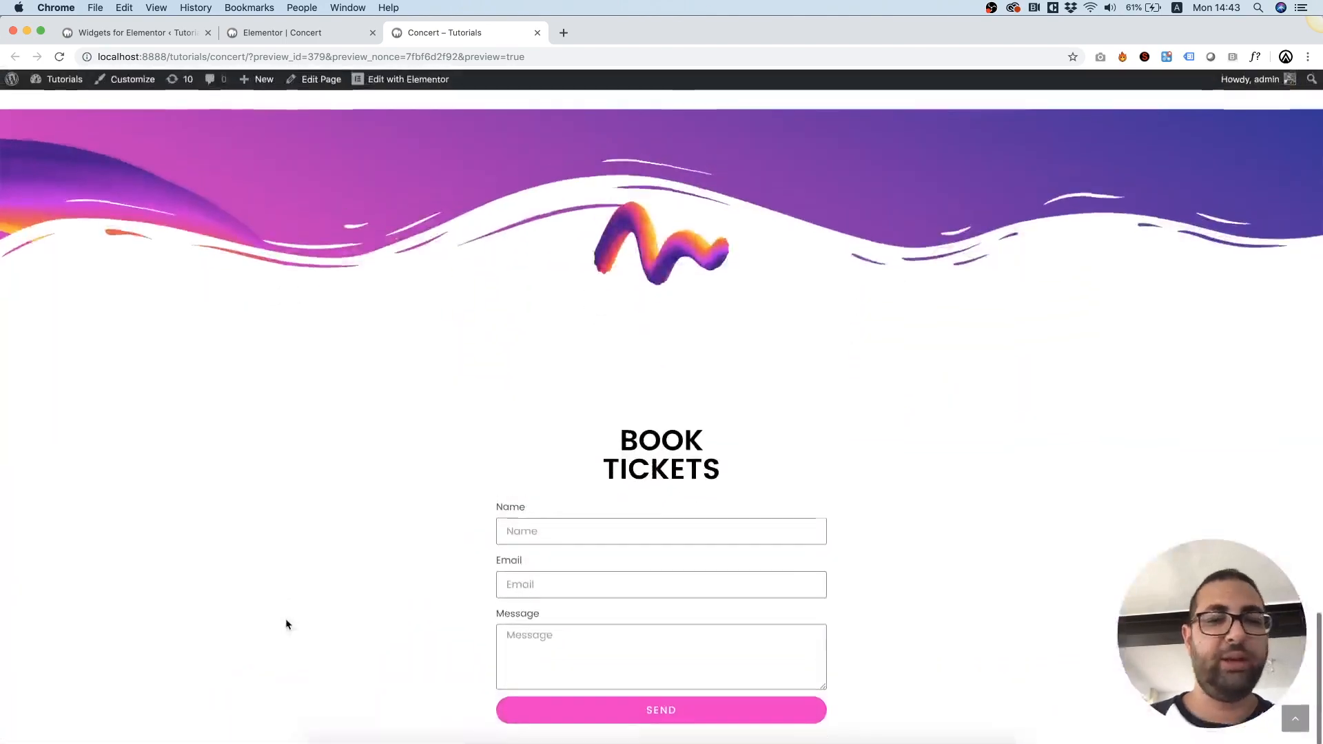
pyautogui.scroll(3)
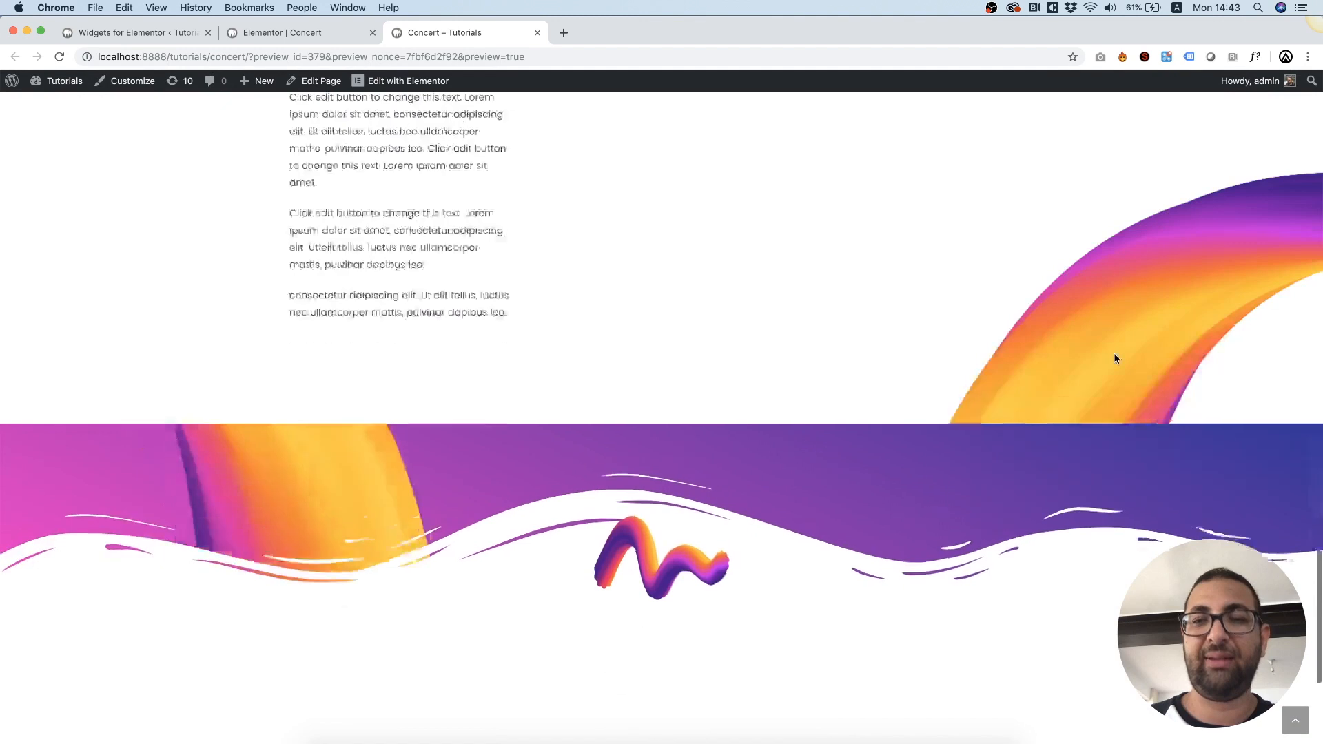
pyautogui.scroll(-3)
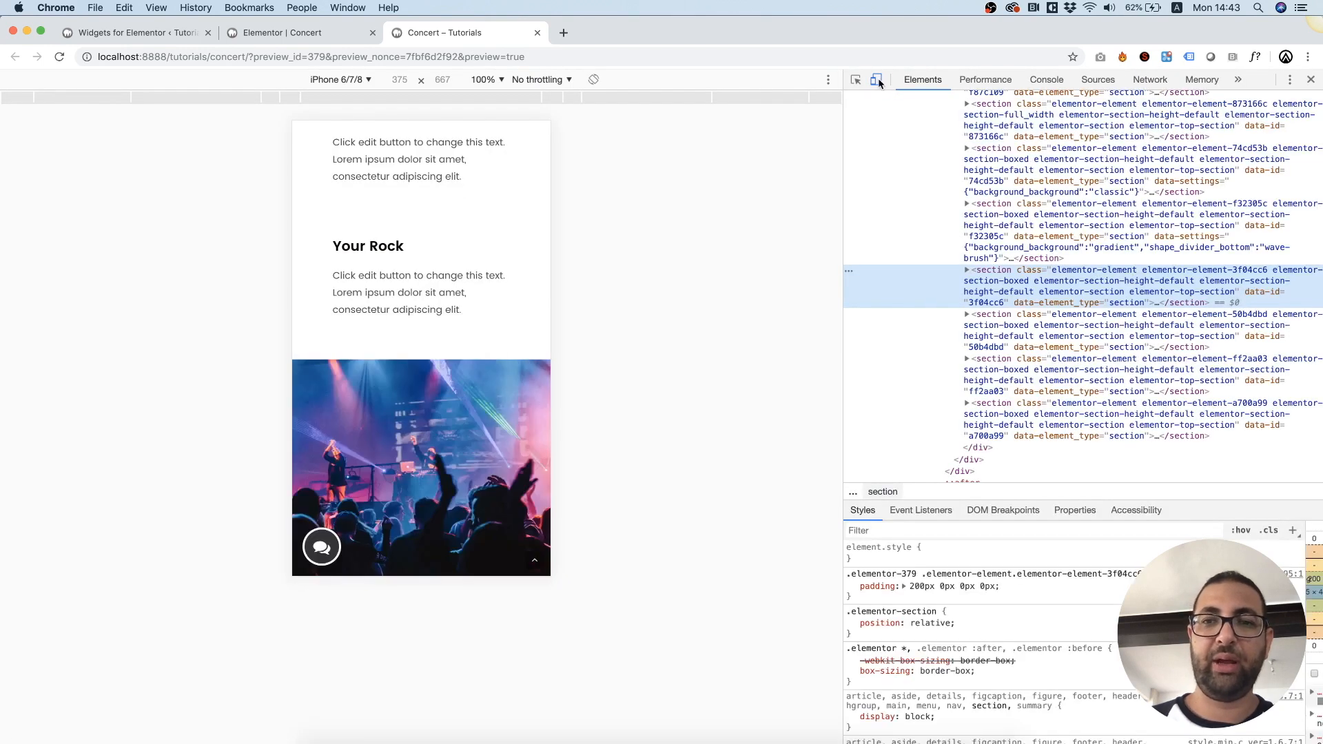
pyautogui.moveTo(876, 79)
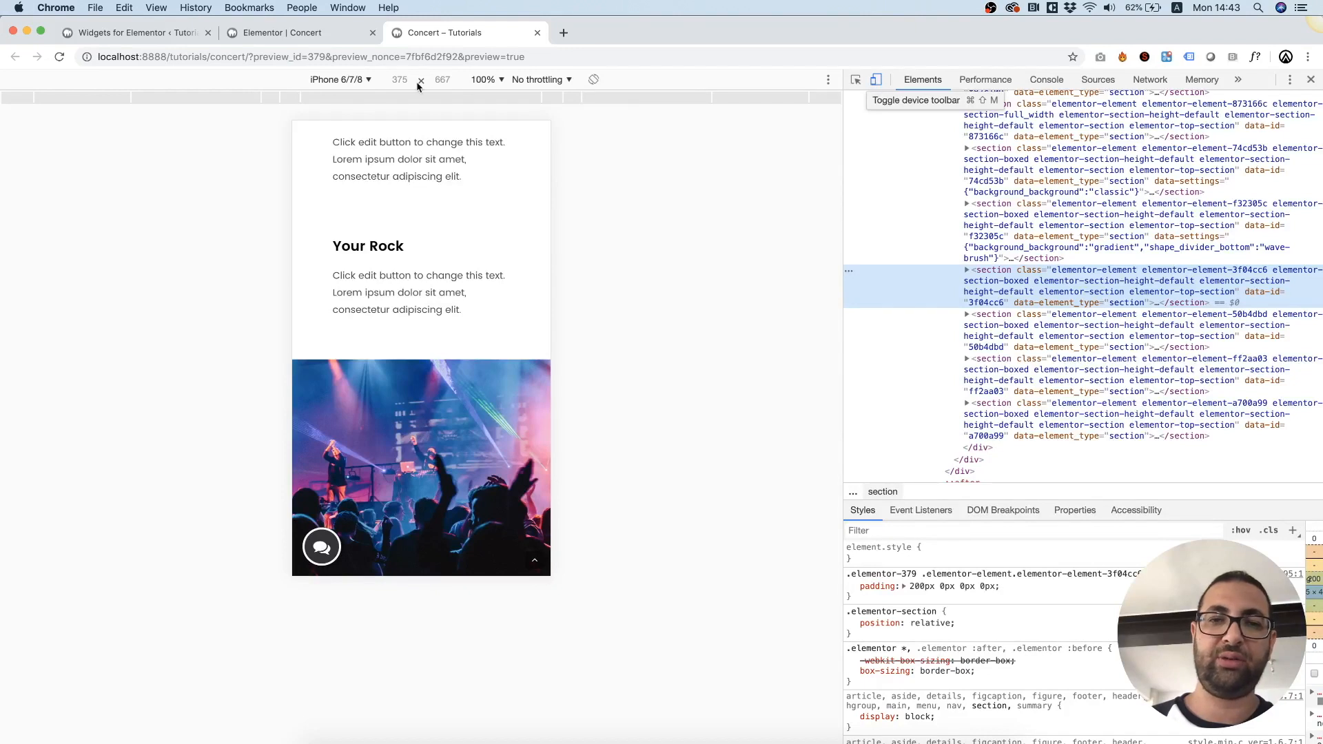
# At iPhone 6/7/8 size, expand the chat menu, scroll to Book Tickets, and expand it again
pyautogui.click(337, 79)
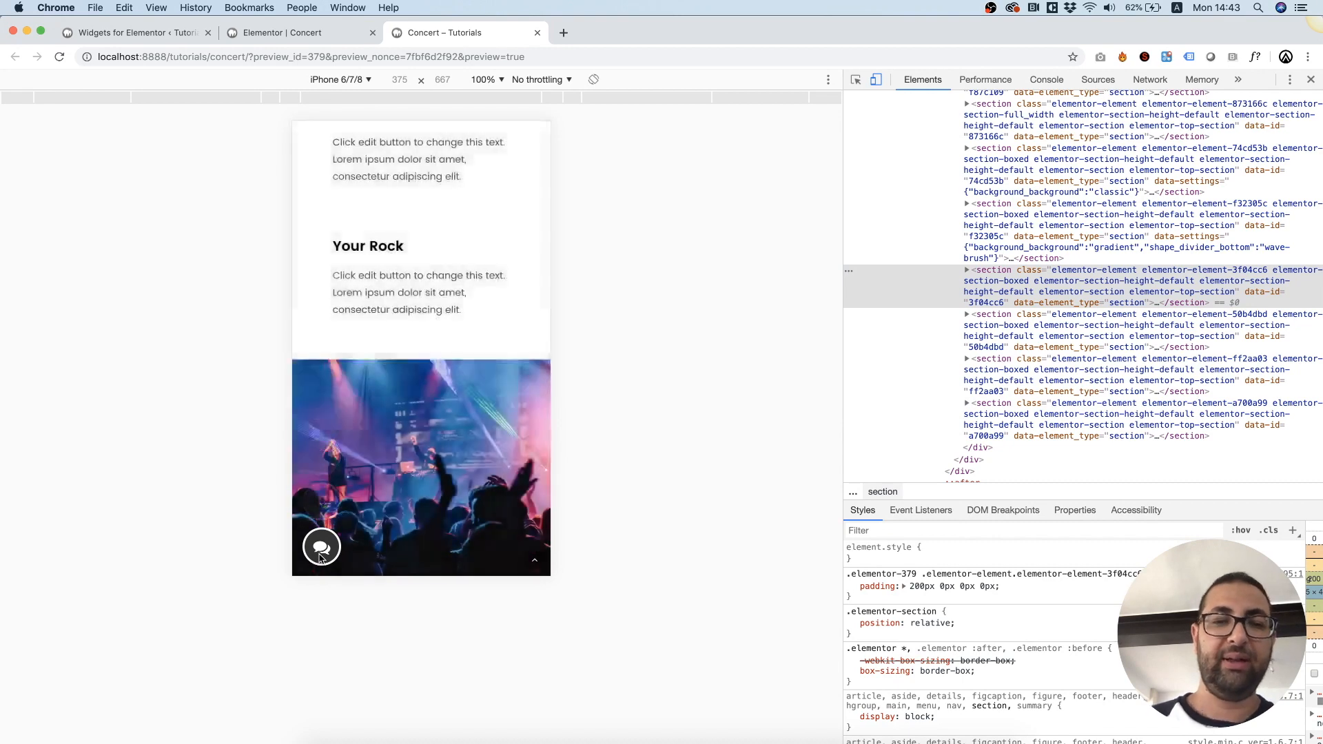
pyautogui.click(320, 546)
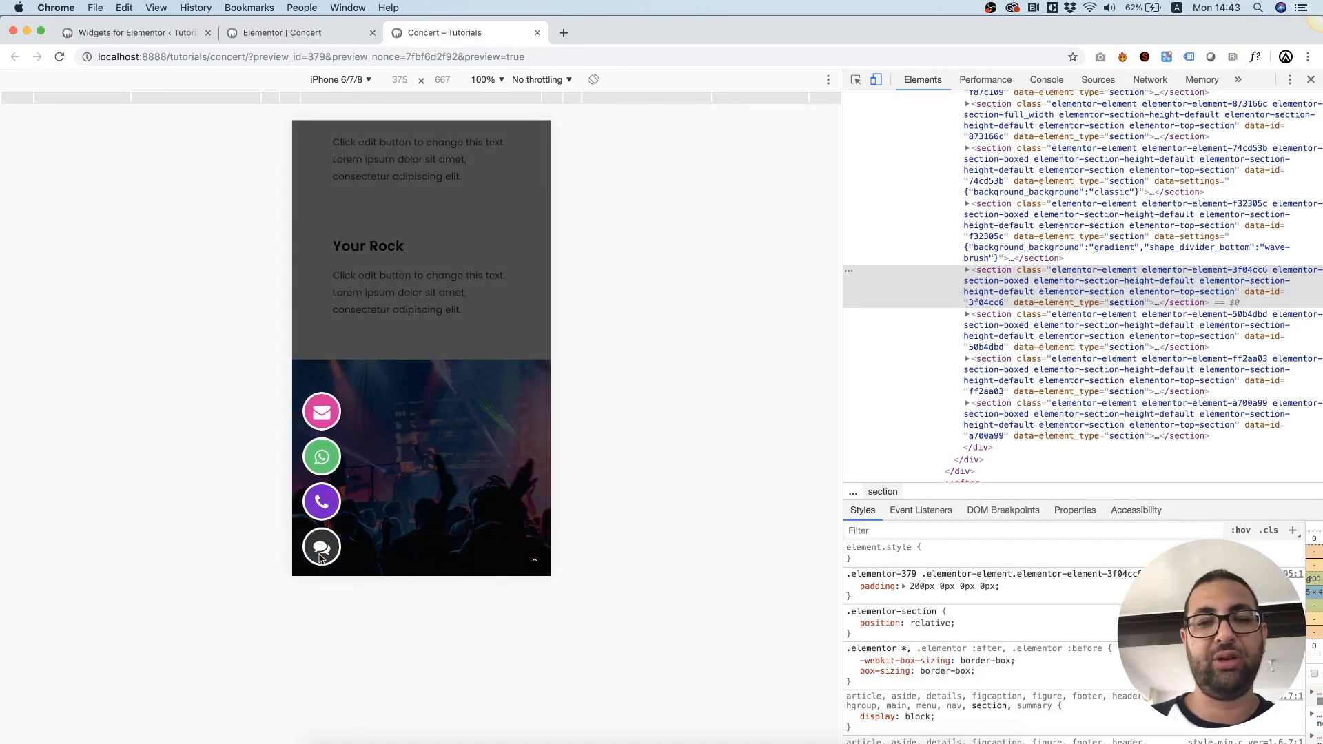
pyautogui.scroll(-3)
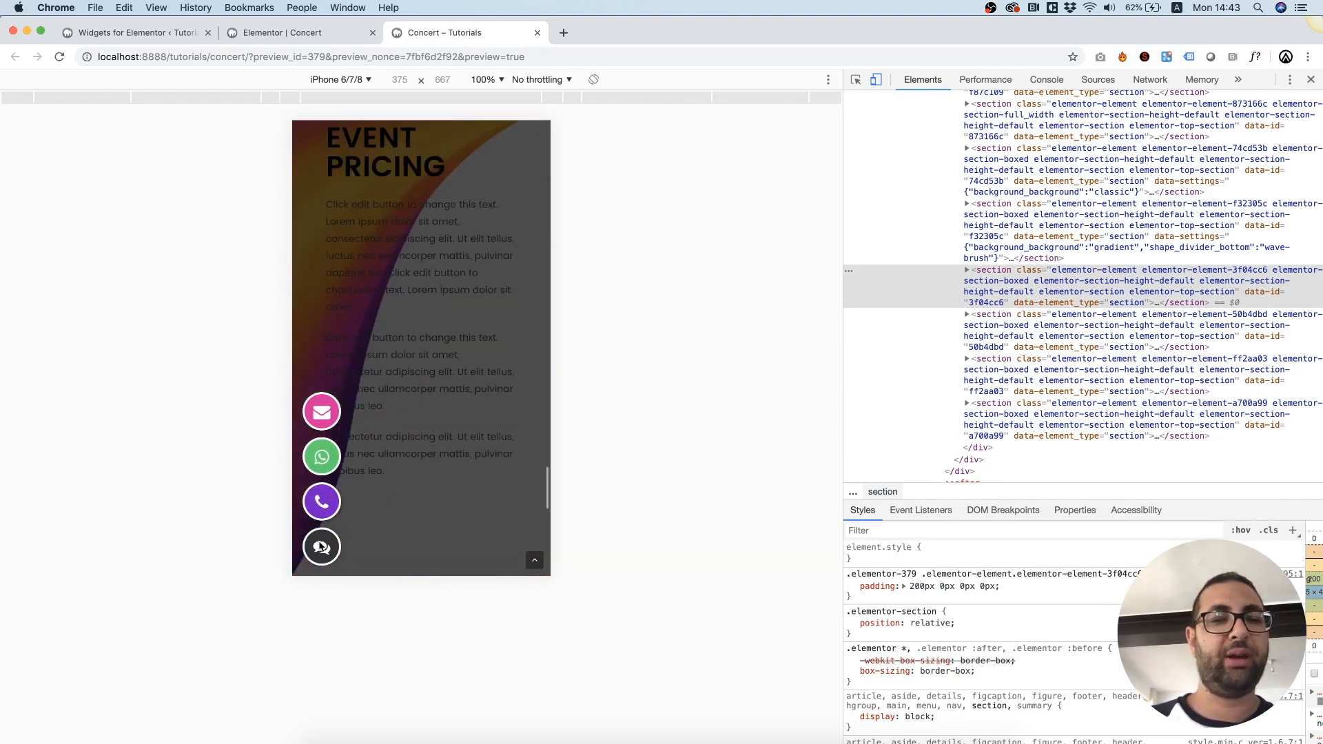
pyautogui.scroll(-3)
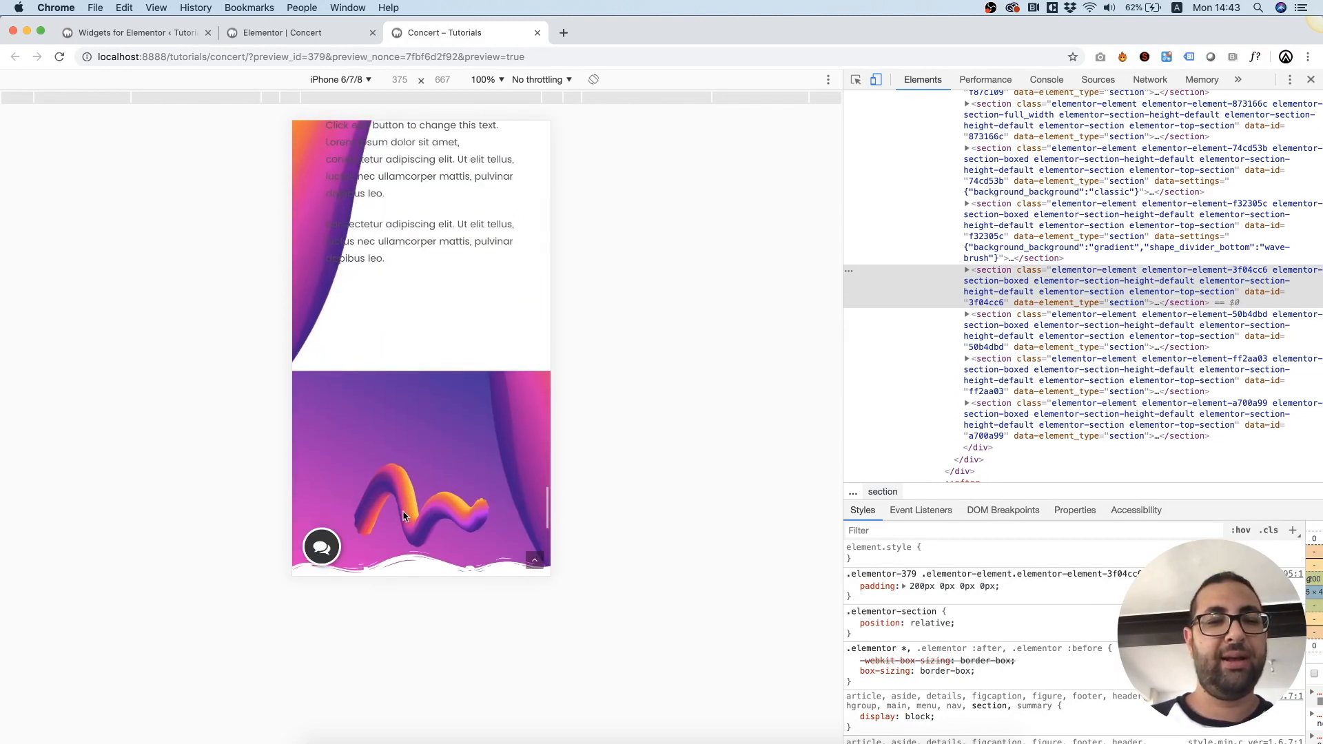
pyautogui.scroll(-3)
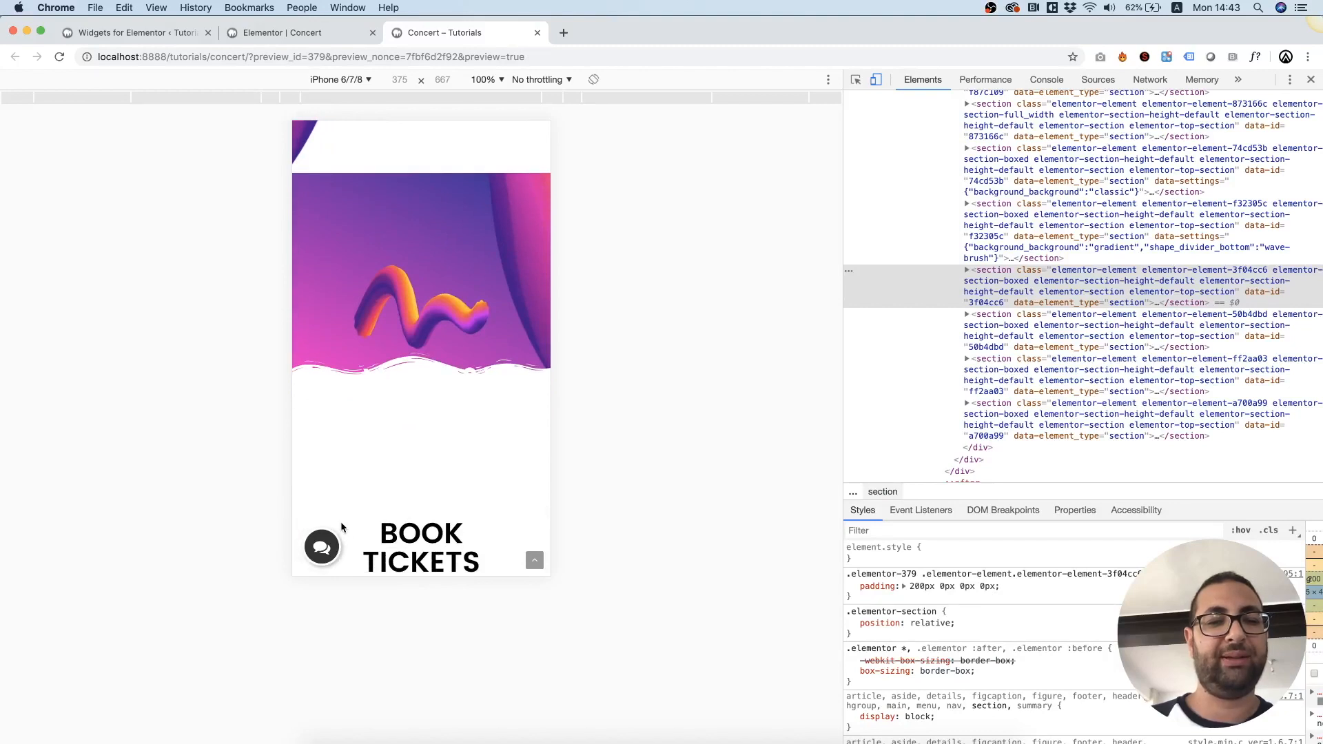
pyautogui.moveTo(335, 575)
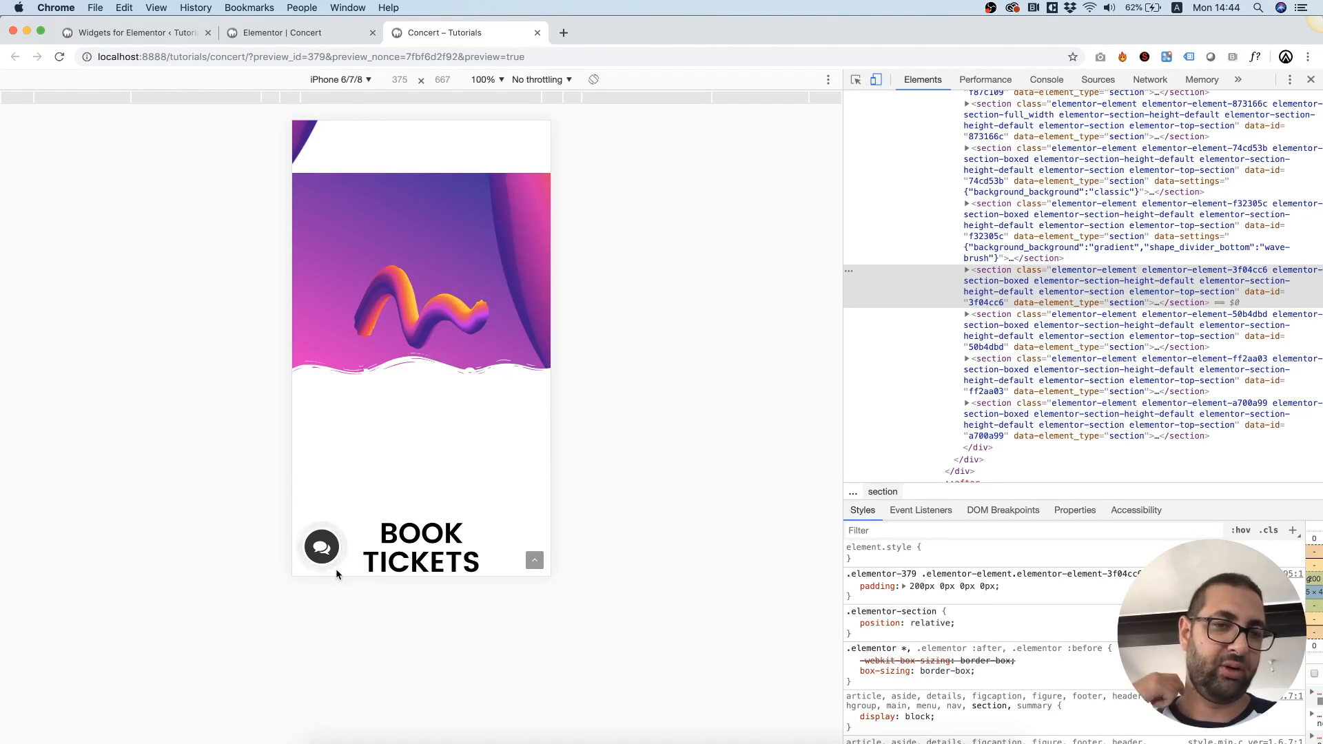
pyautogui.scroll(-3)
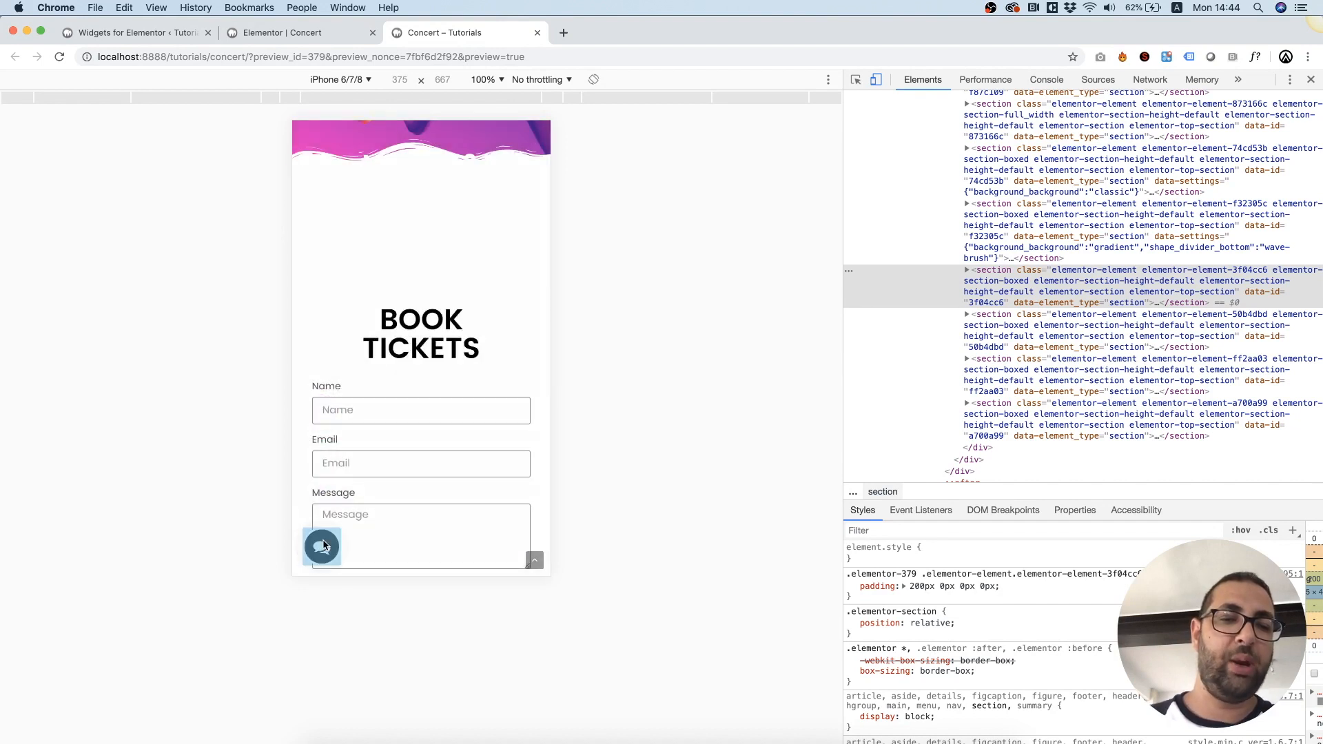
pyautogui.click(322, 547)
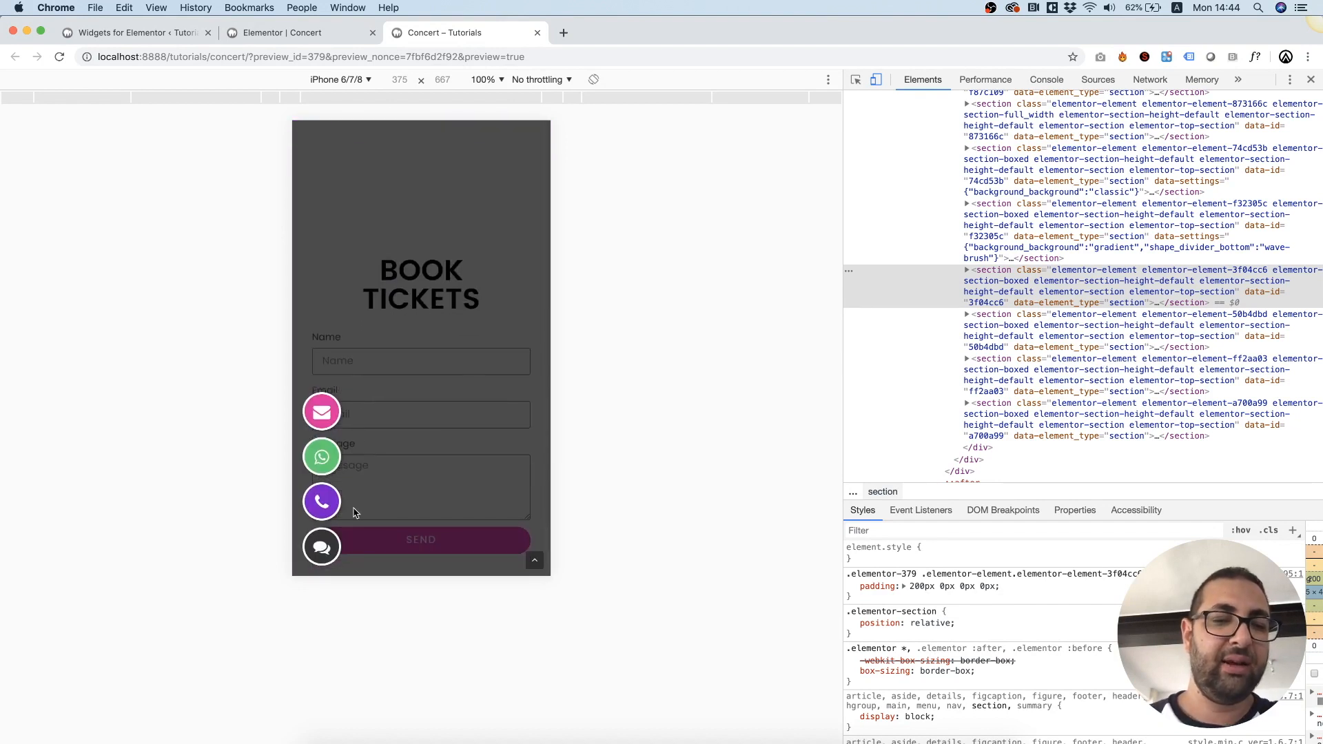